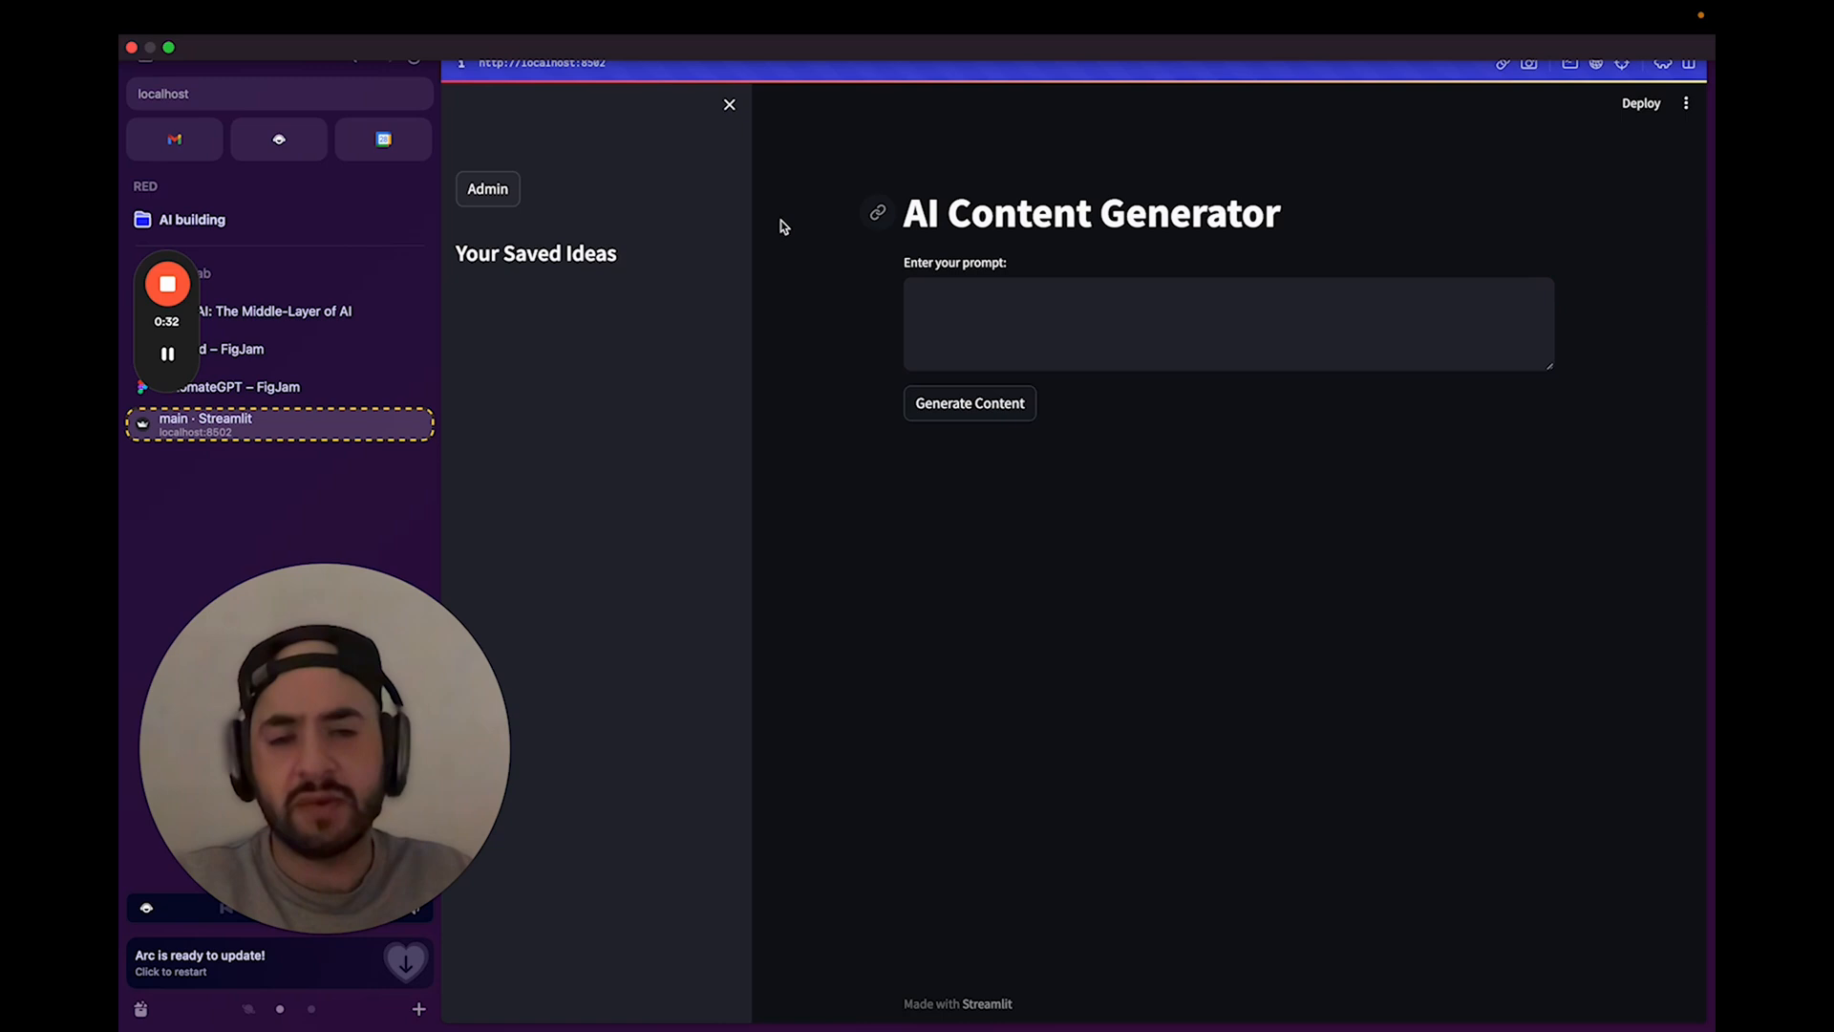
Generate a content idea from the prompt 'I am a dog cleaner… give me a tiktok video'.
left_click(1169, 324)
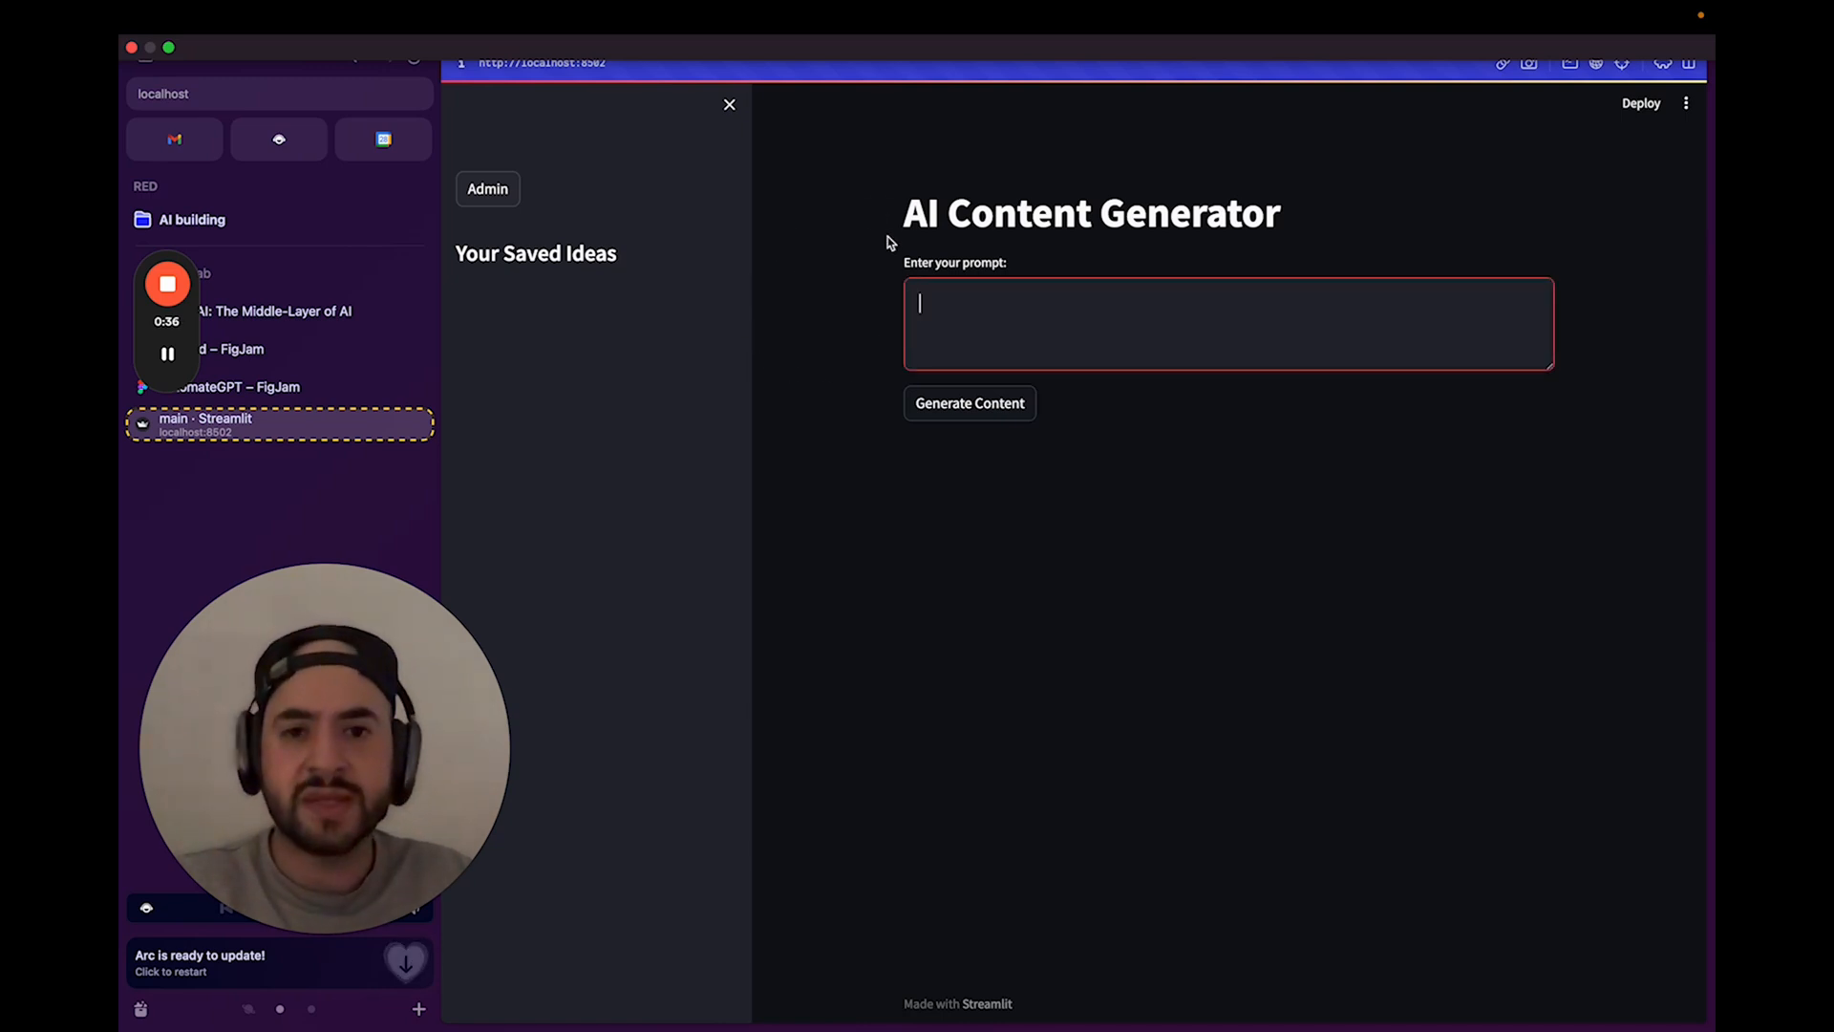
mouse_move(865, 198)
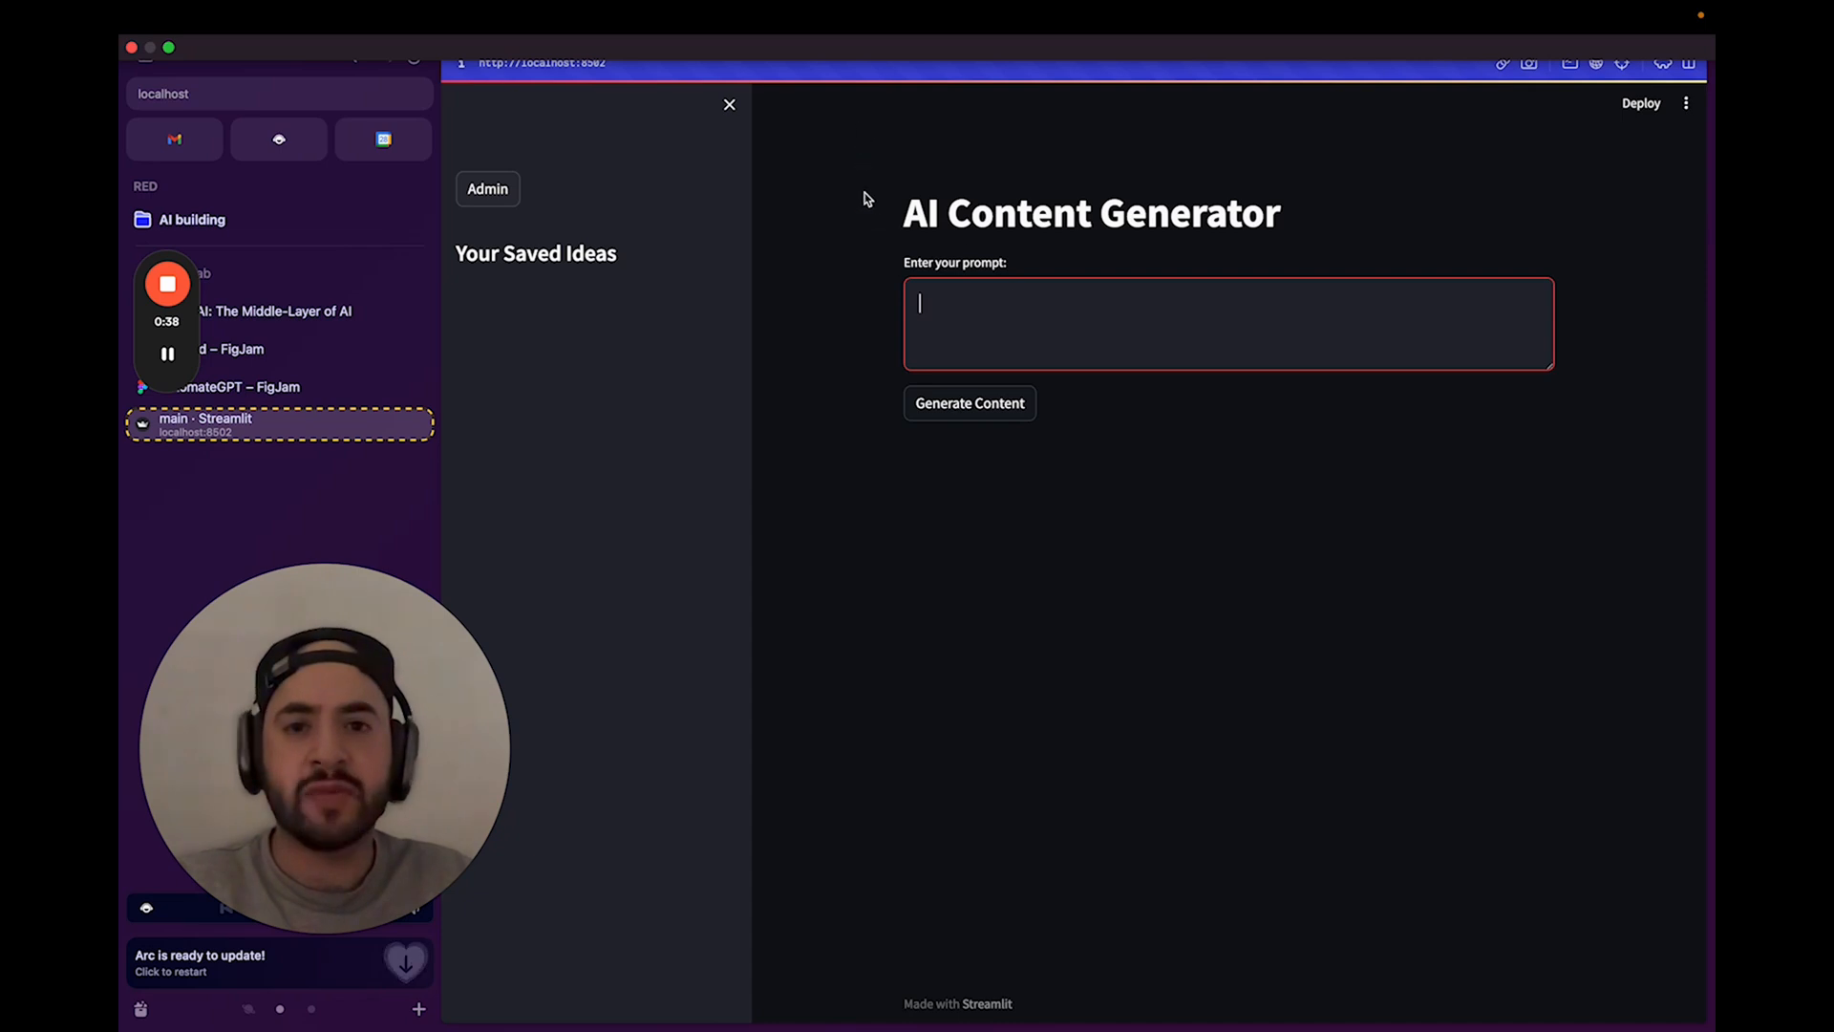
mouse_move(1355, 245)
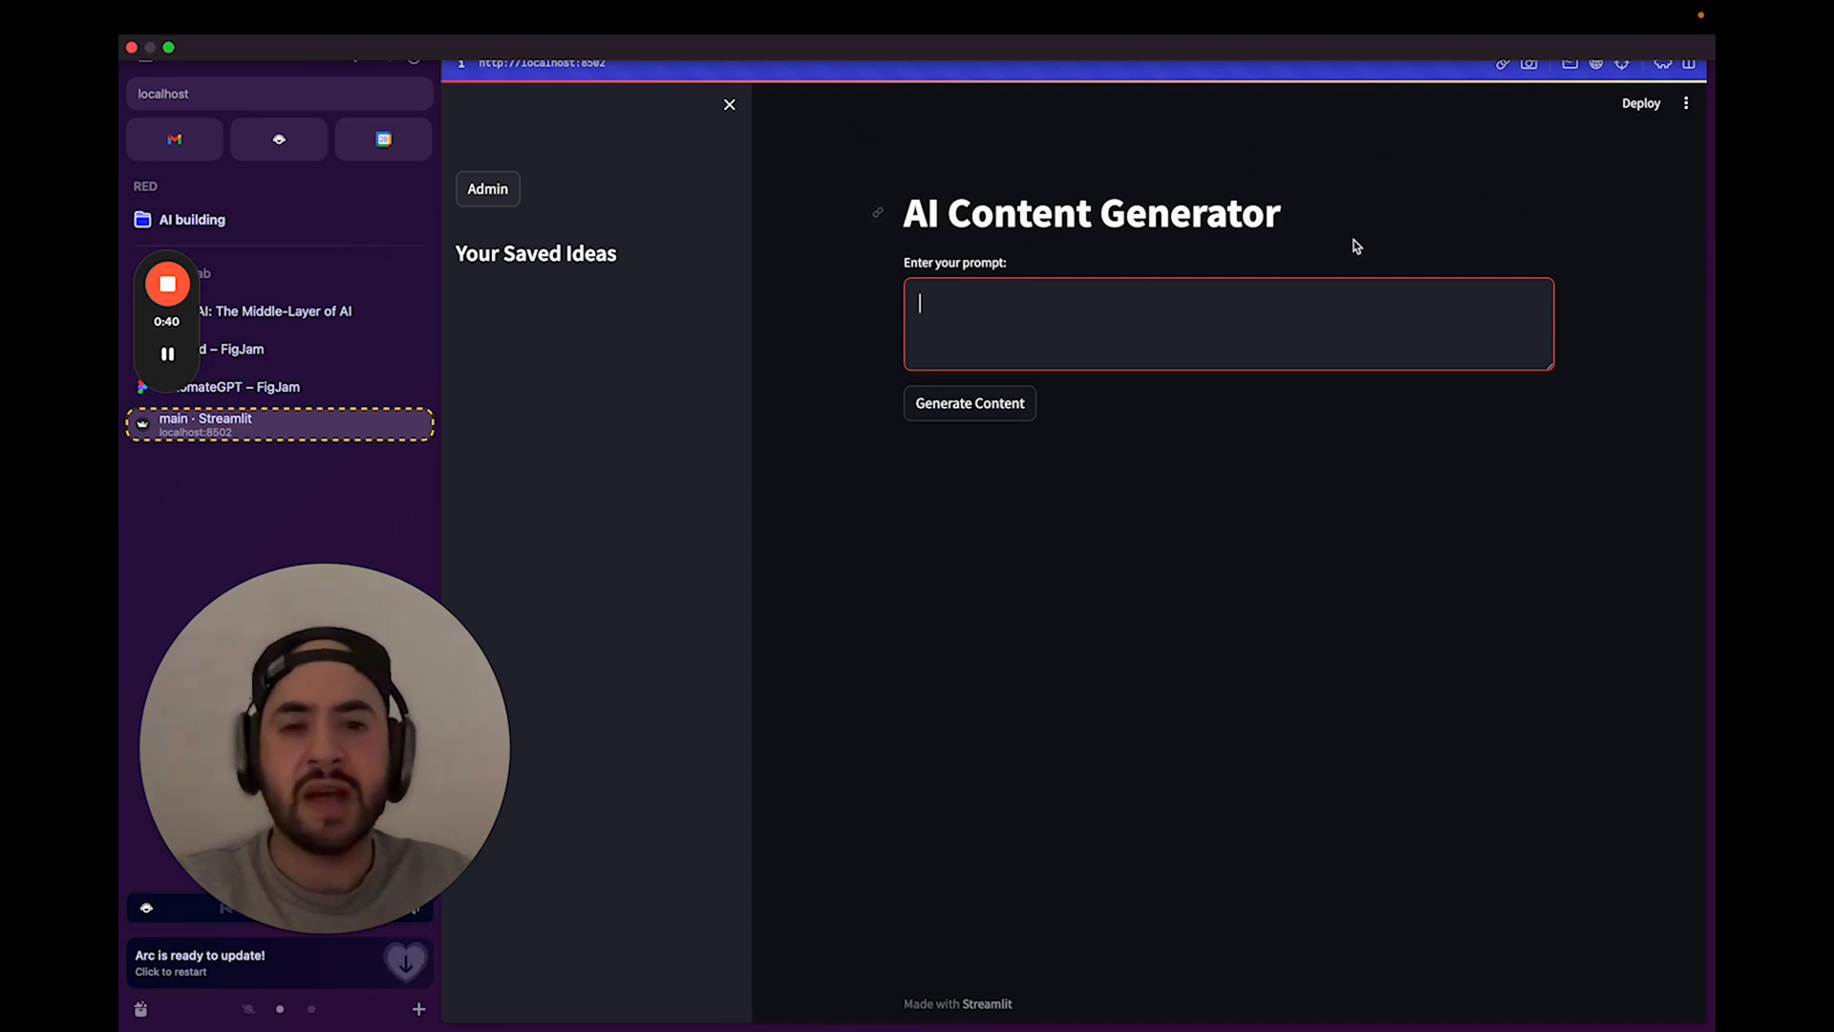
mouse_move(1166, 121)
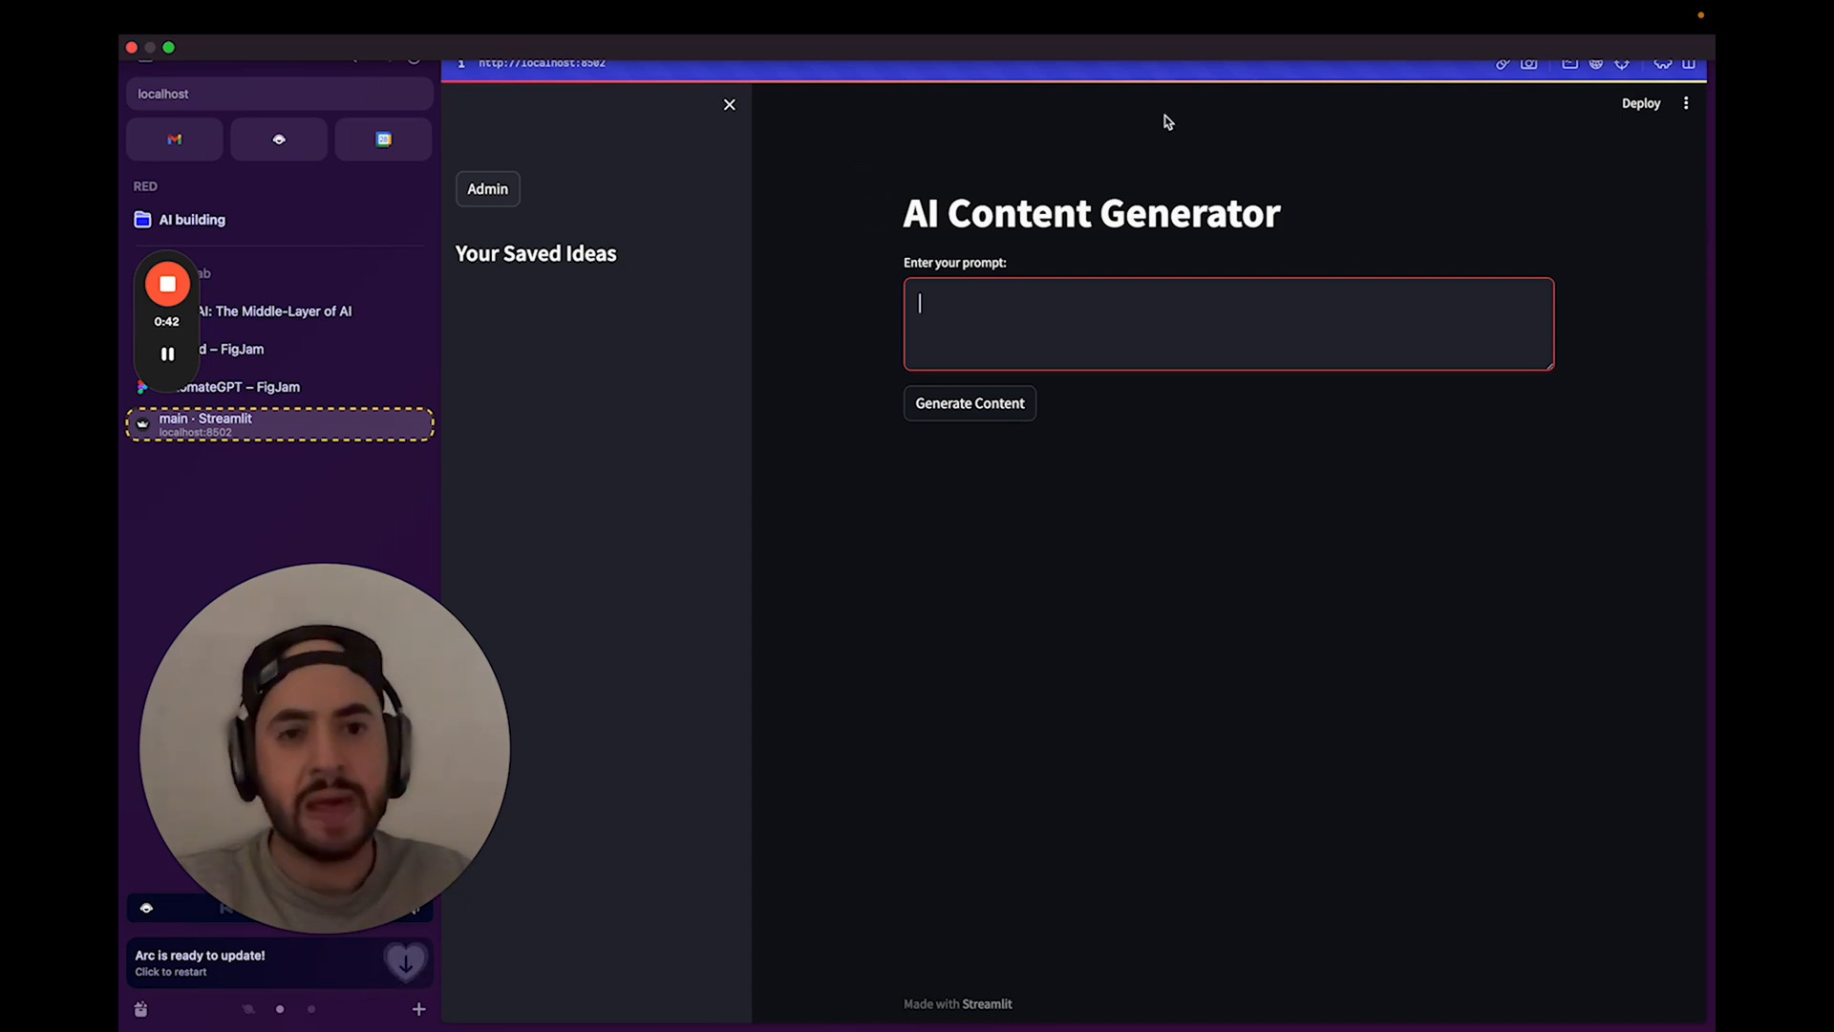
mouse_move(1213, 311)
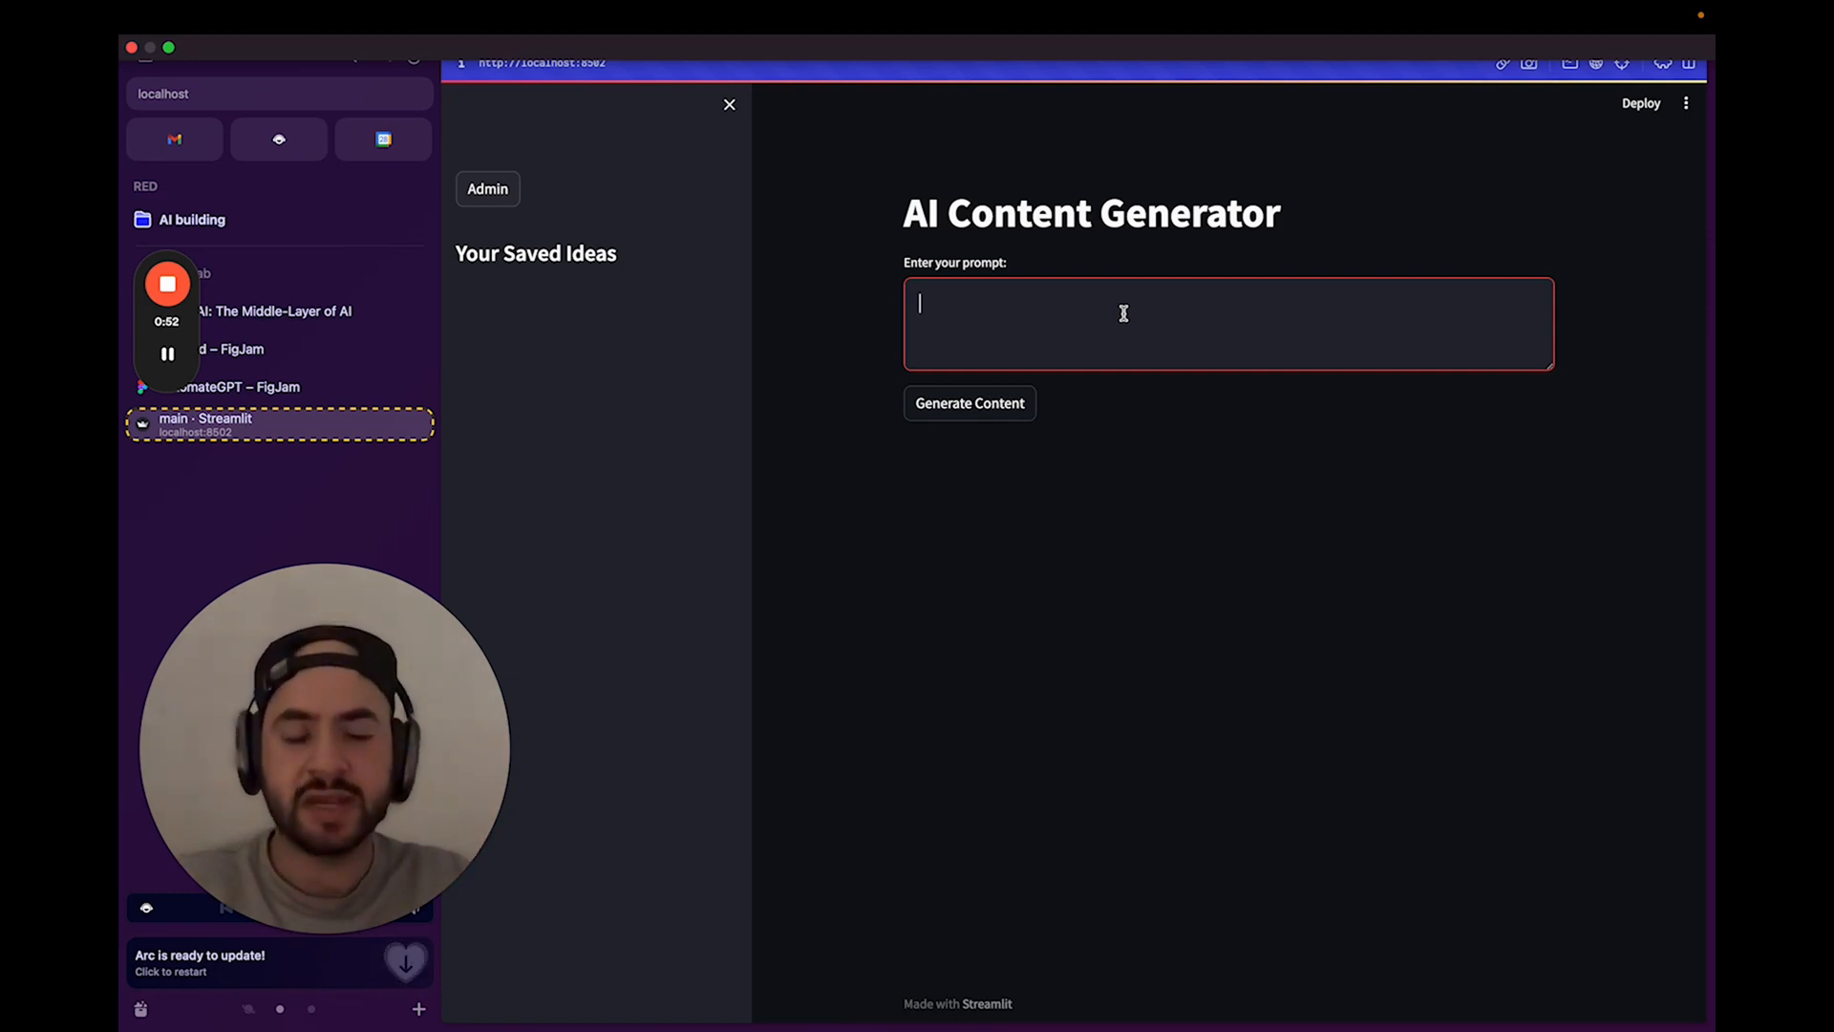
type("I am a dog cleaner and I need more")
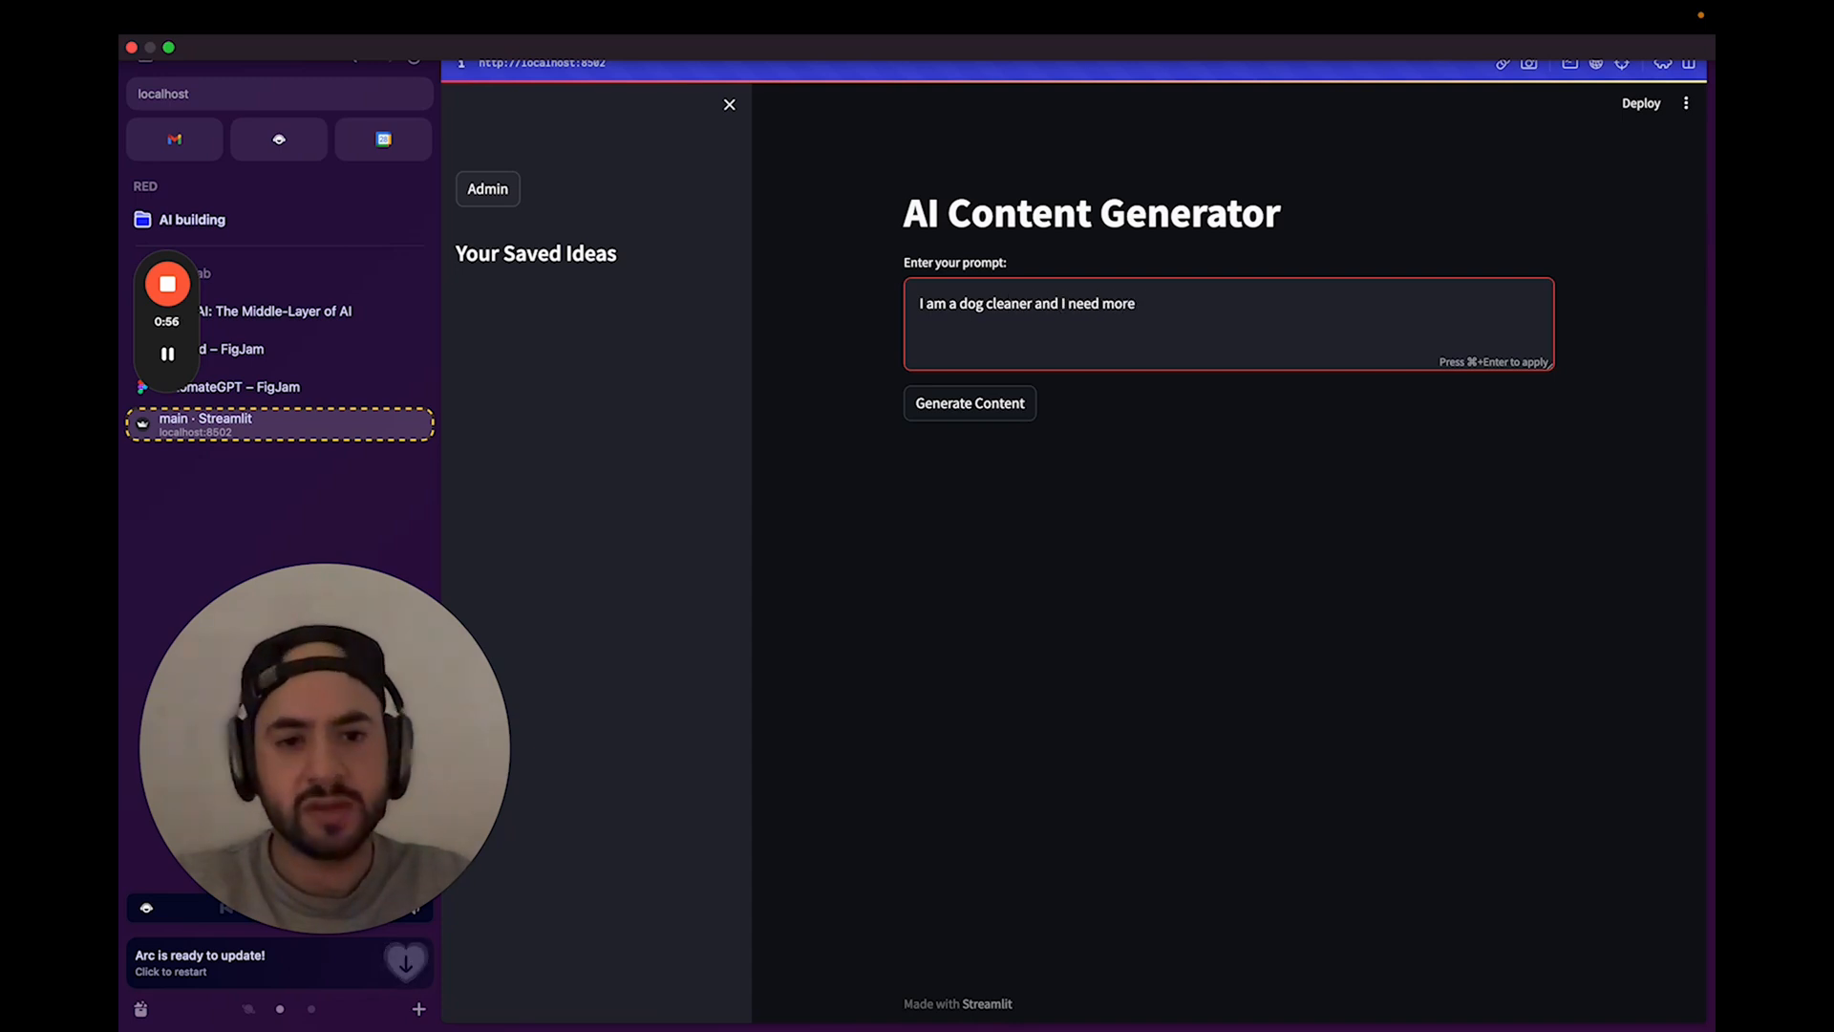
type("clients, g")
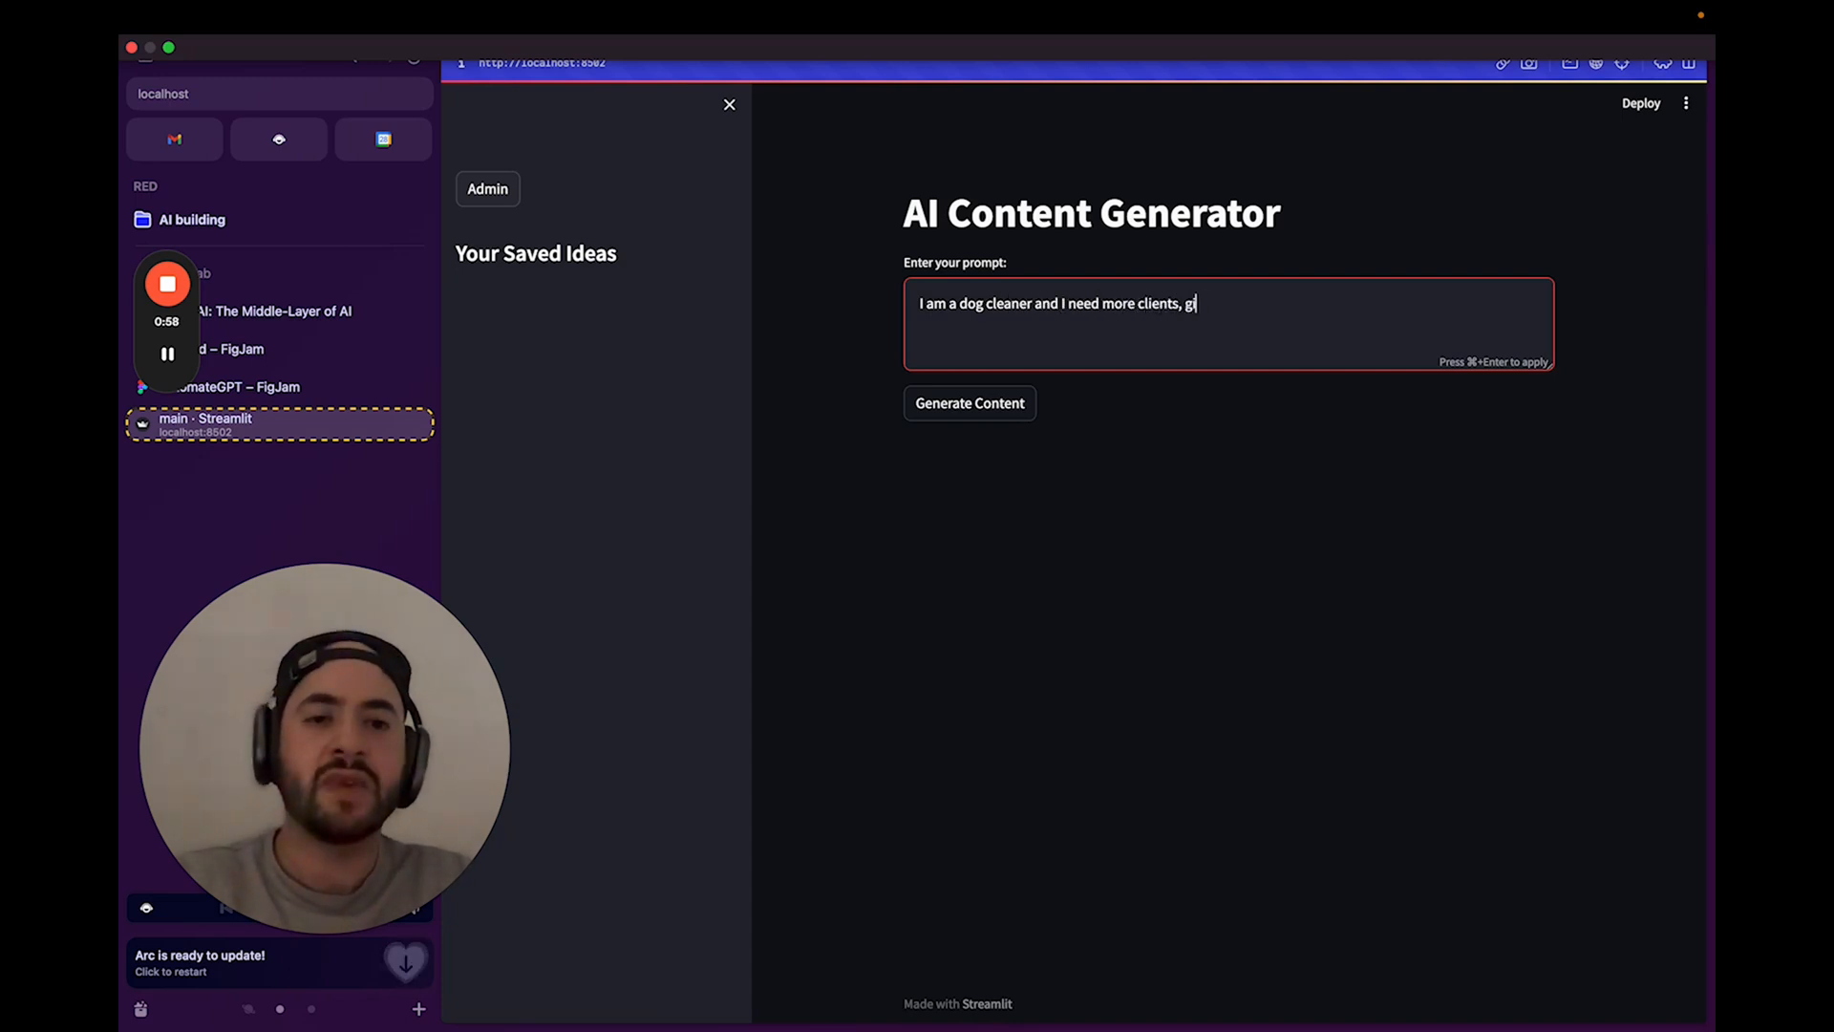
type("ive me a tiktok video")
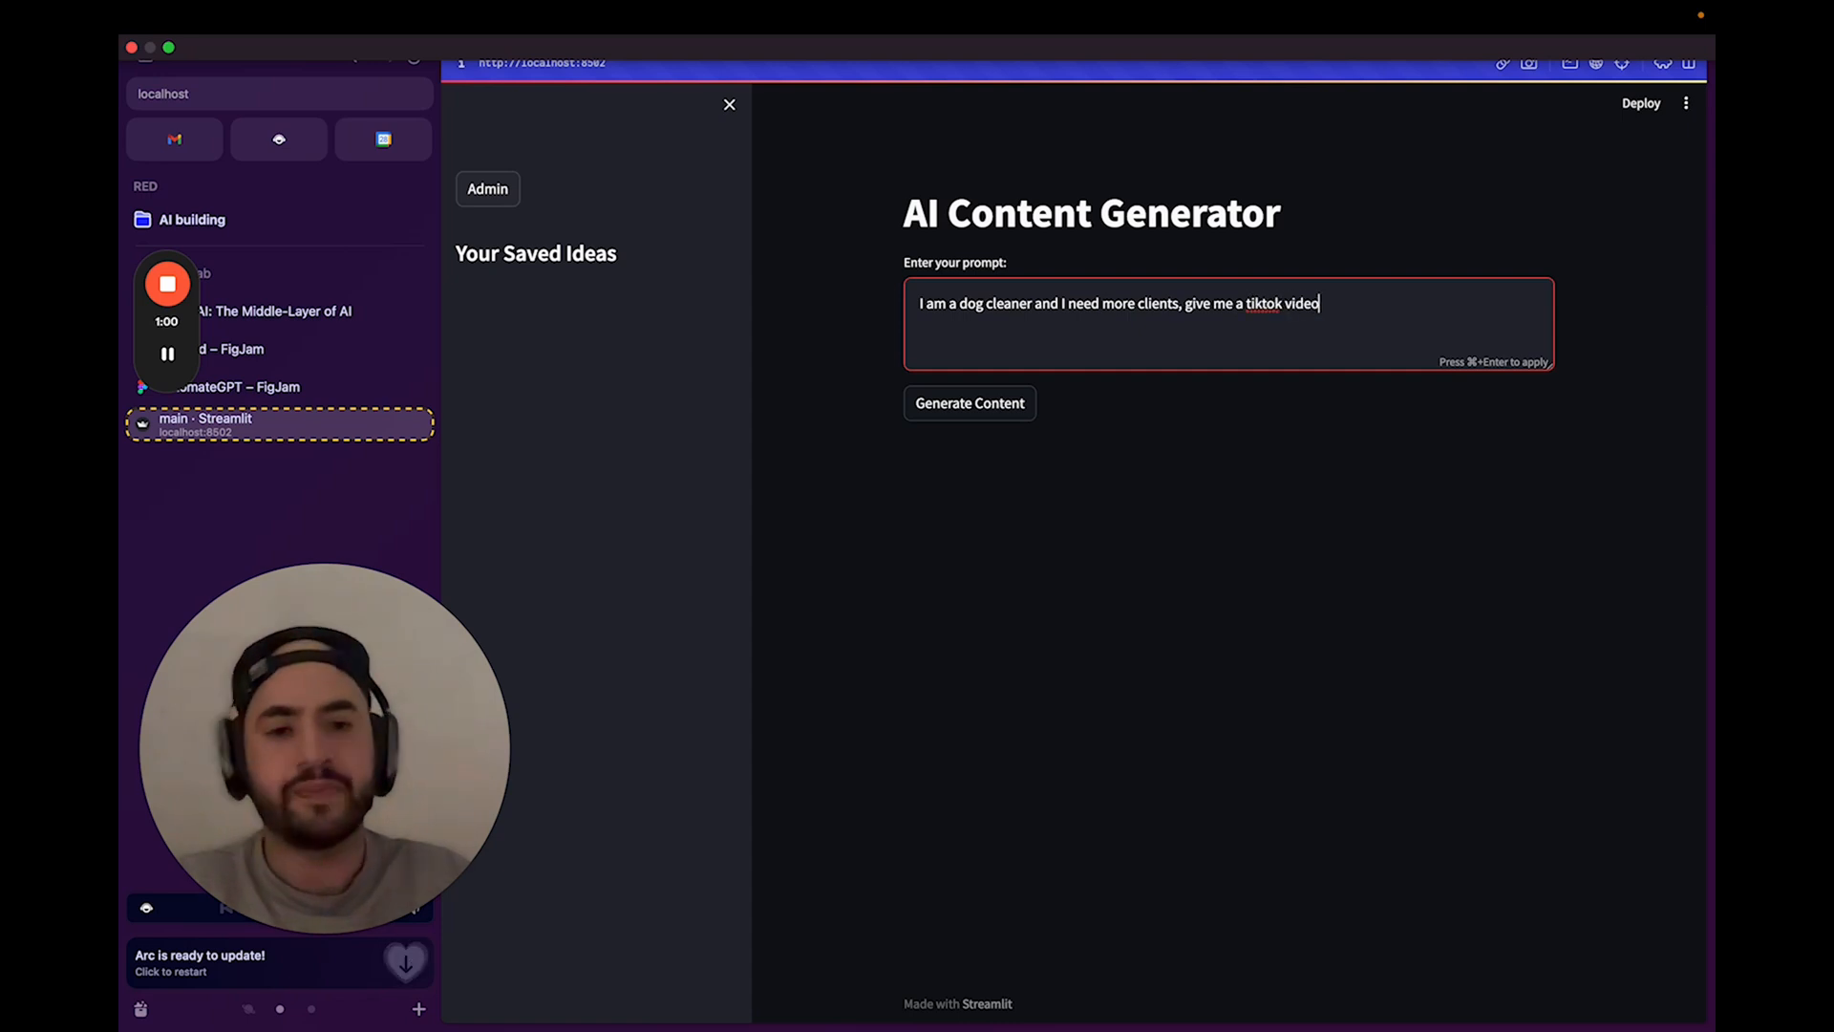
left_click(969, 402)
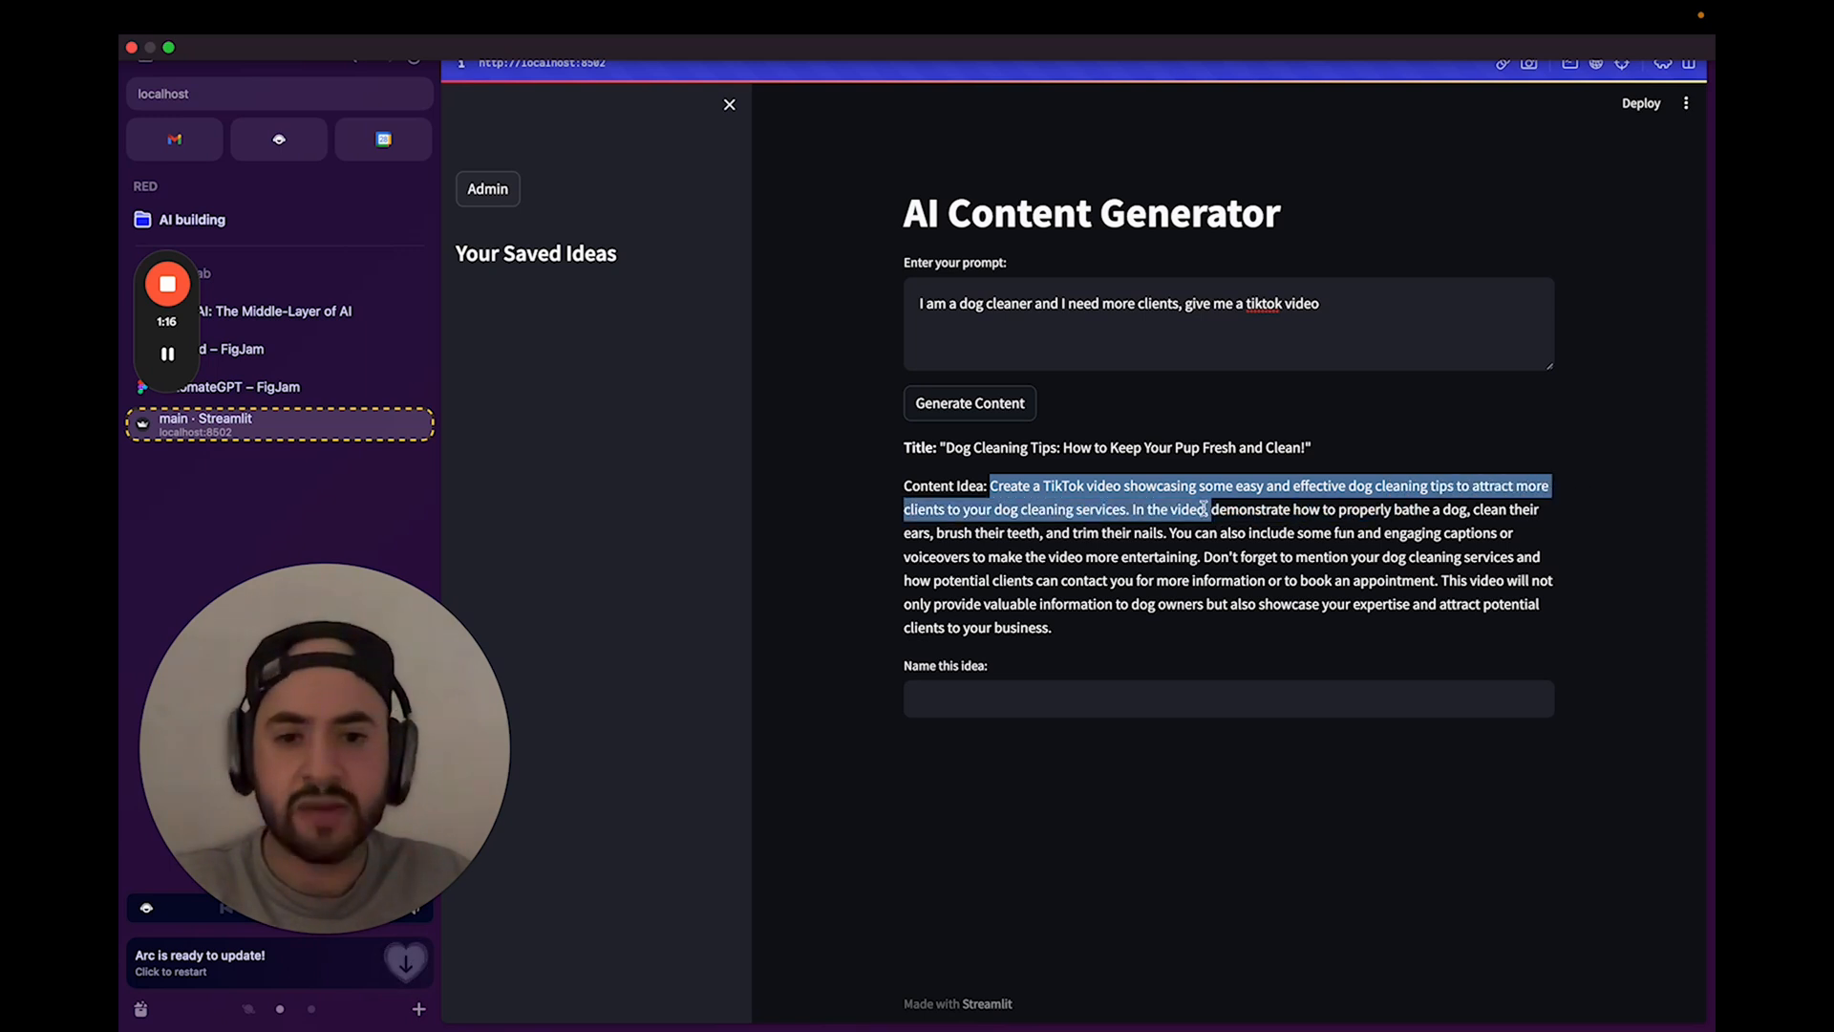
Name the generated idea 'Dog Cleaning Tips' and save it.
left_click(1144, 509)
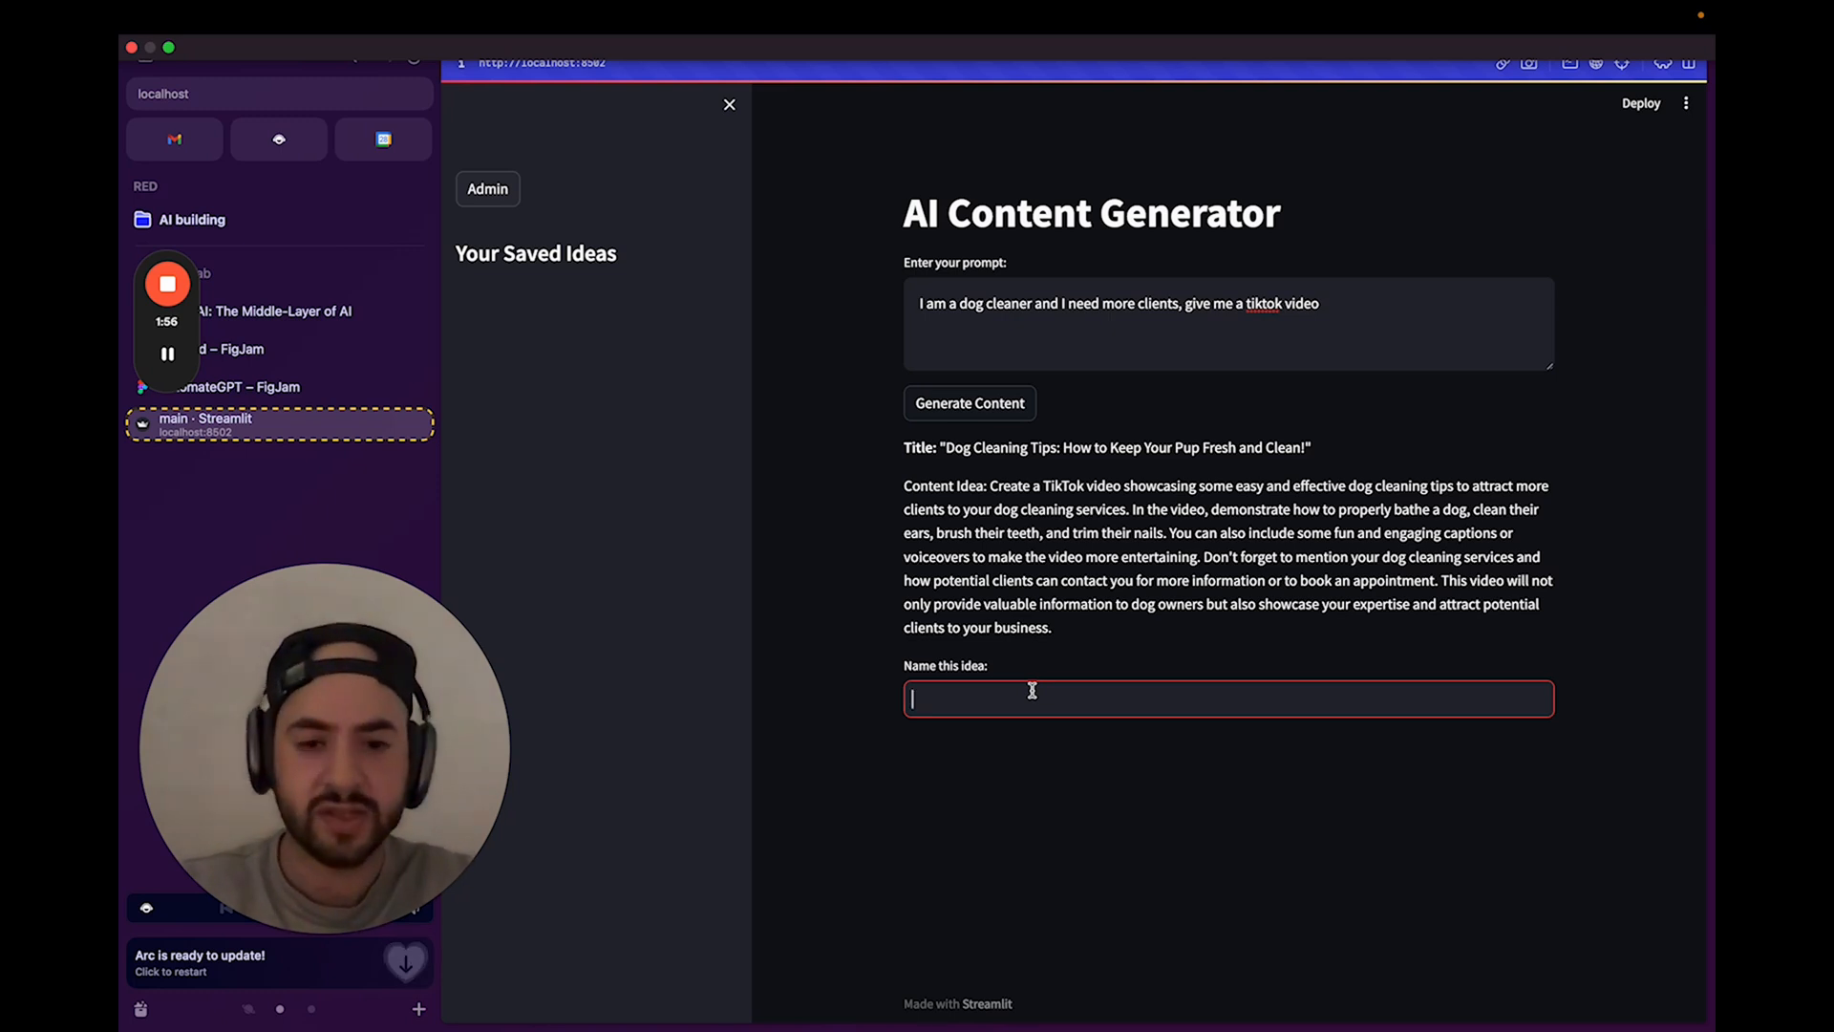
type("Dog Cl")
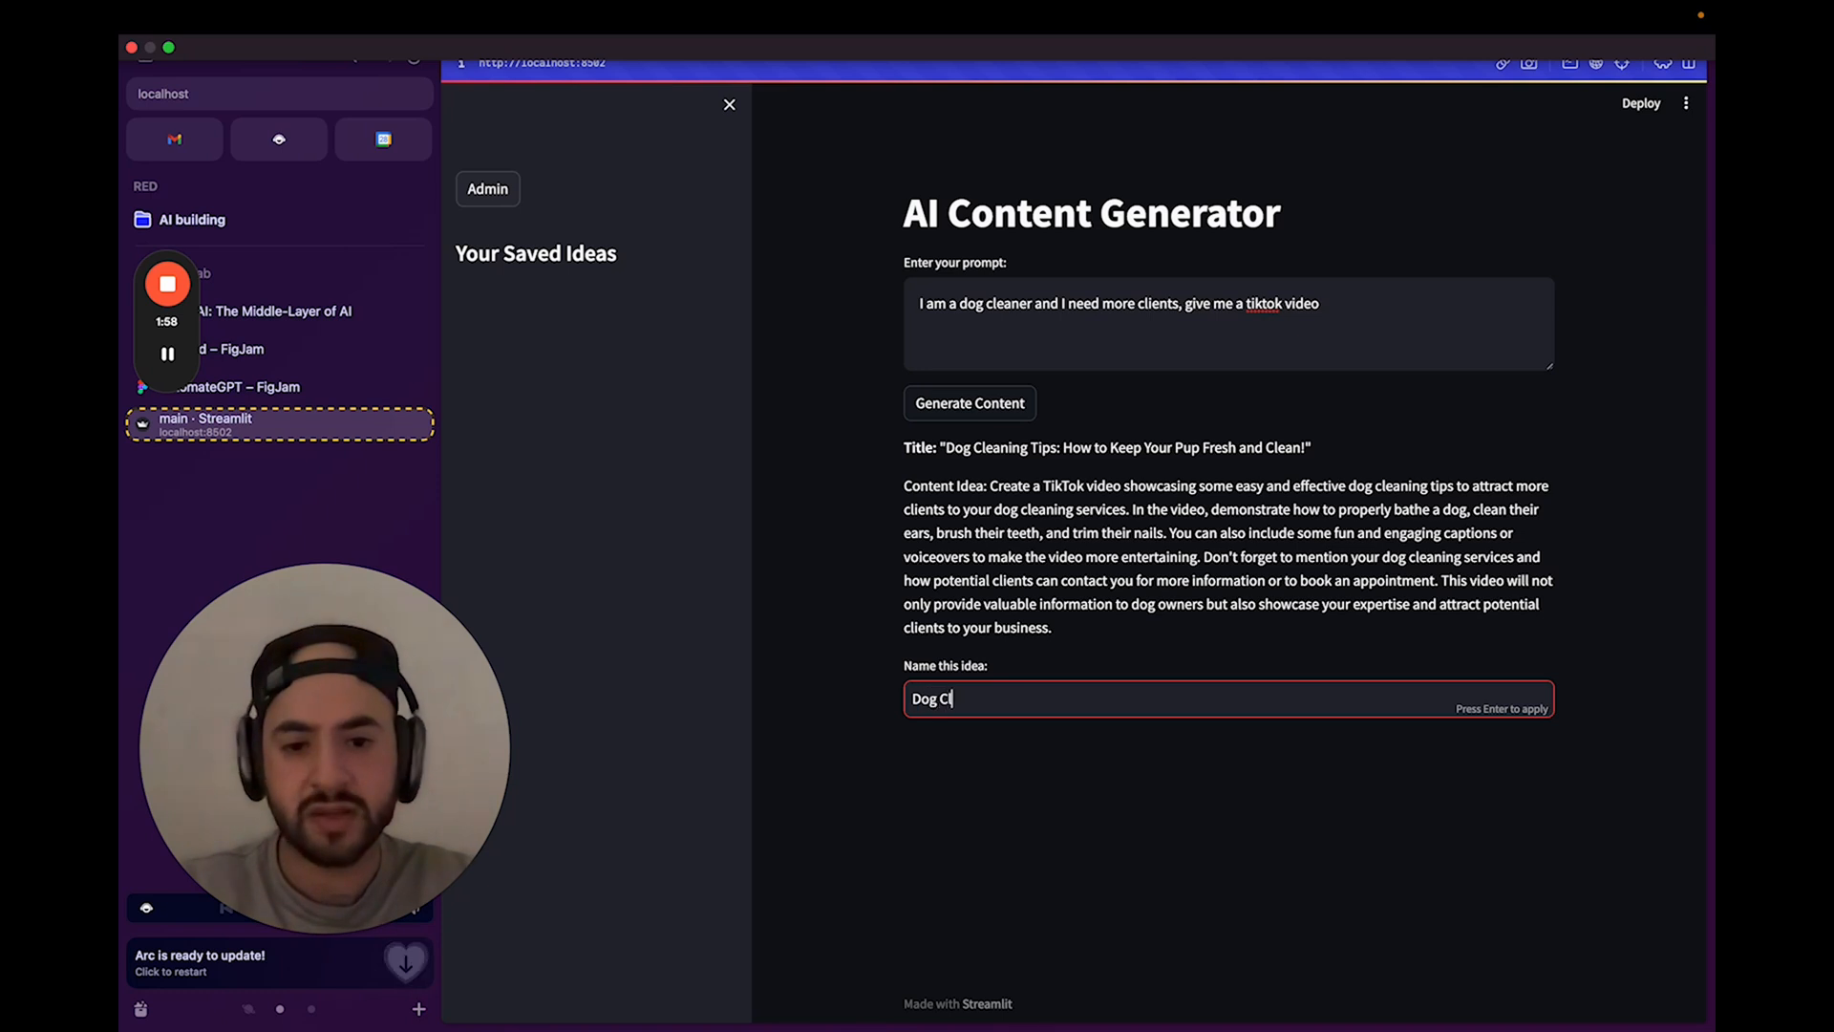
type("eaning Tips")
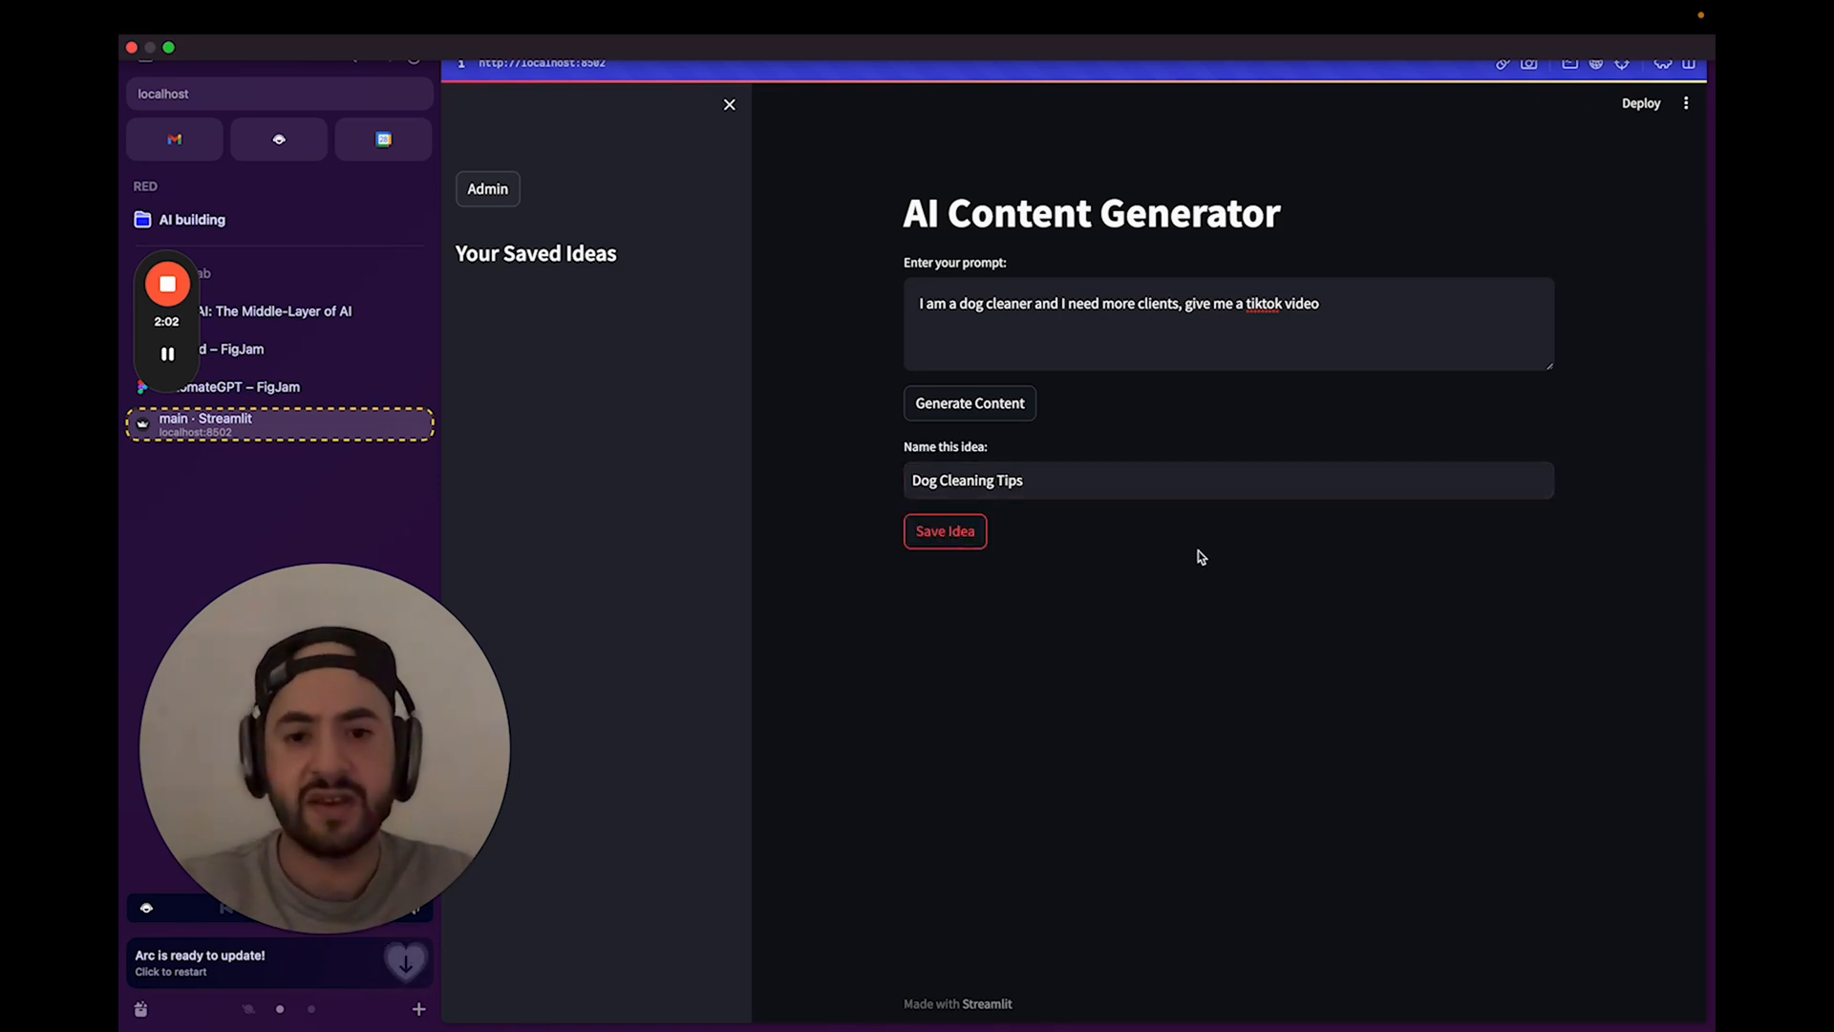
left_click(943, 531)
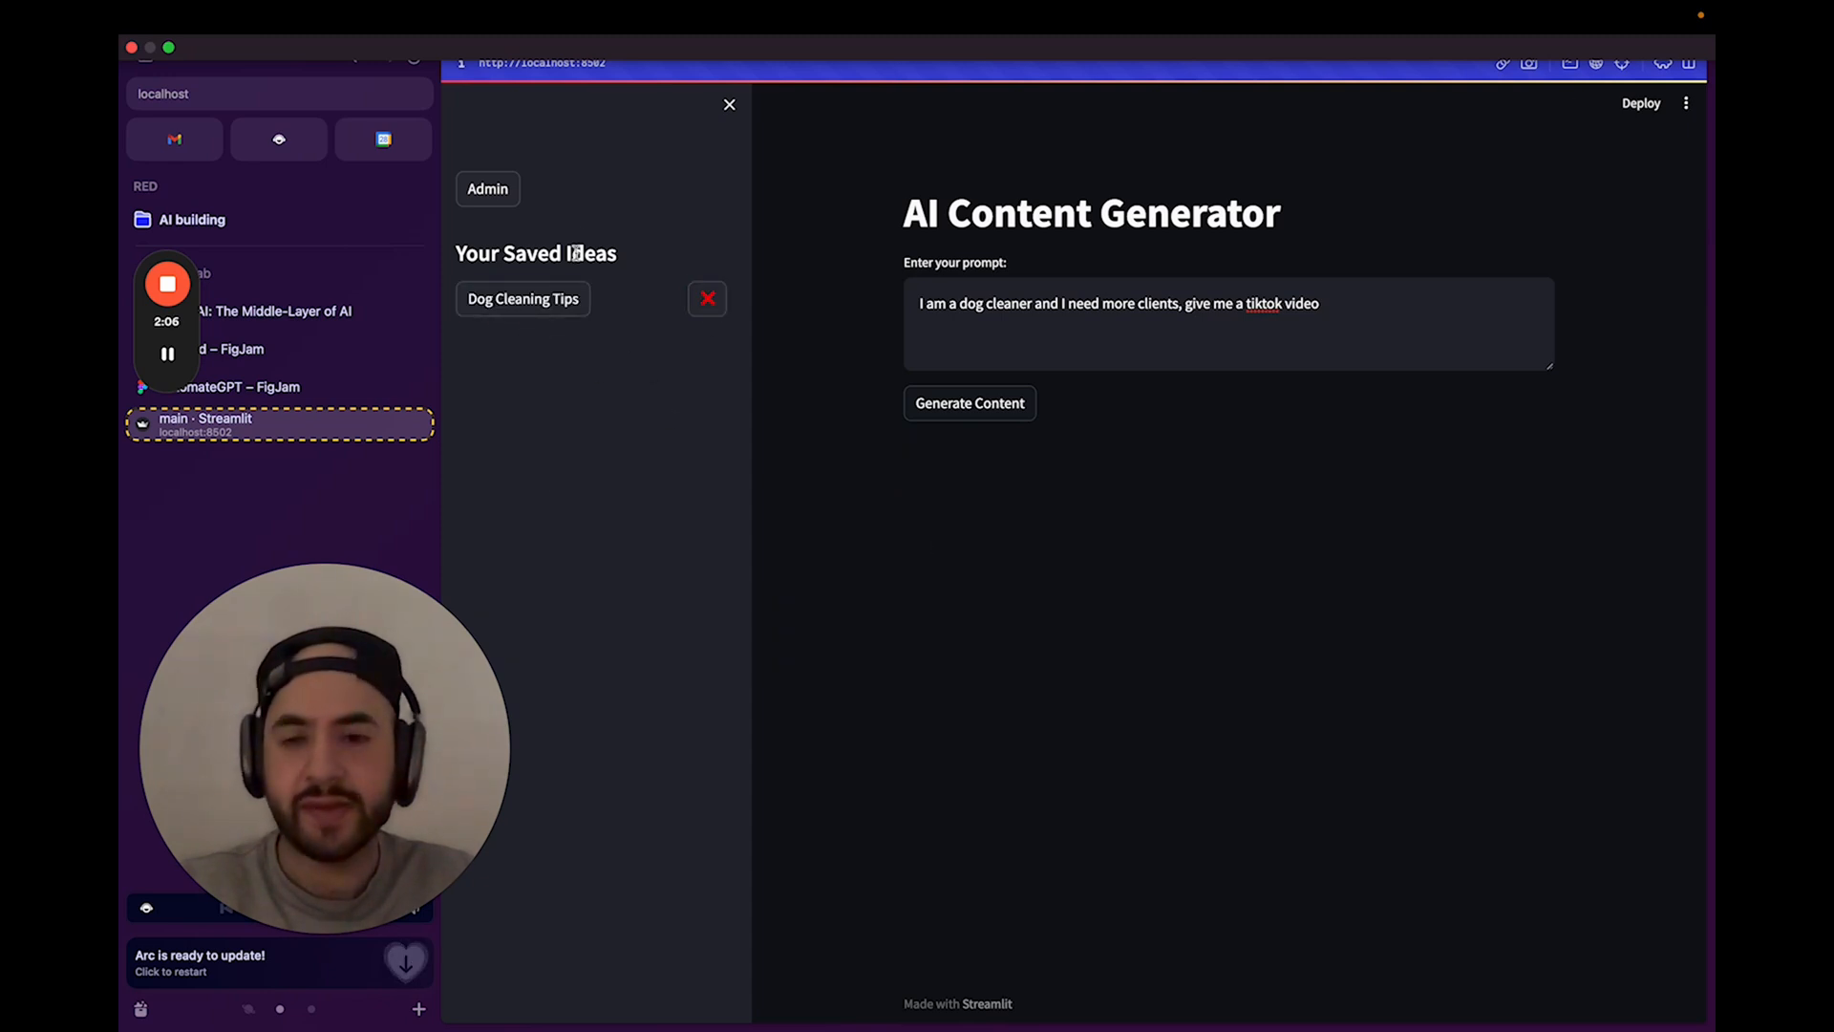
Replace the prompt with 'I am a vet and need more clients, what youtube video to make?' and generate.
triple_click(1117, 303)
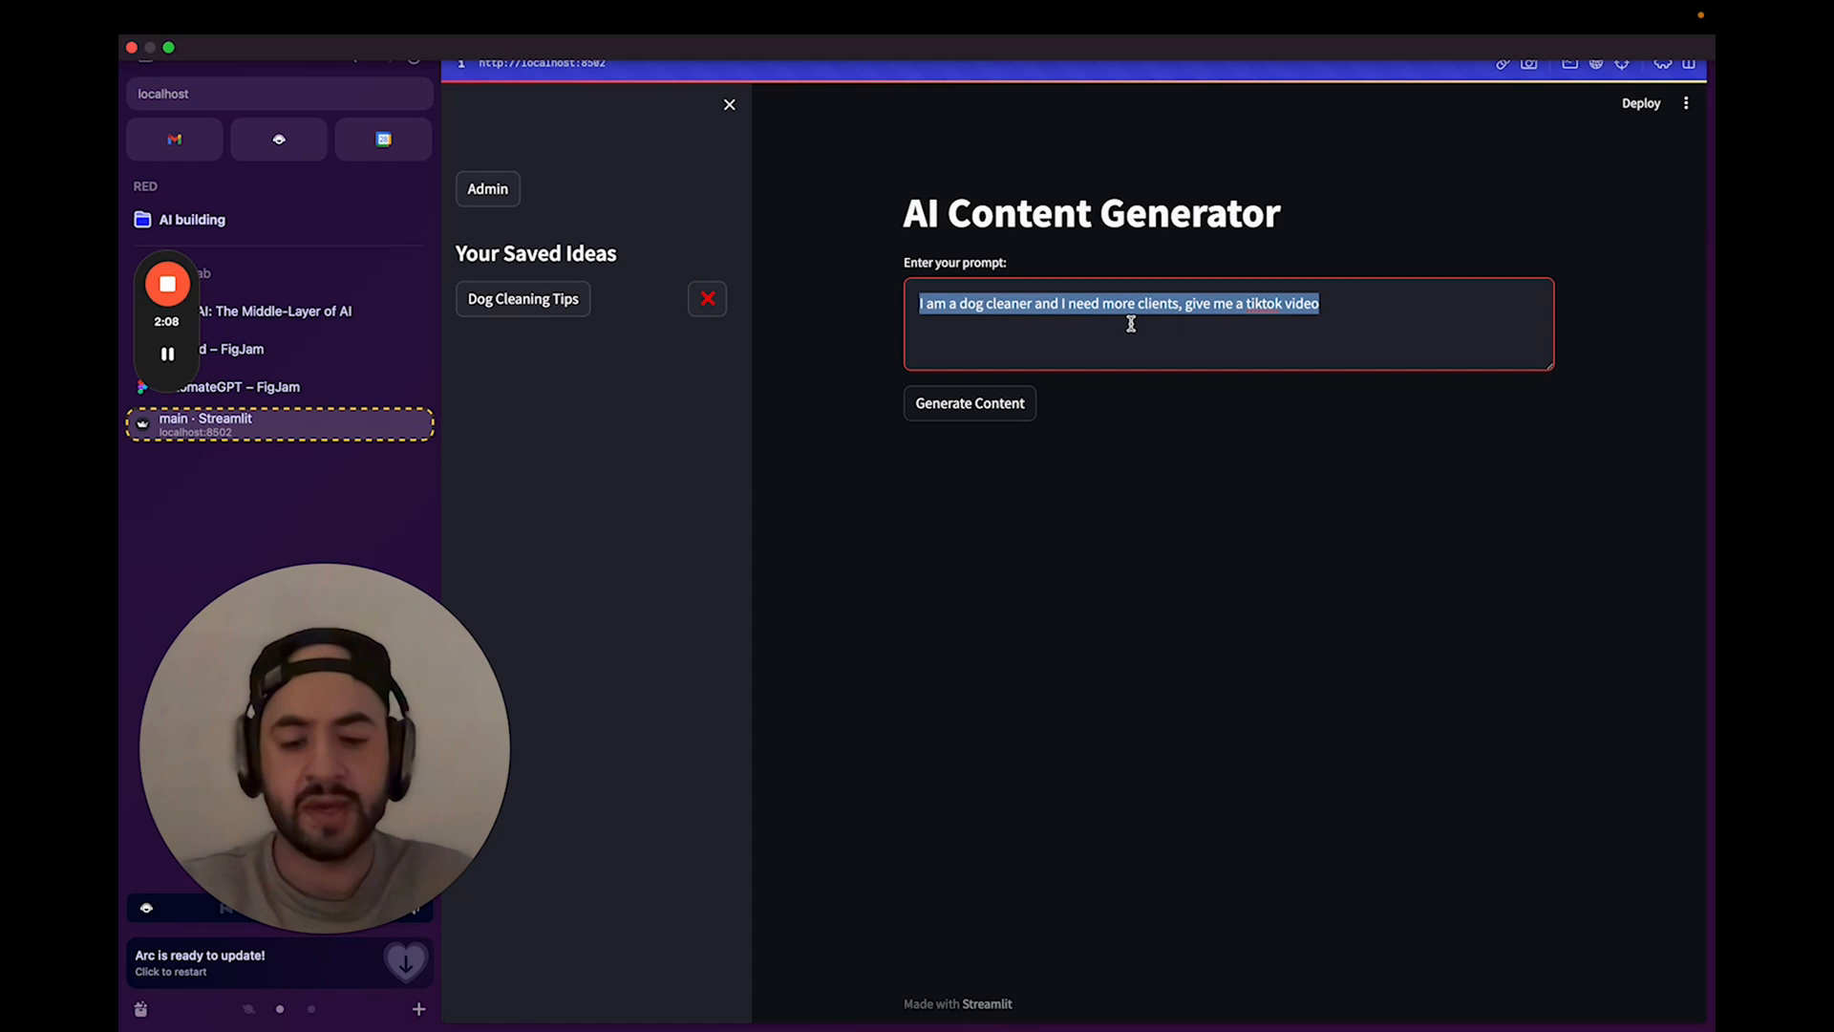
type("I am a")
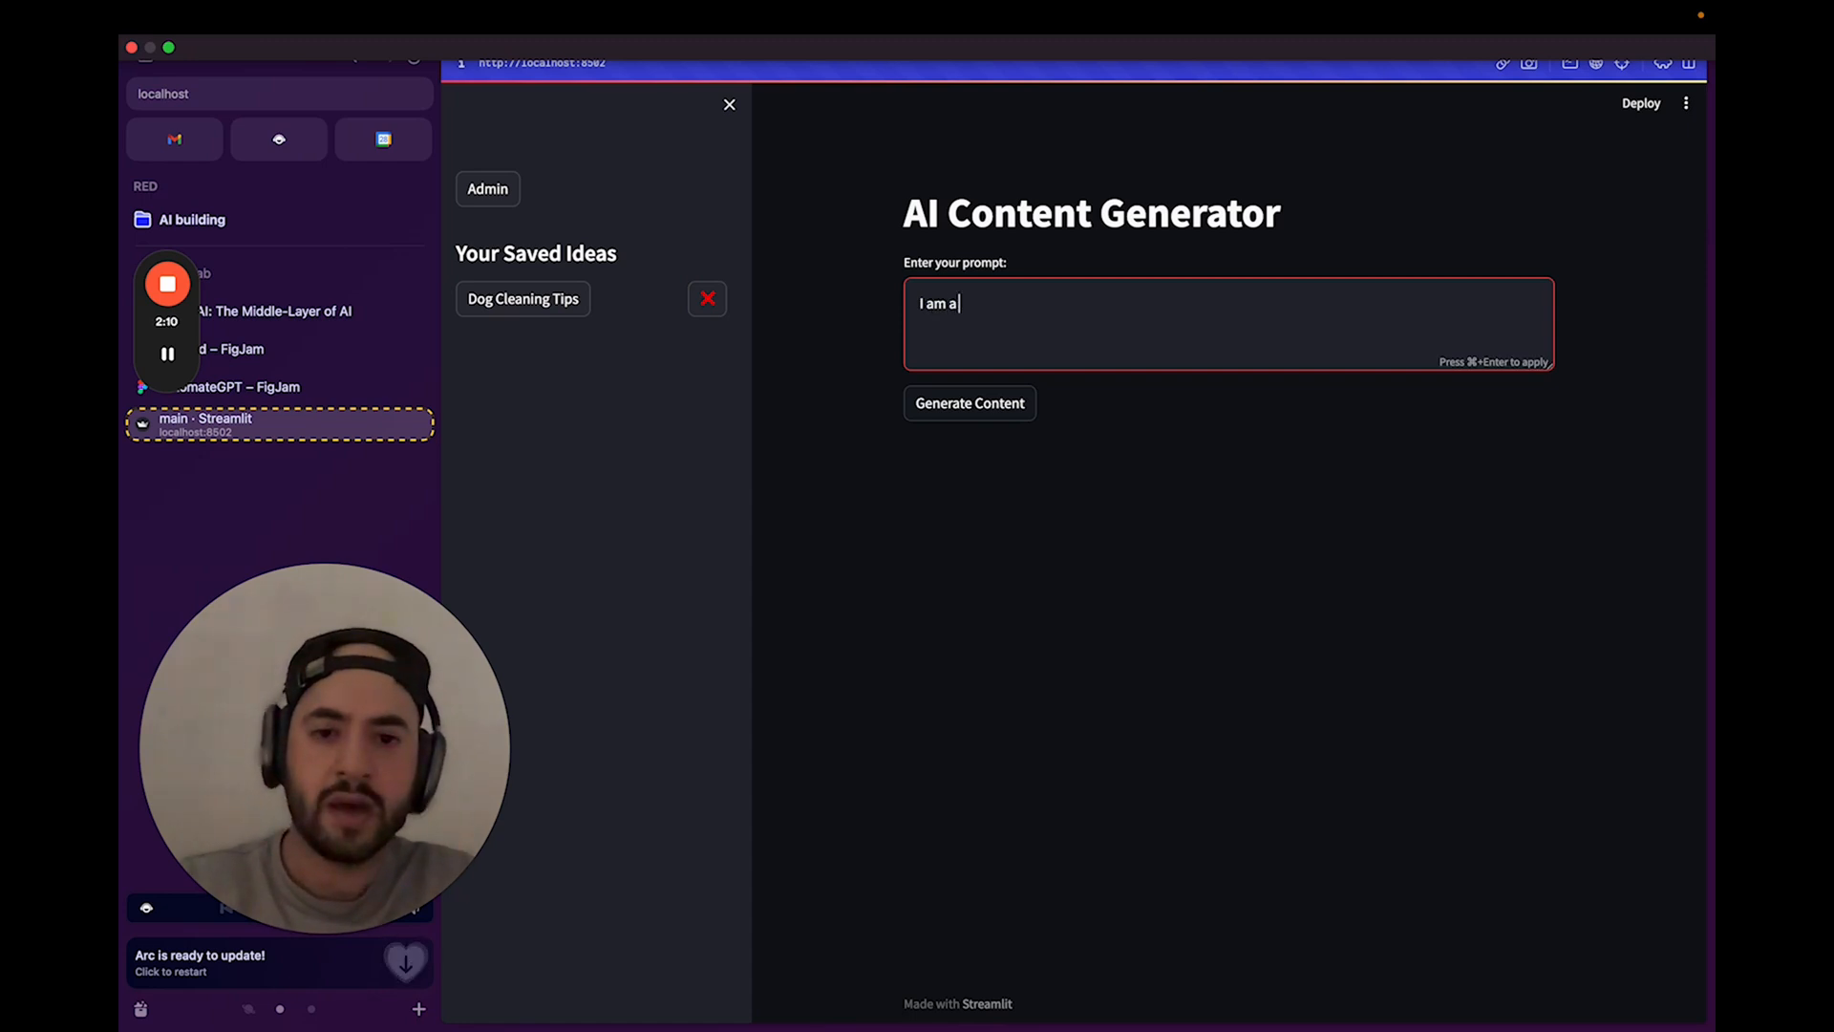
type("vet and need more")
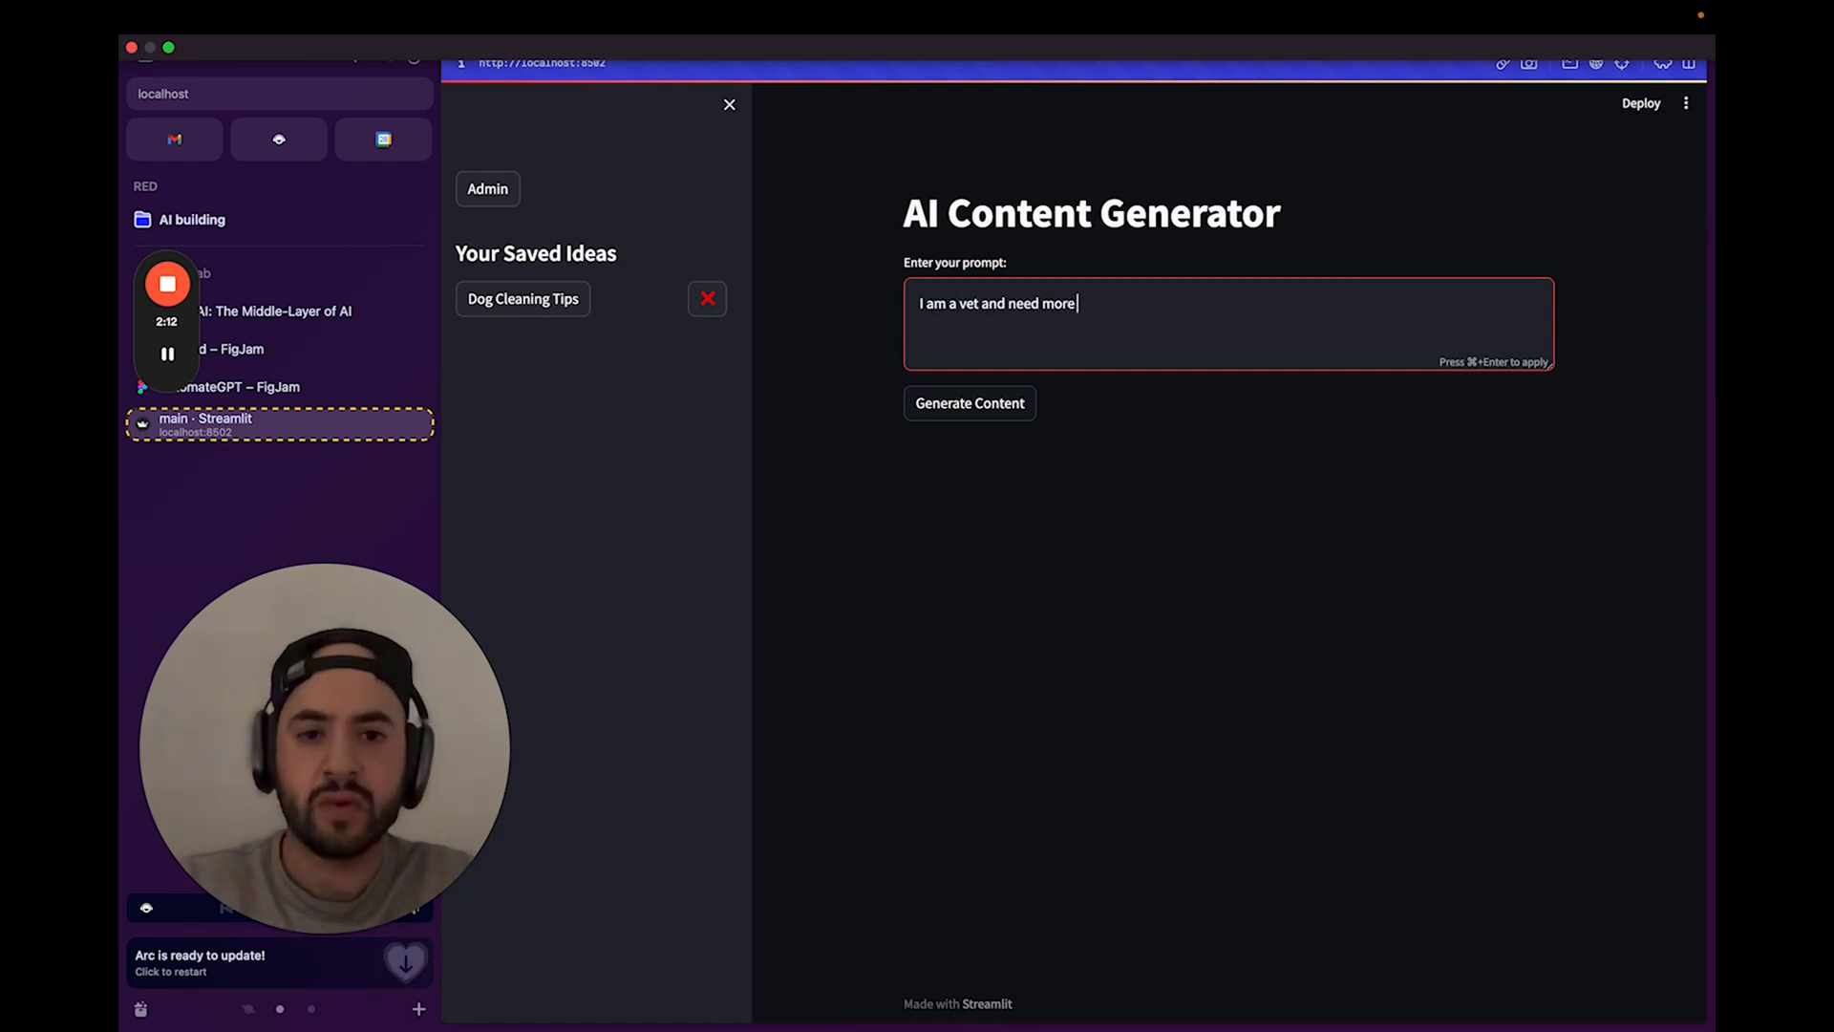
type("clients, what youtub")
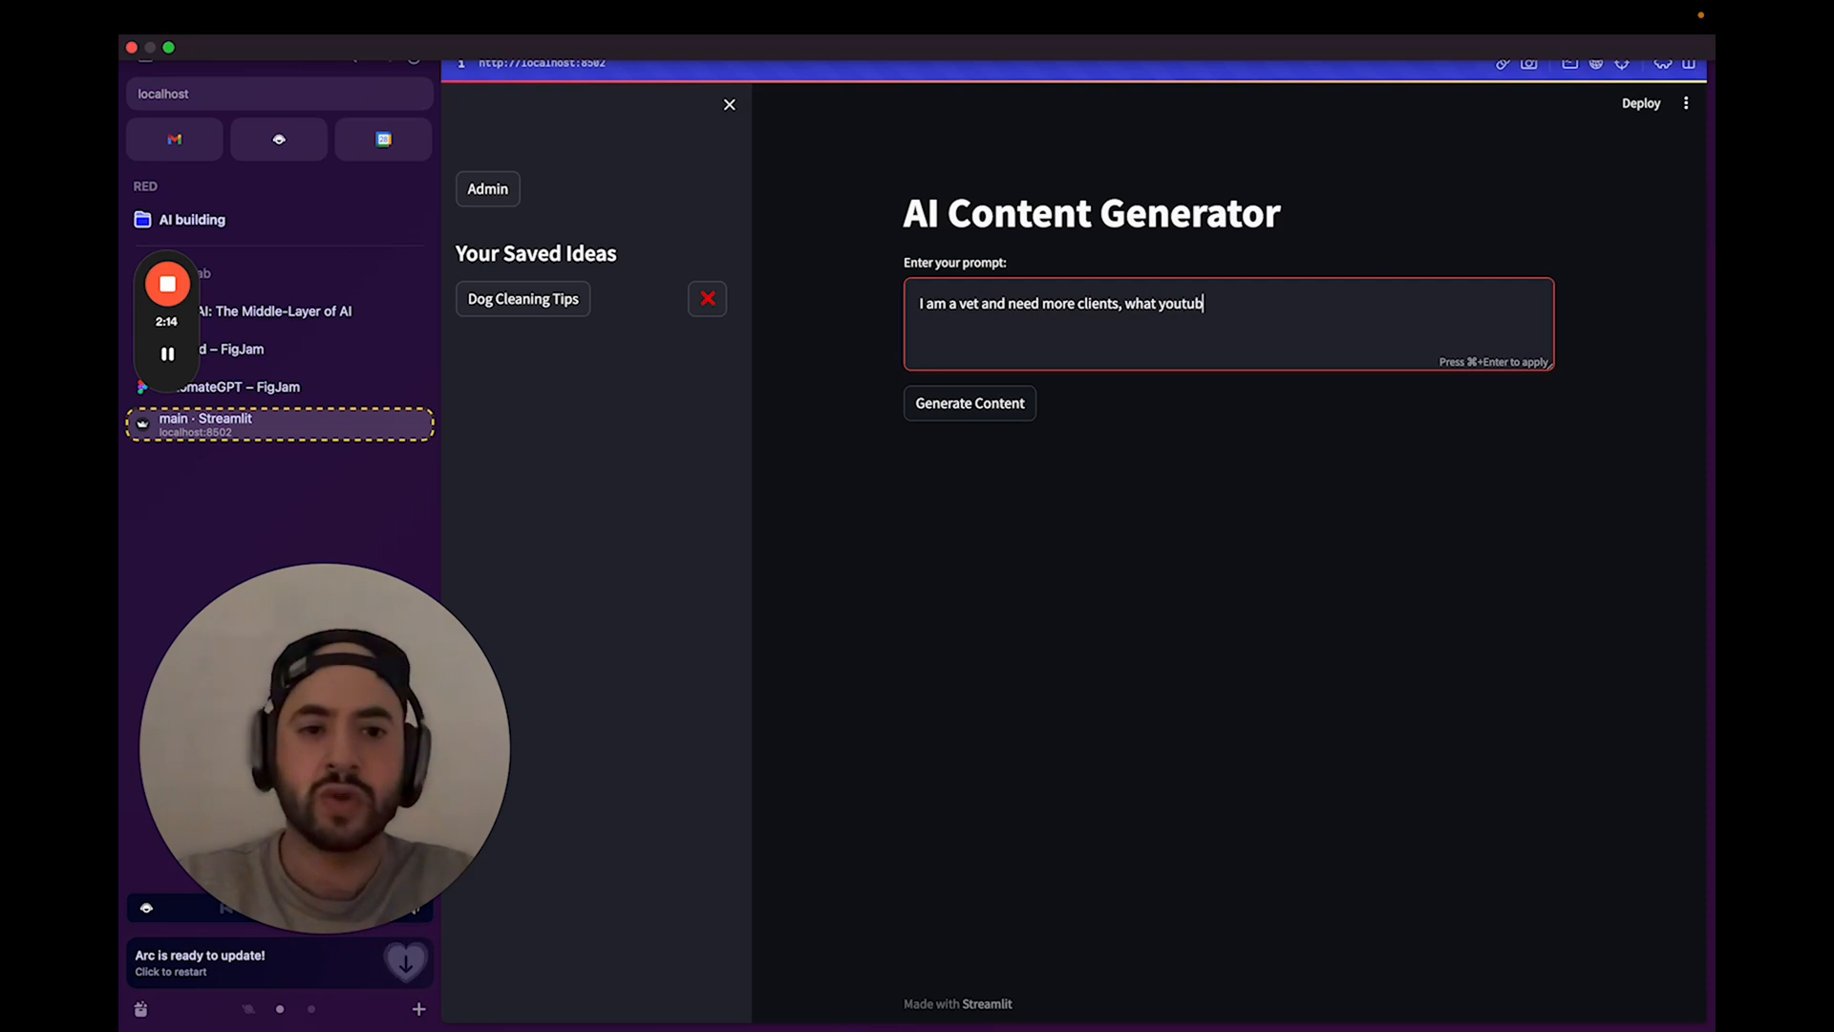
type("e video to make?")
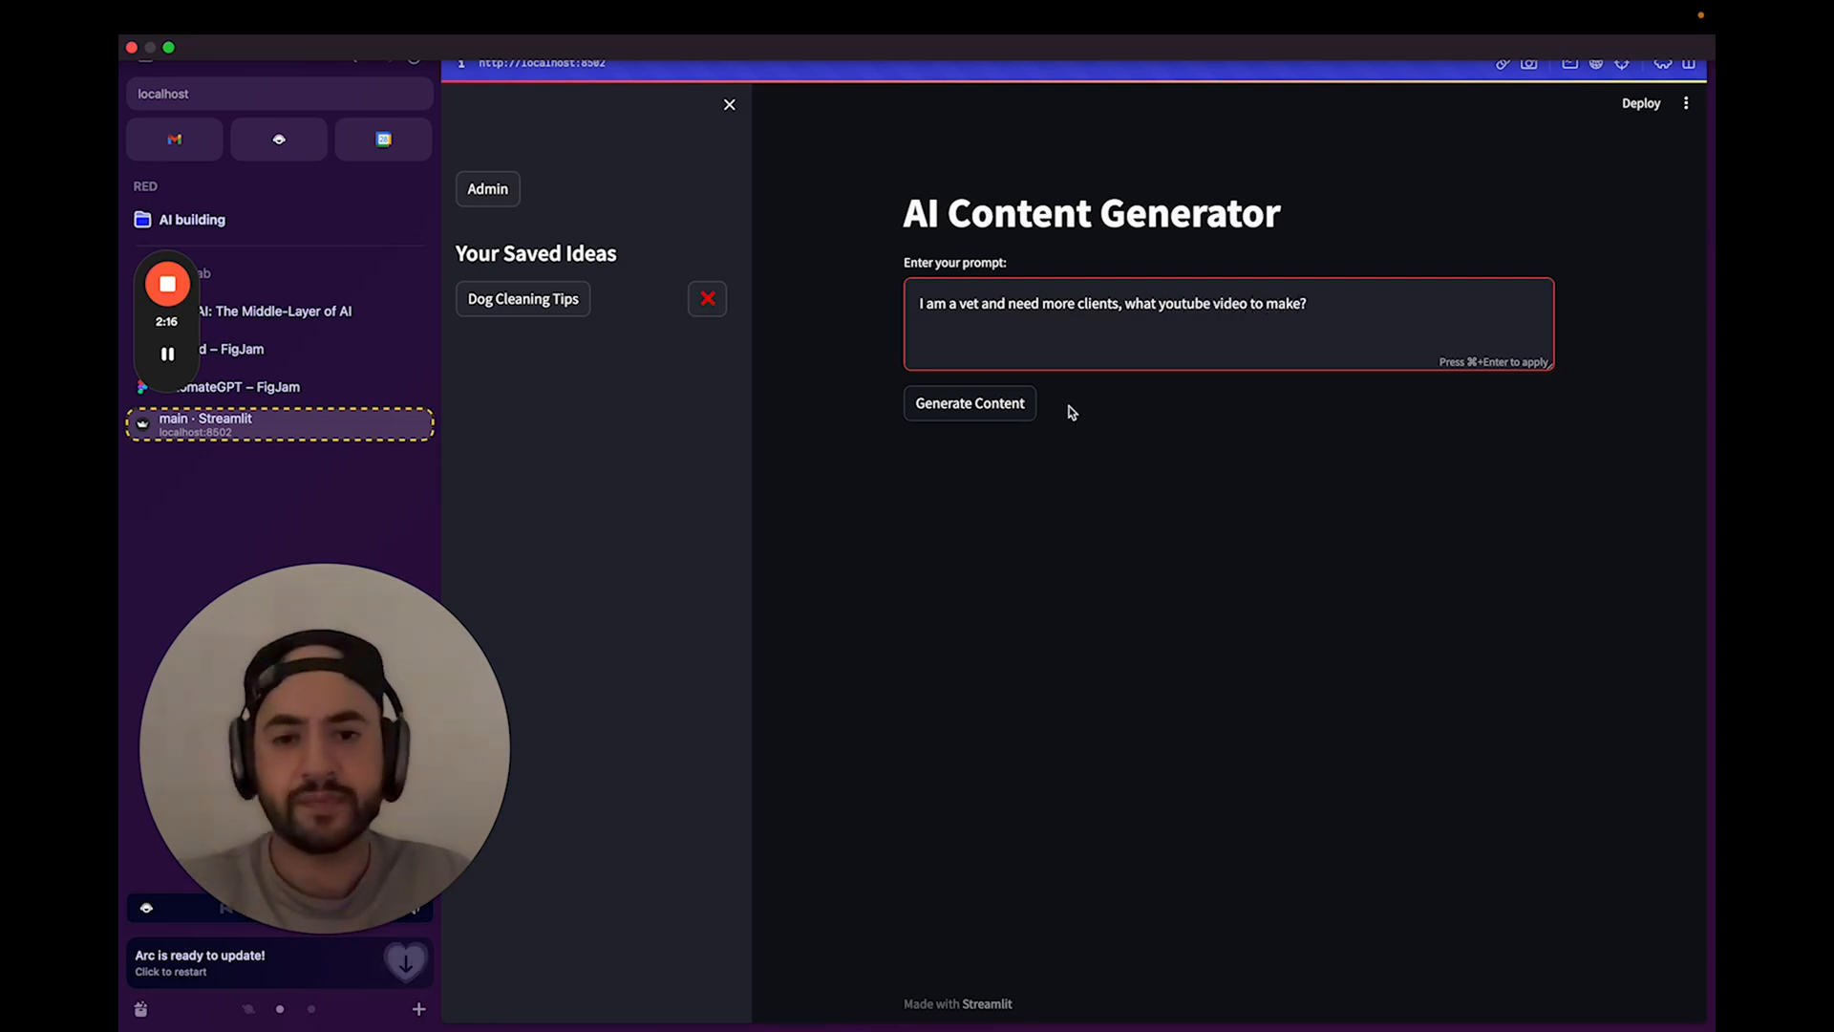
left_click(969, 402)
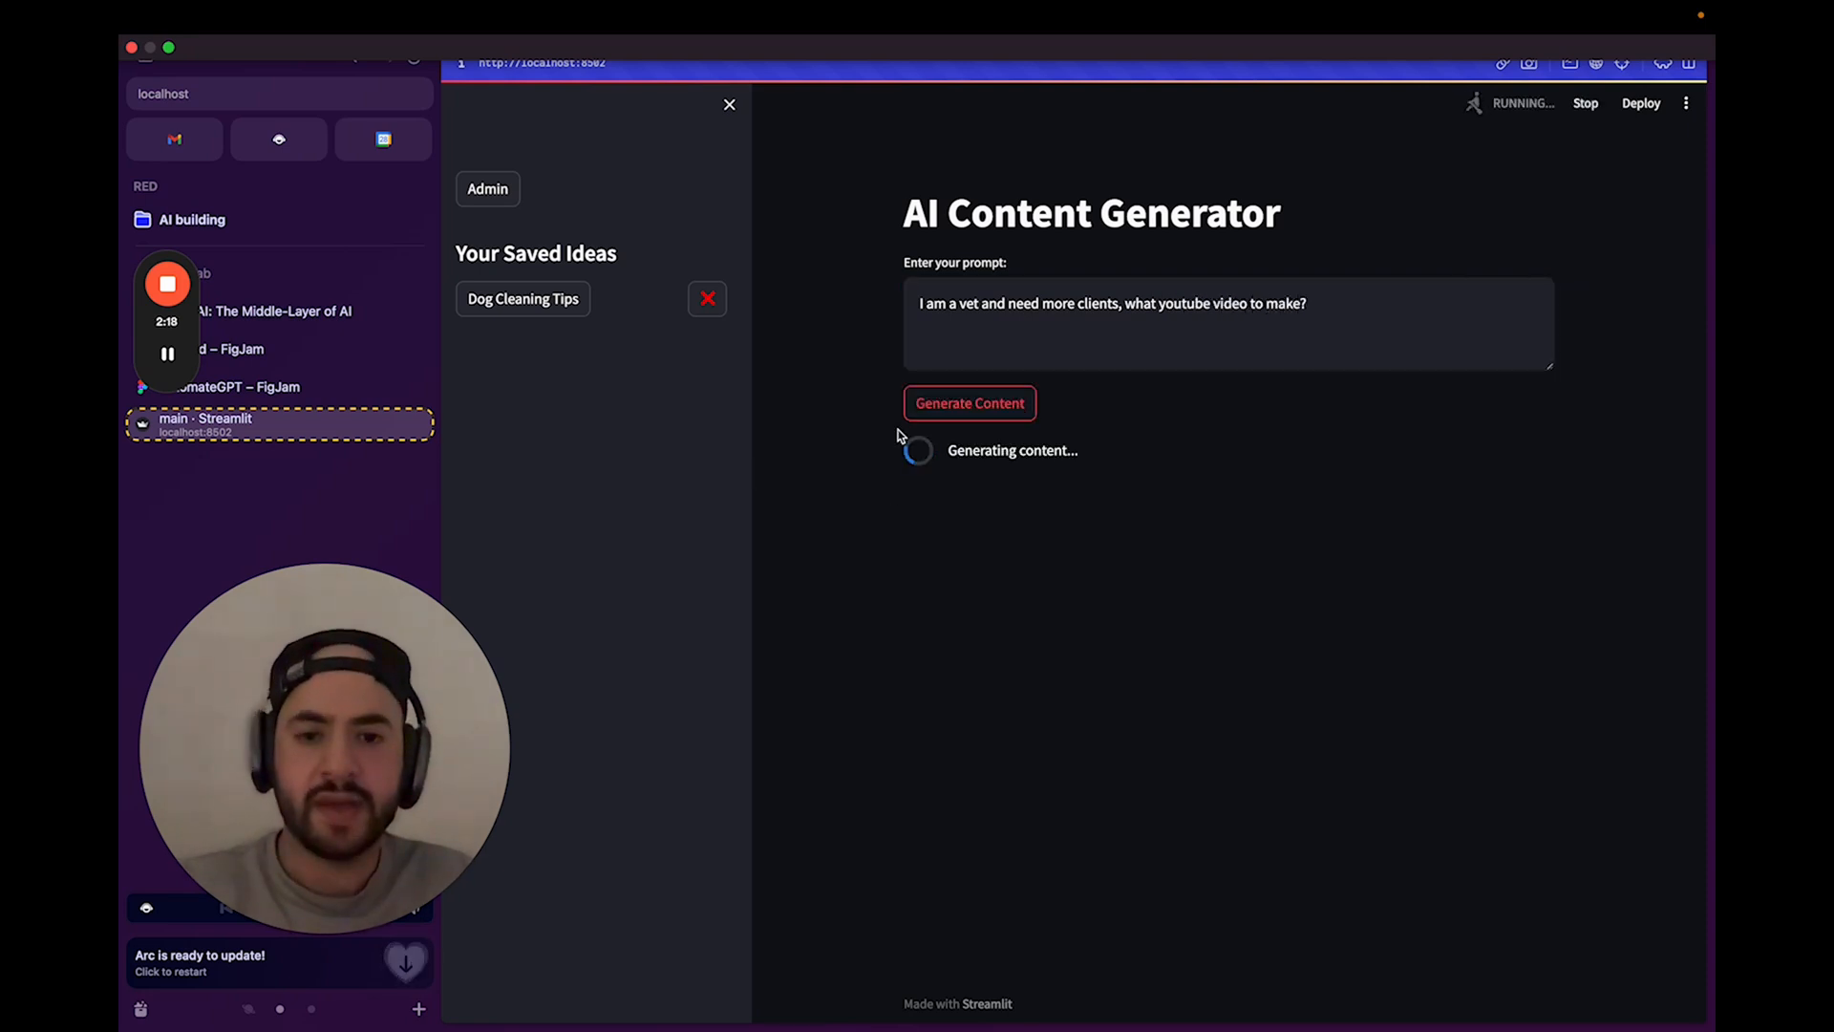
mouse_move(767, 465)
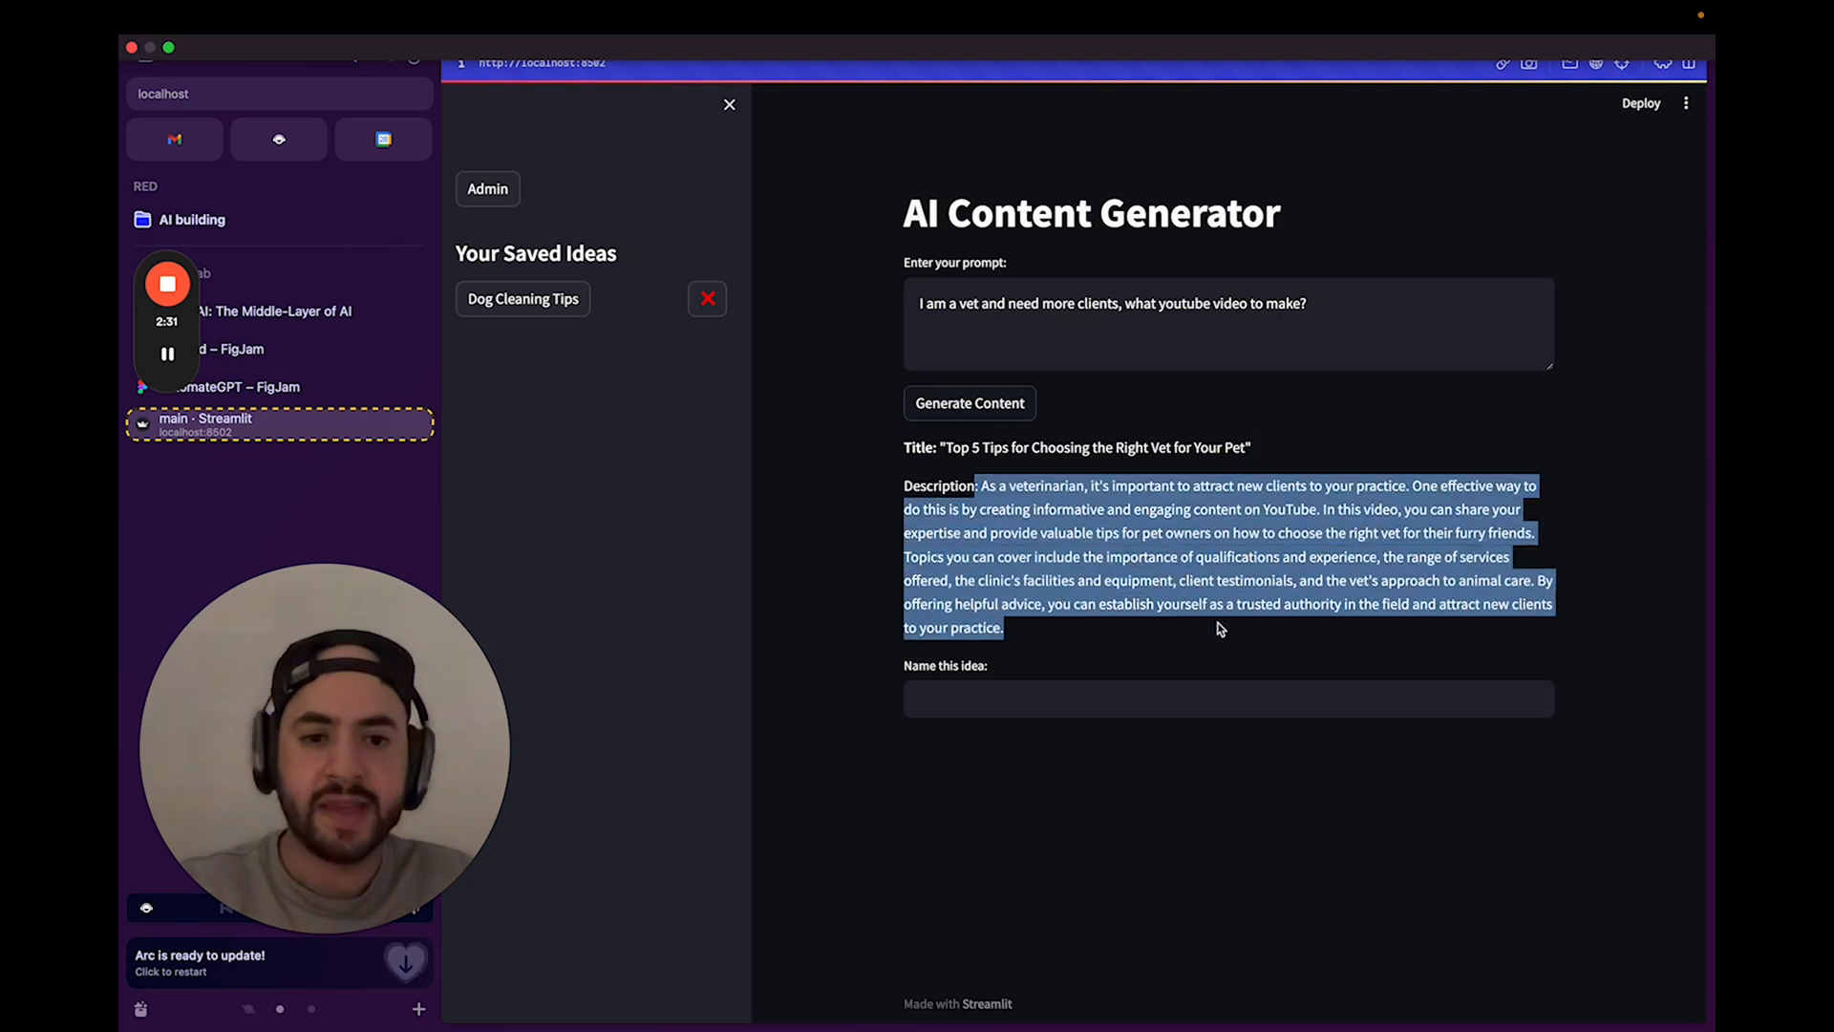
Name the vet idea 'Vet Youtube' and save it.
type("Vet")
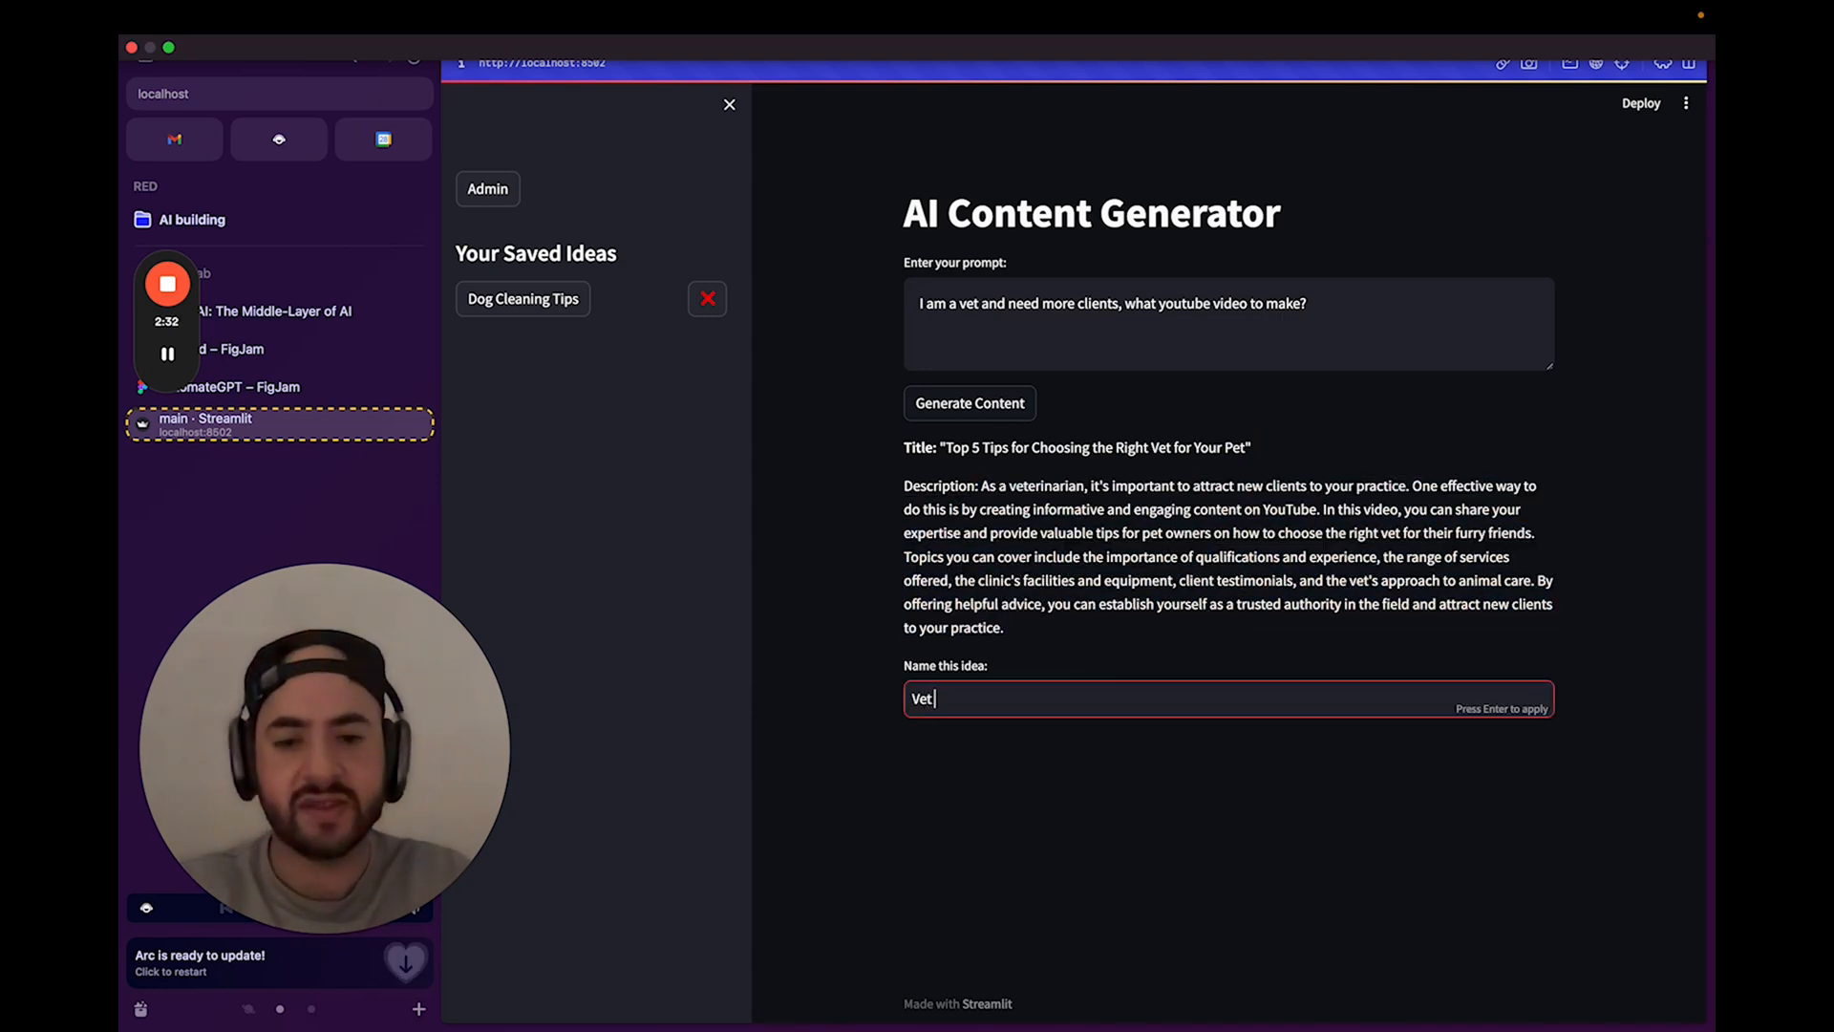
type("Youtube")
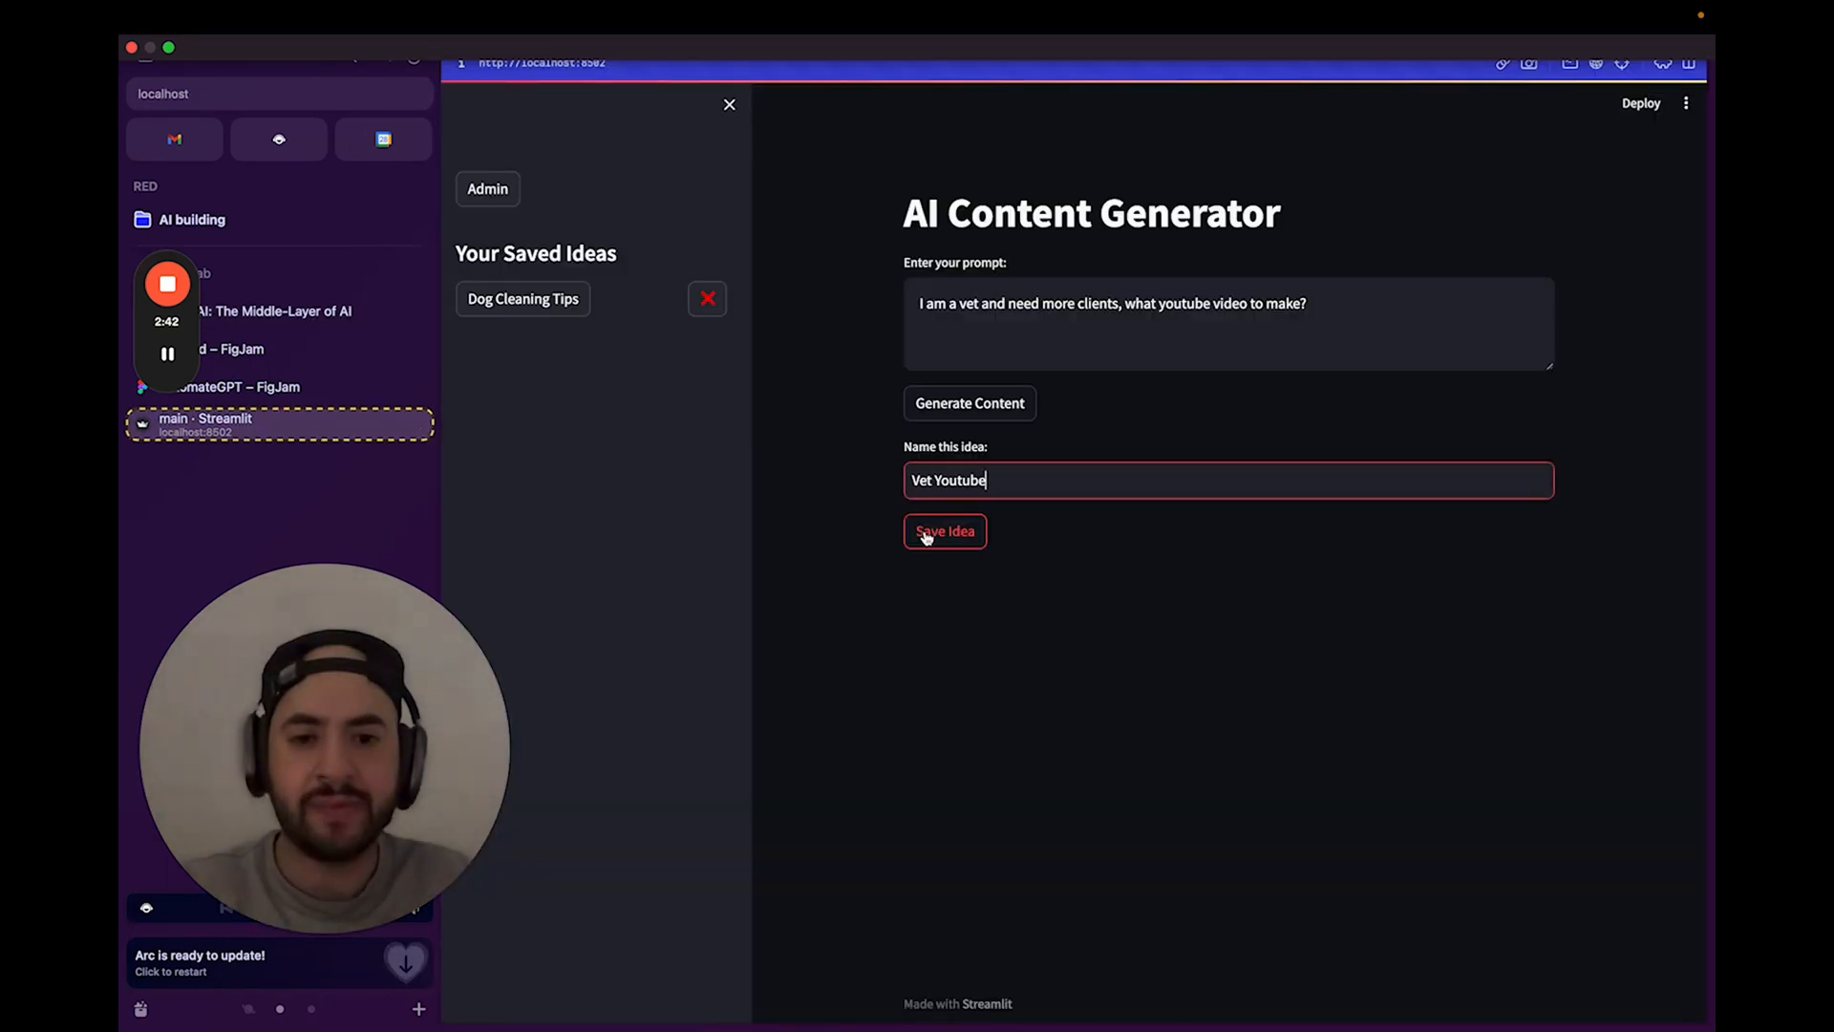
left_click(944, 531)
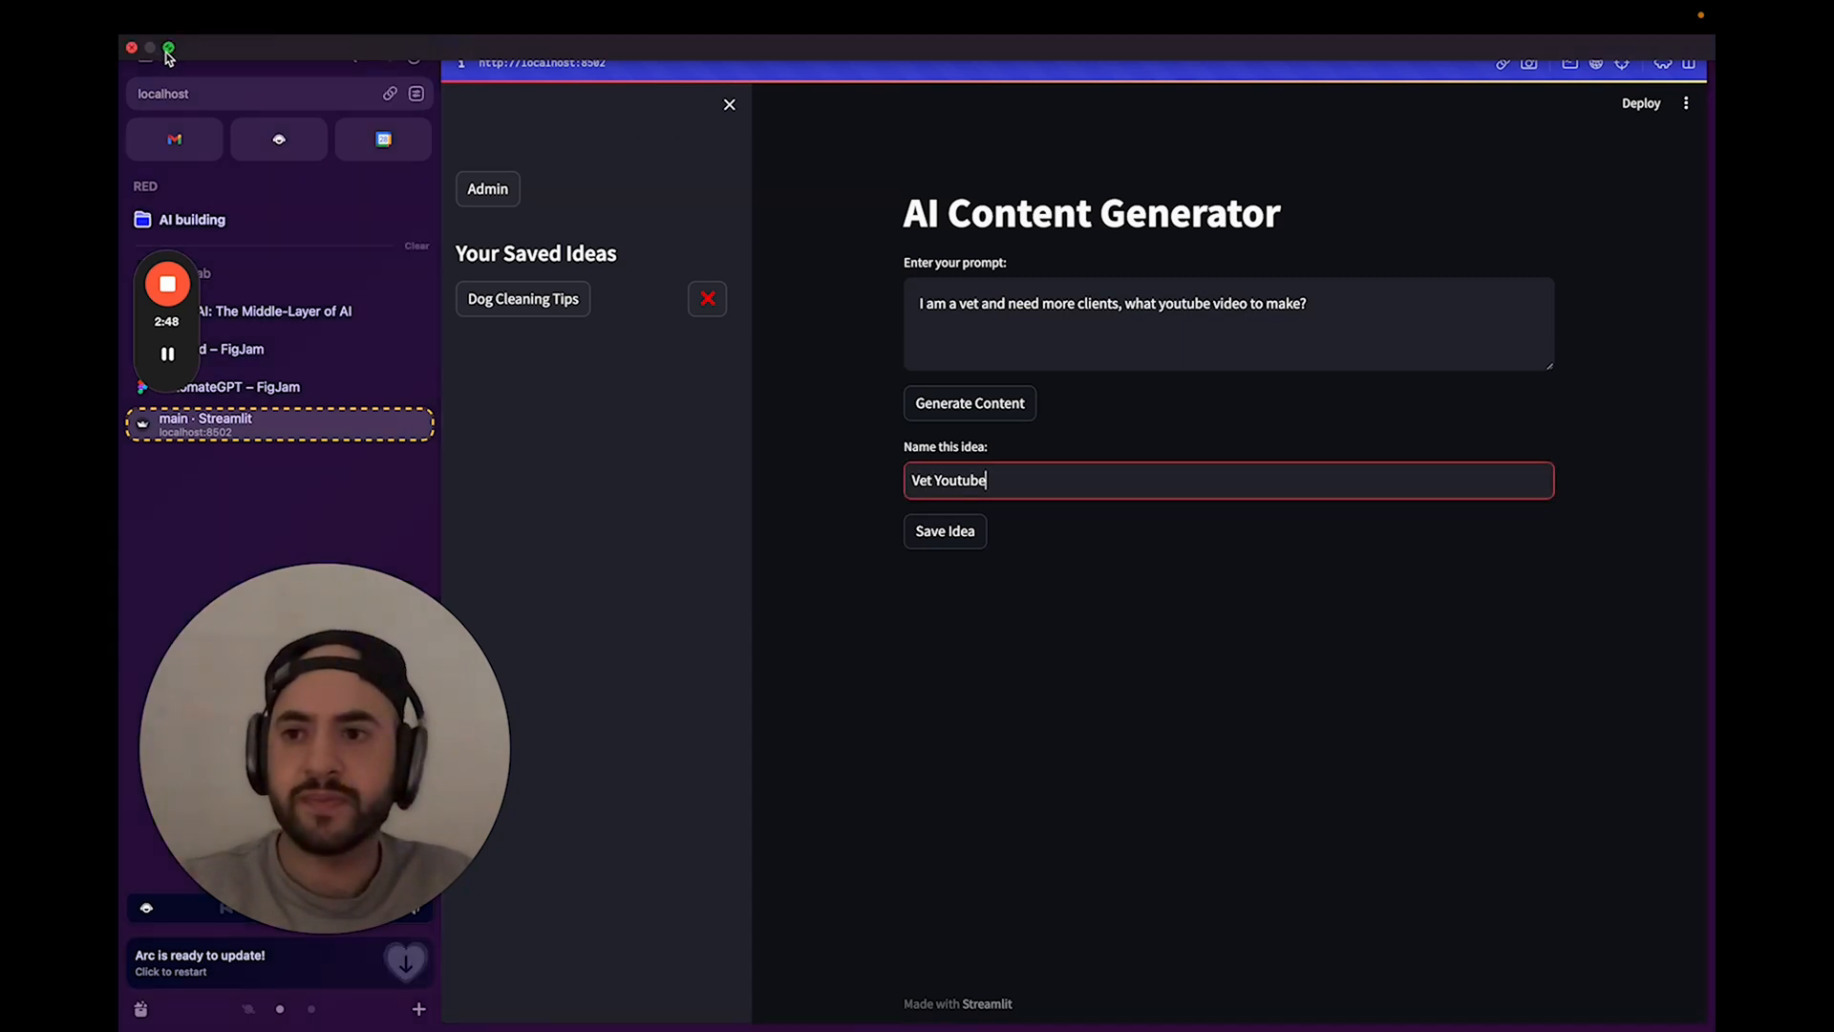
Switch to PyCharm and scroll main.py to the 'Your Saved Ideas' sidebar code.
left_click(729, 105)
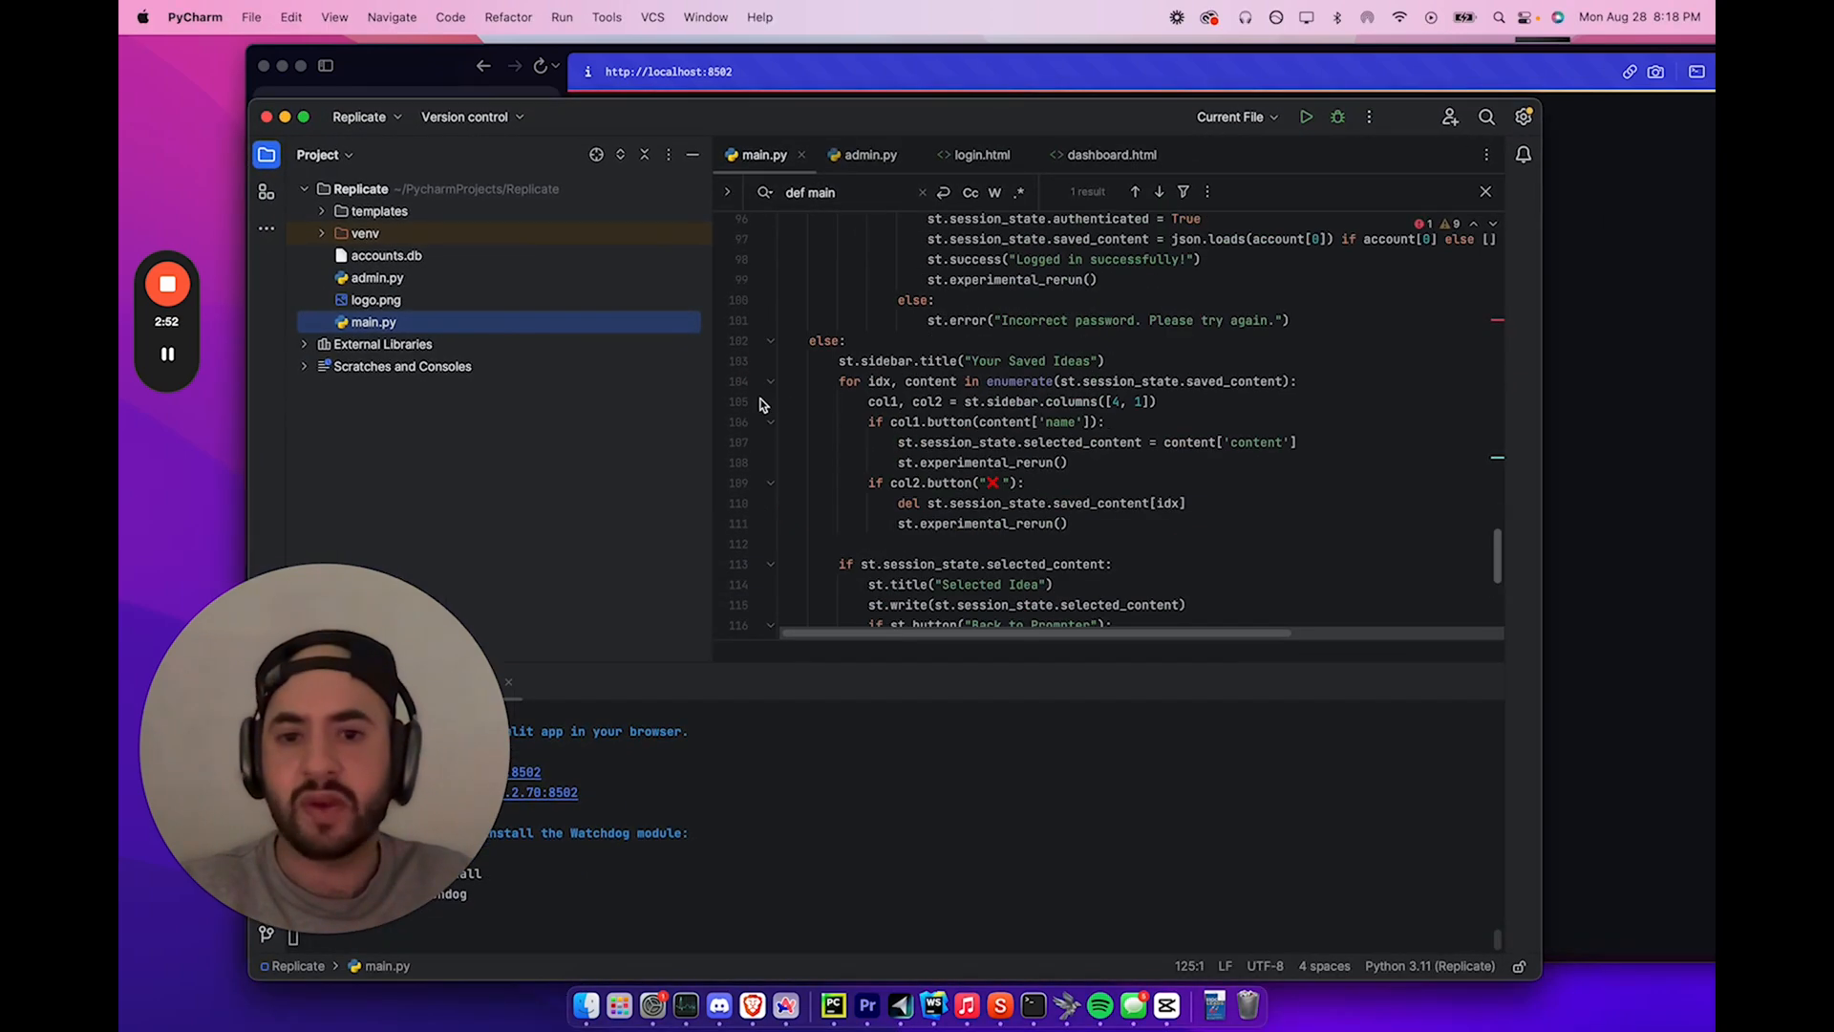
scroll("up", 3)
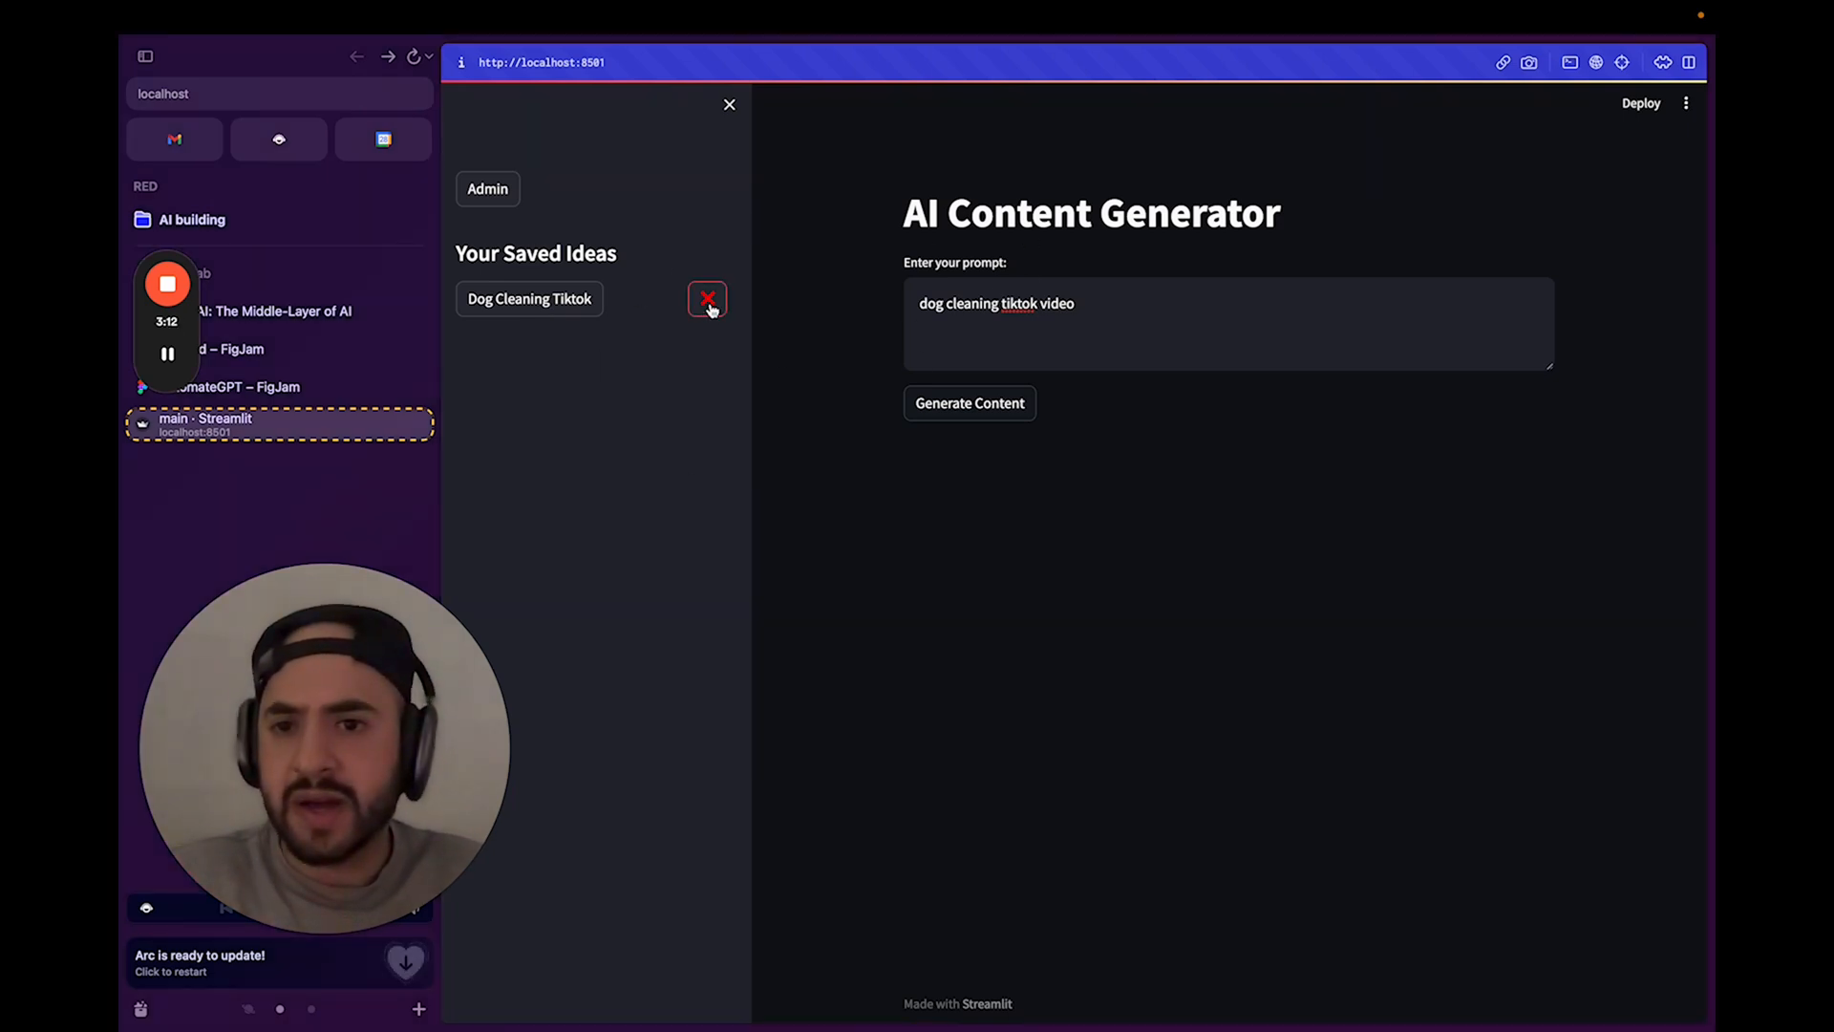
Open the saved 'Dog Cleaning Tiktok' idea from the sidebar to show its content.
left_click(527, 298)
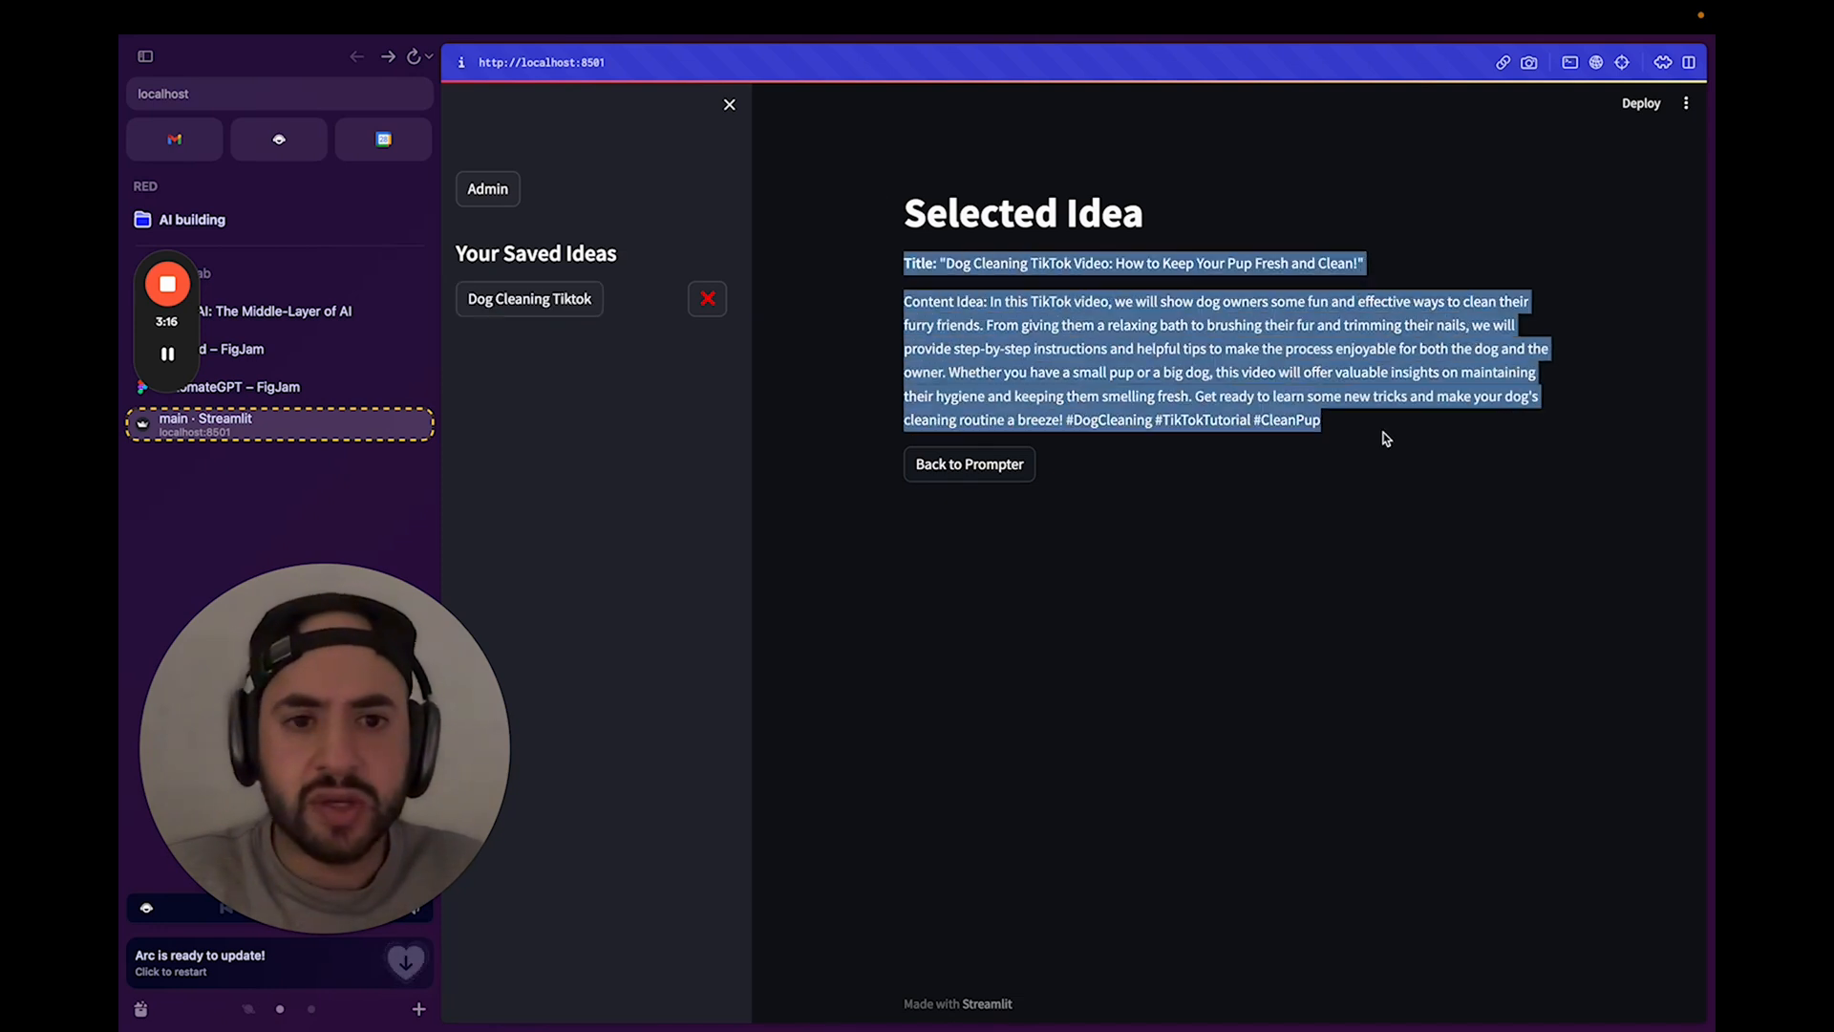
left_click(969, 463)
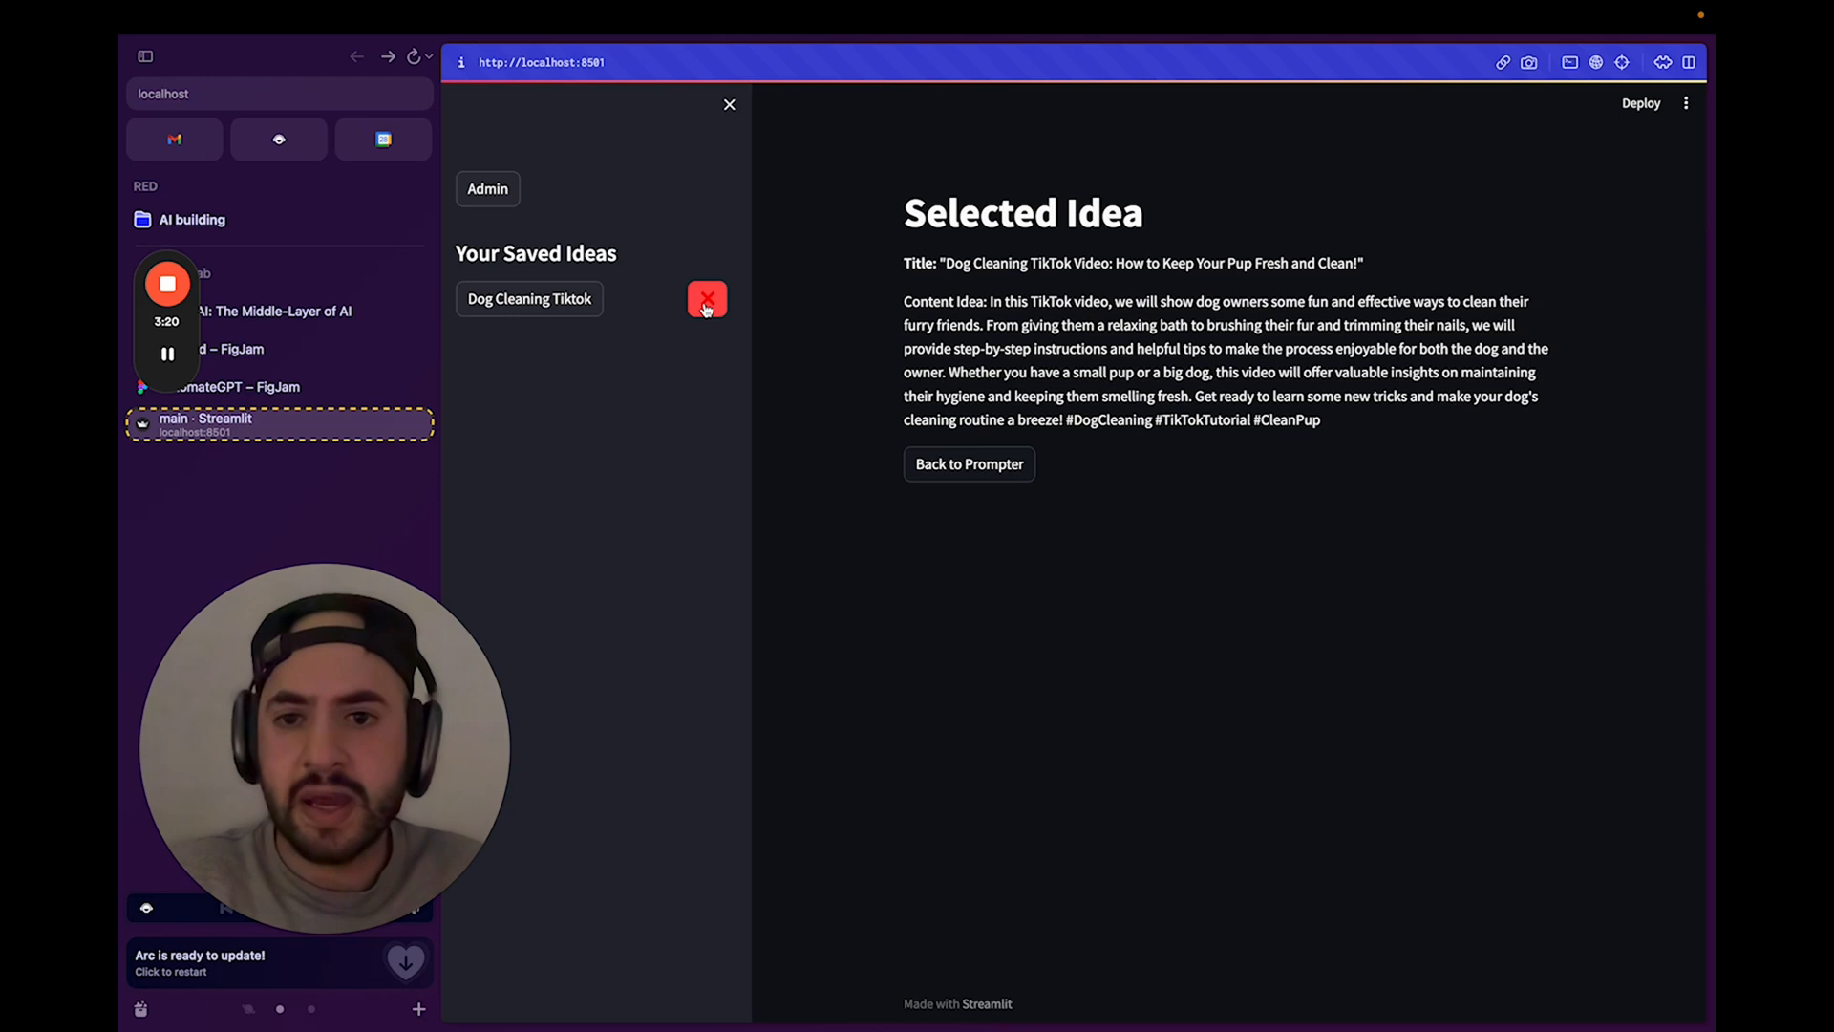
left_click(707, 299)
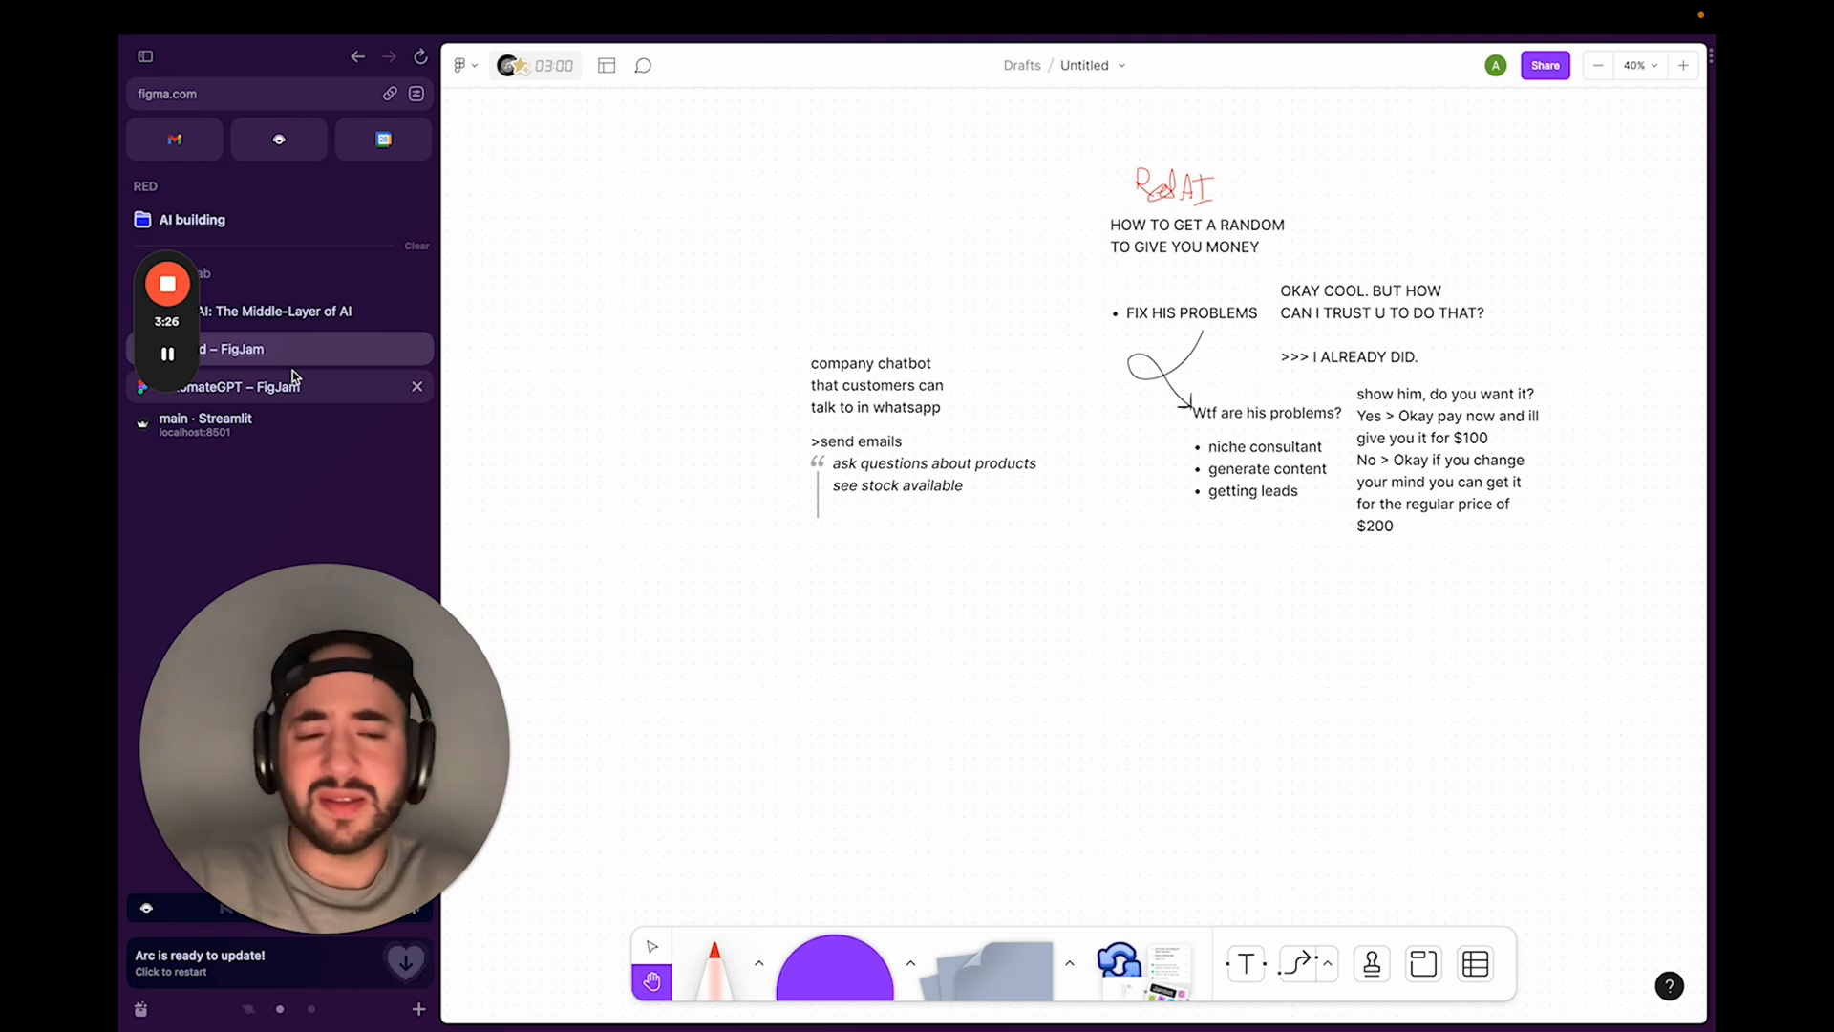
Switch to the AutomateGPT FigJam board showing the Day 3 plan and flowchart.
left_click(234, 386)
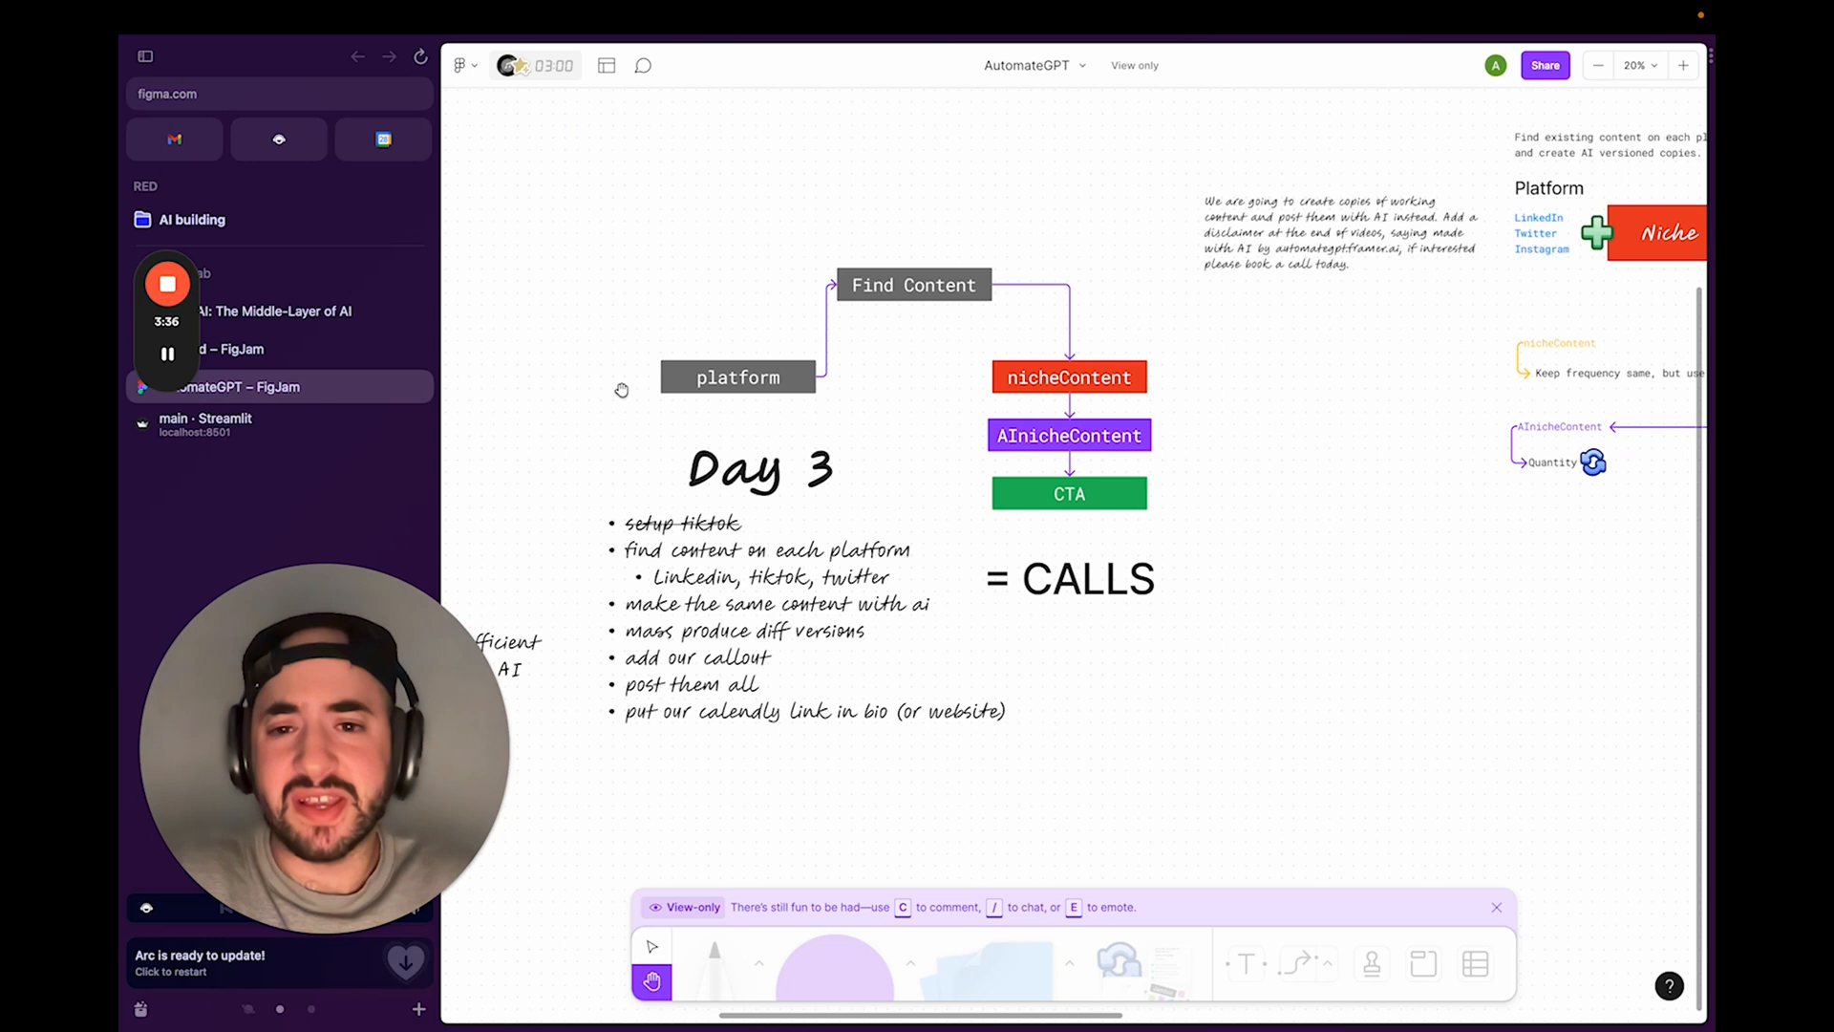
mouse_move(766, 335)
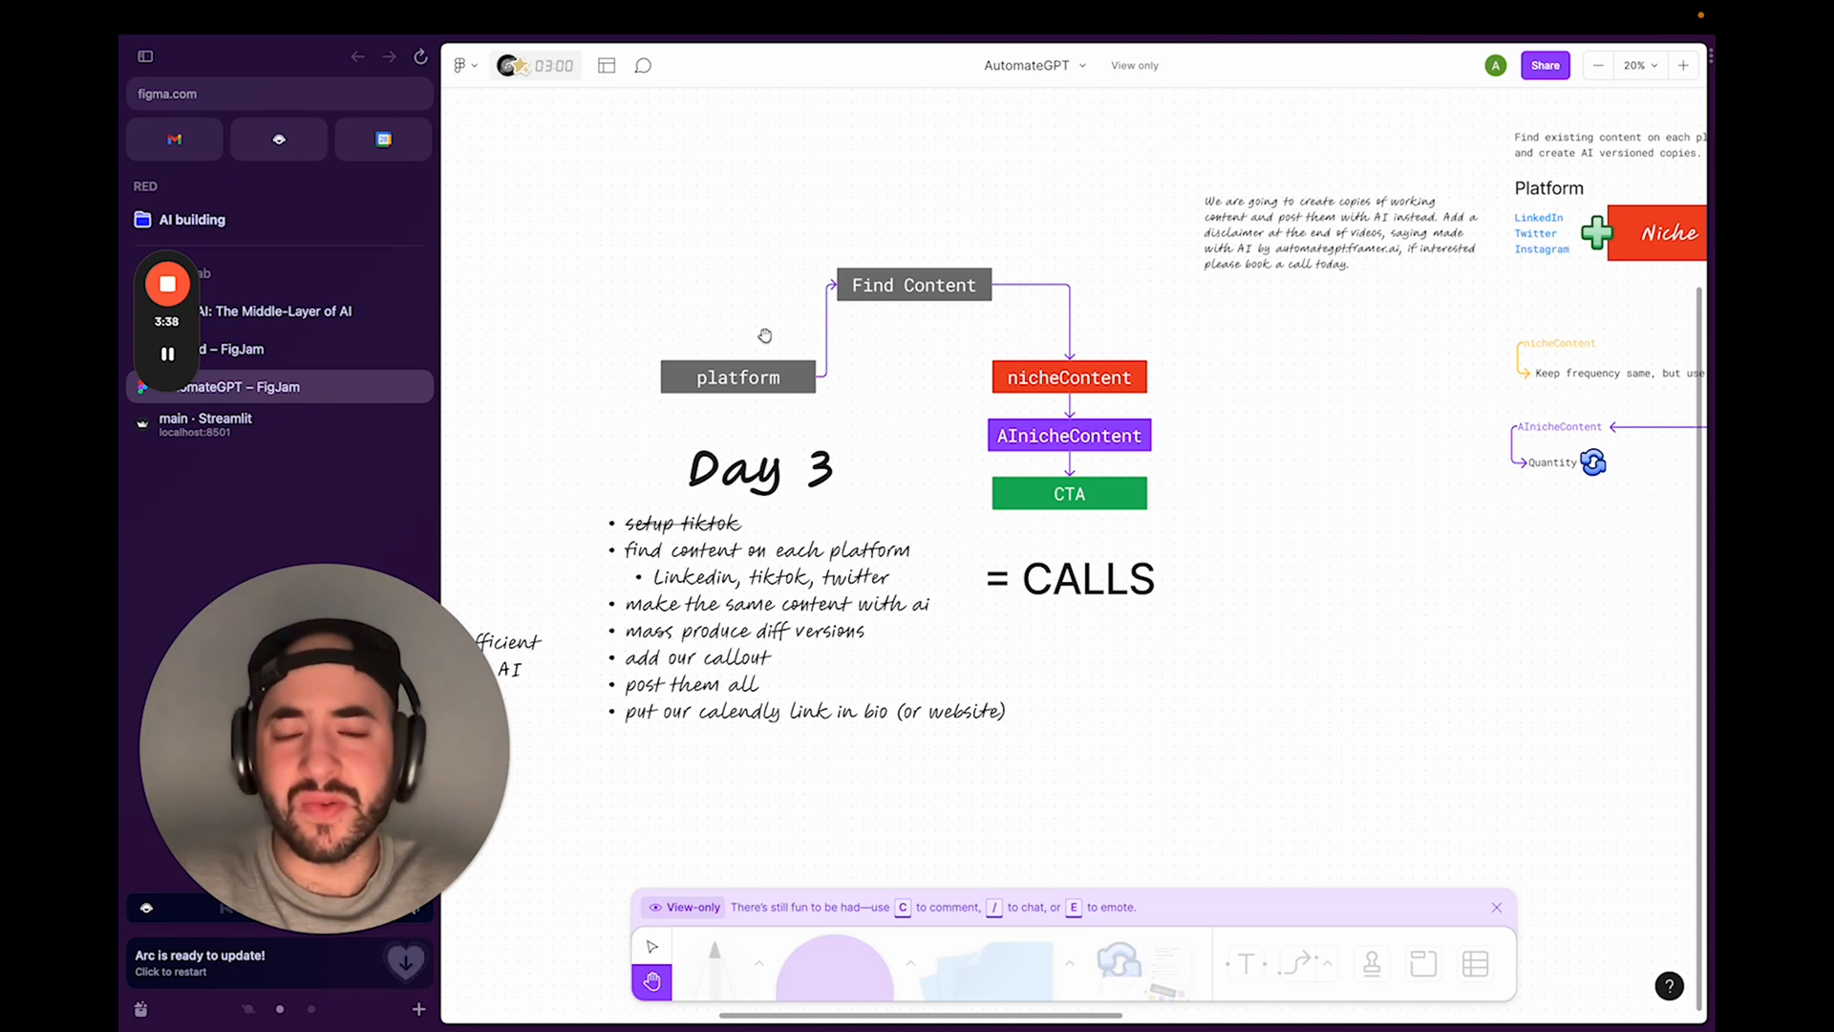
mouse_move(772, 457)
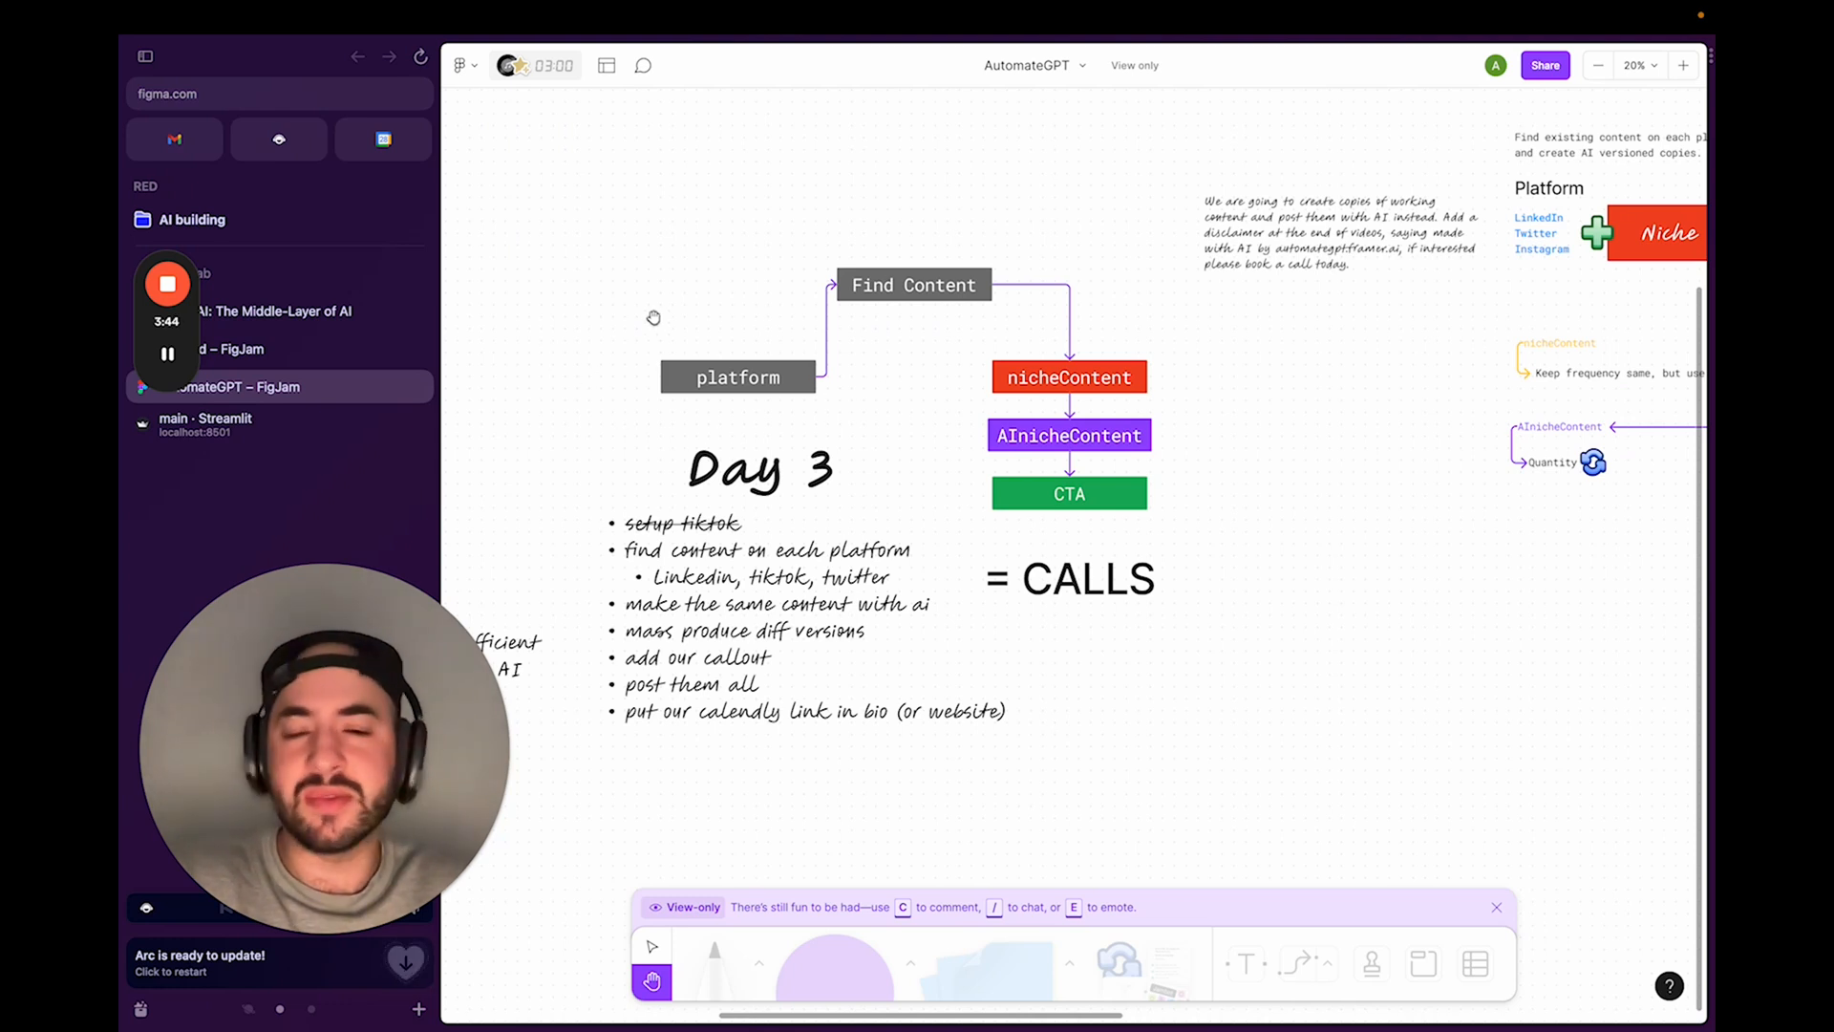
mouse_move(723, 421)
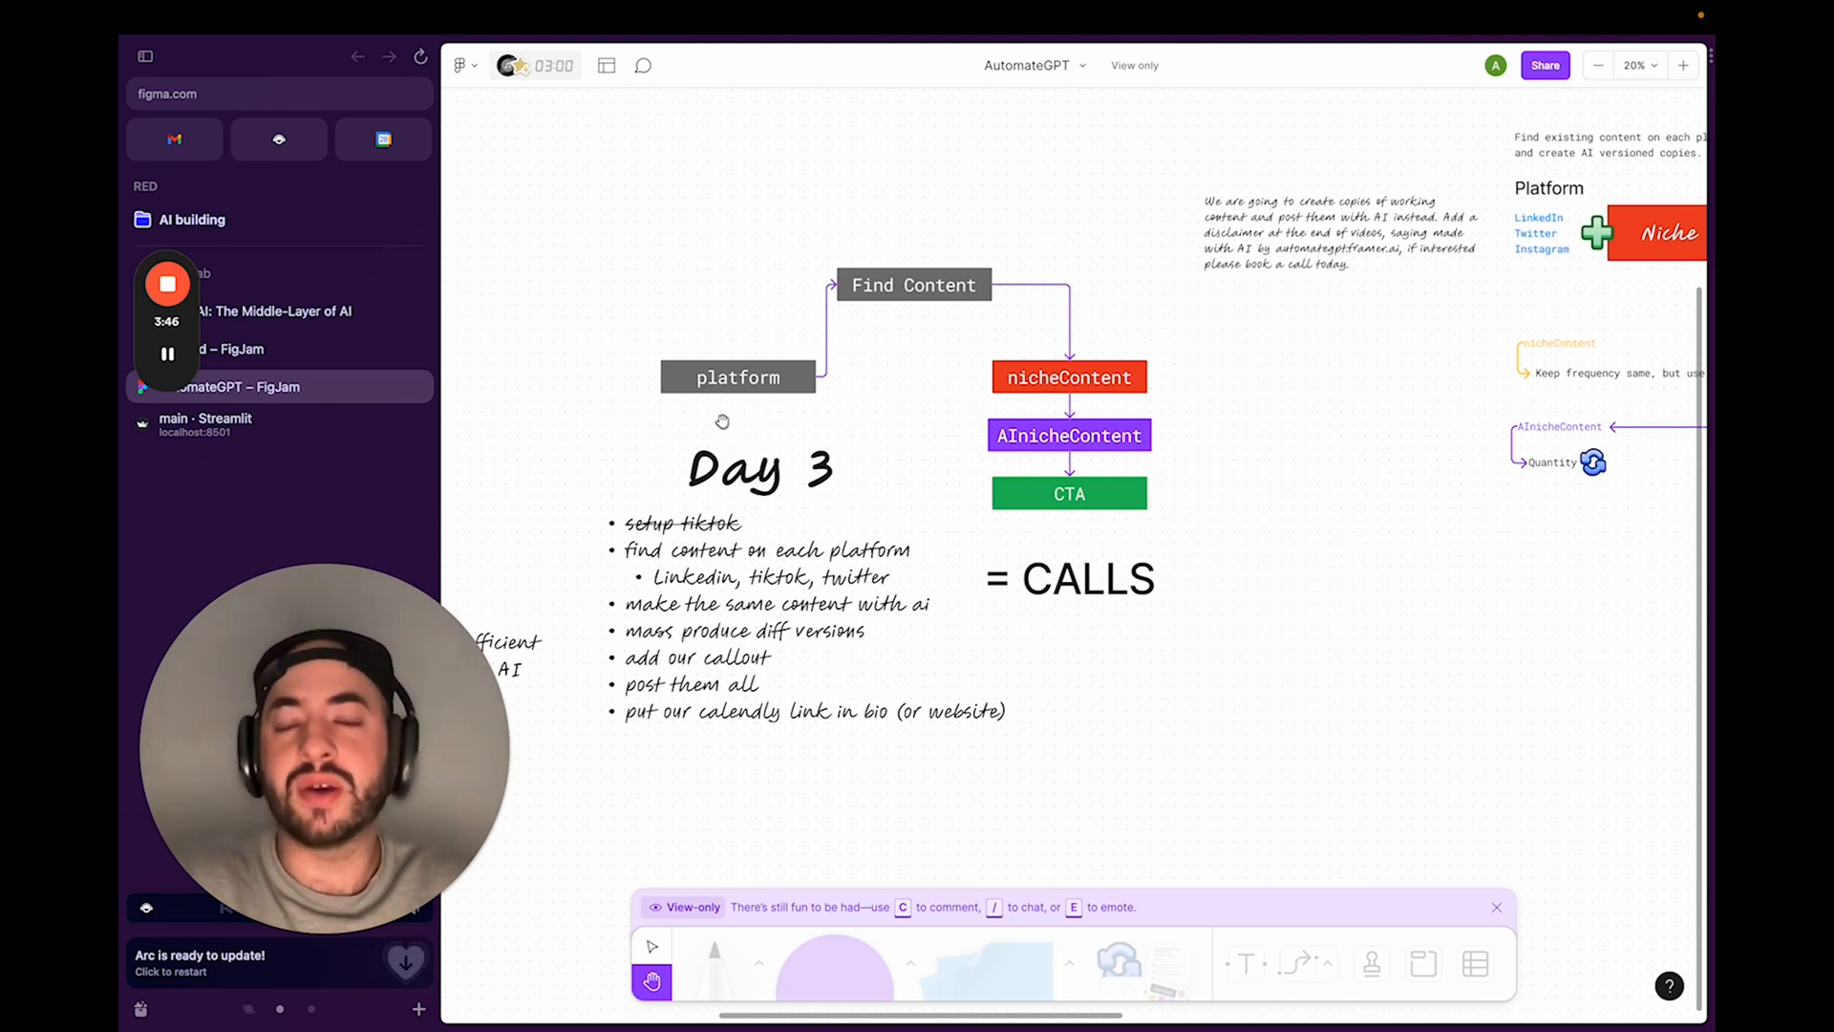
mouse_move(503, 394)
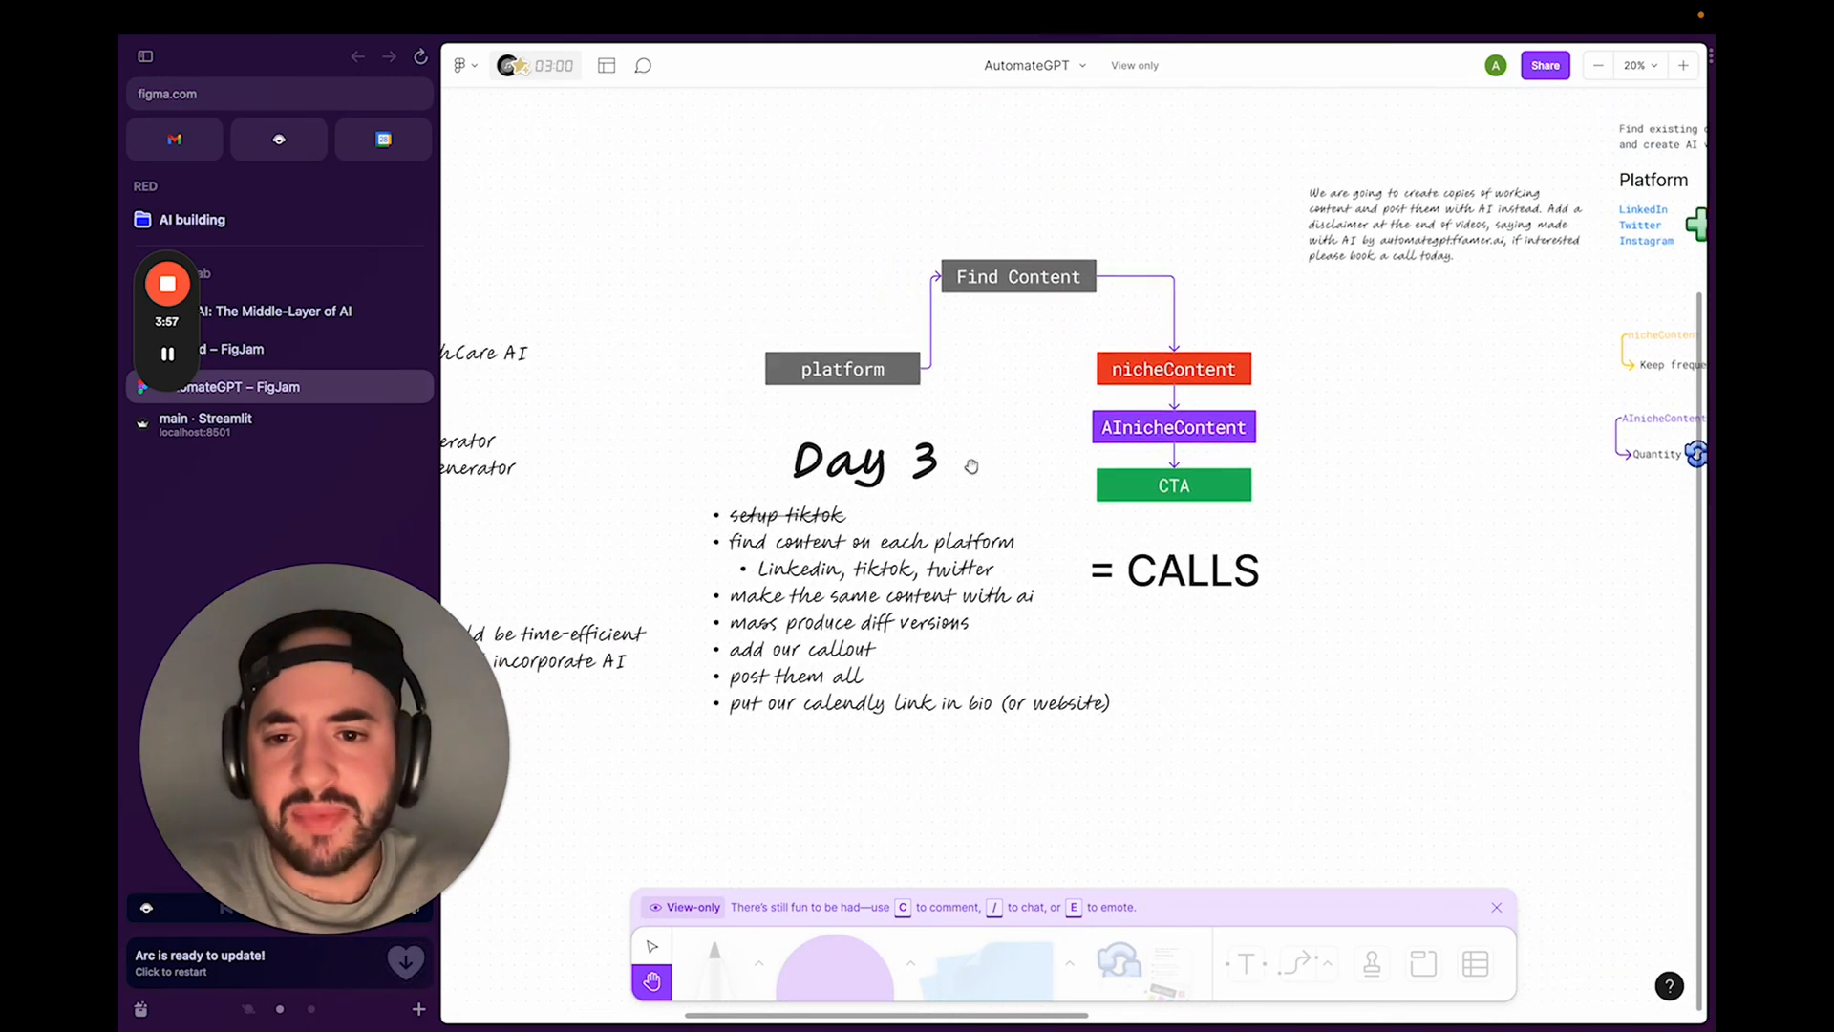
mouse_move(924, 550)
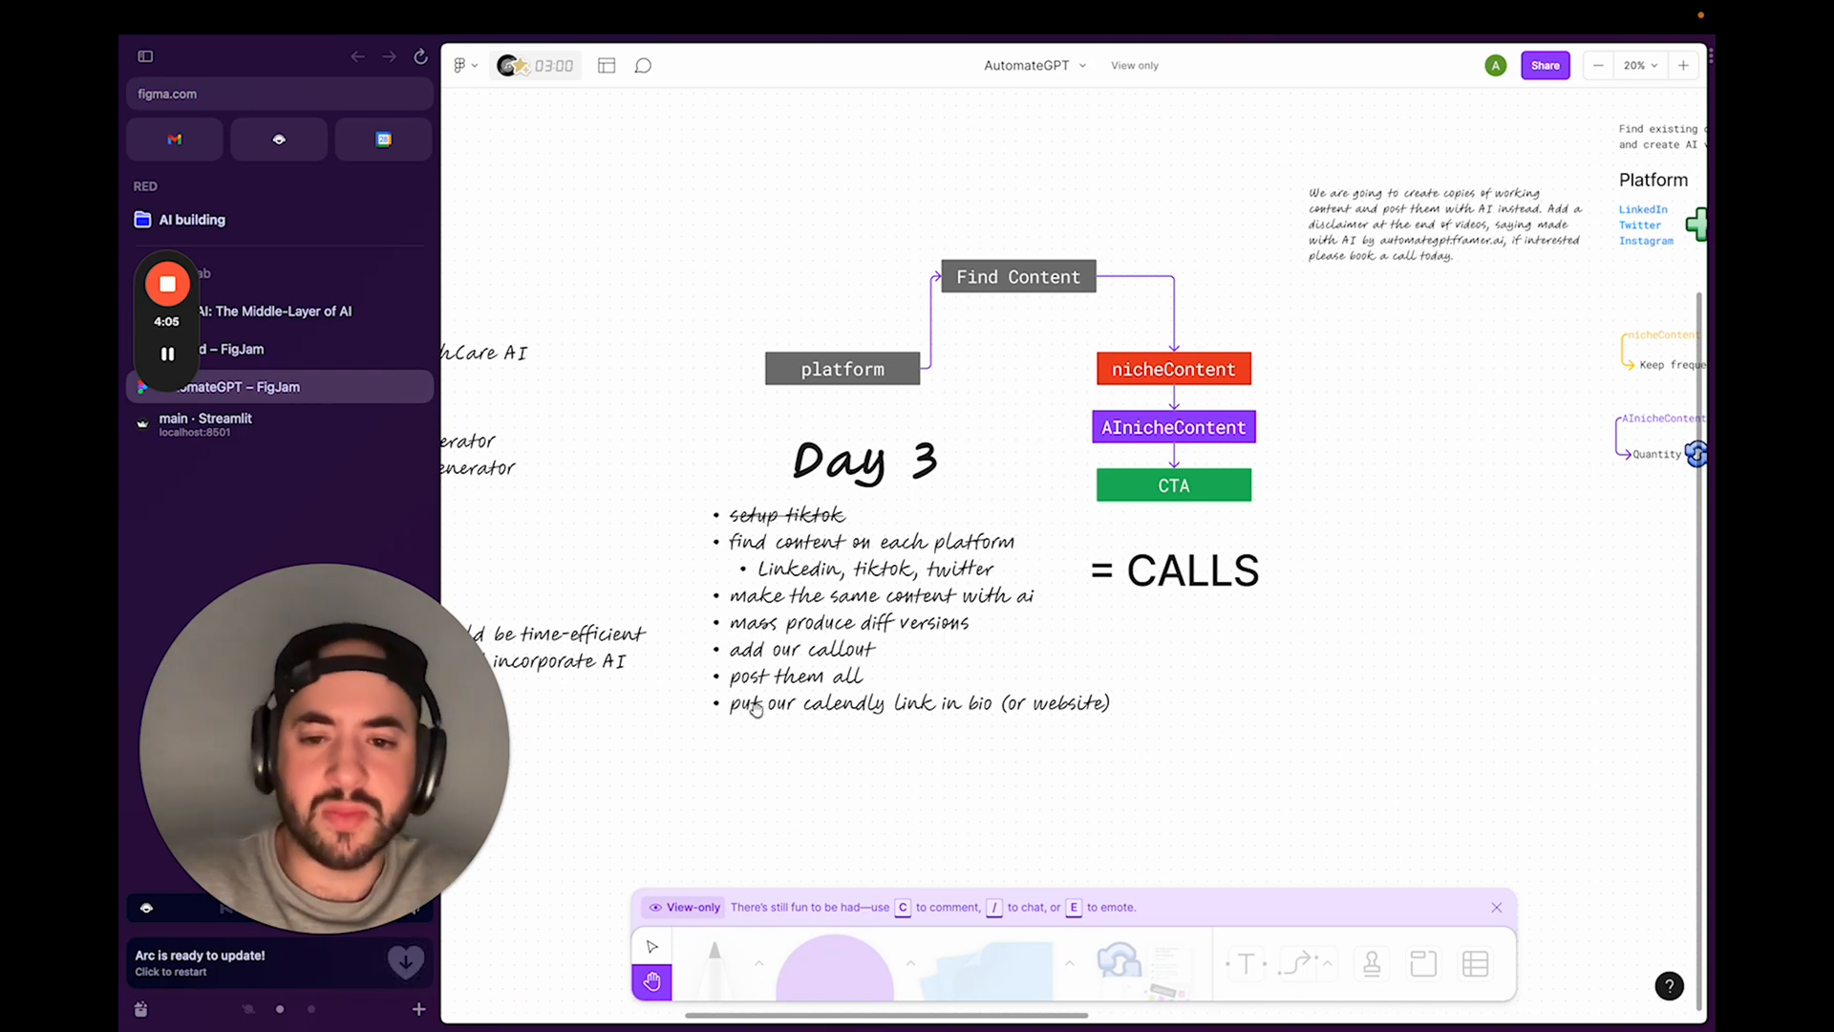
mouse_move(1198, 667)
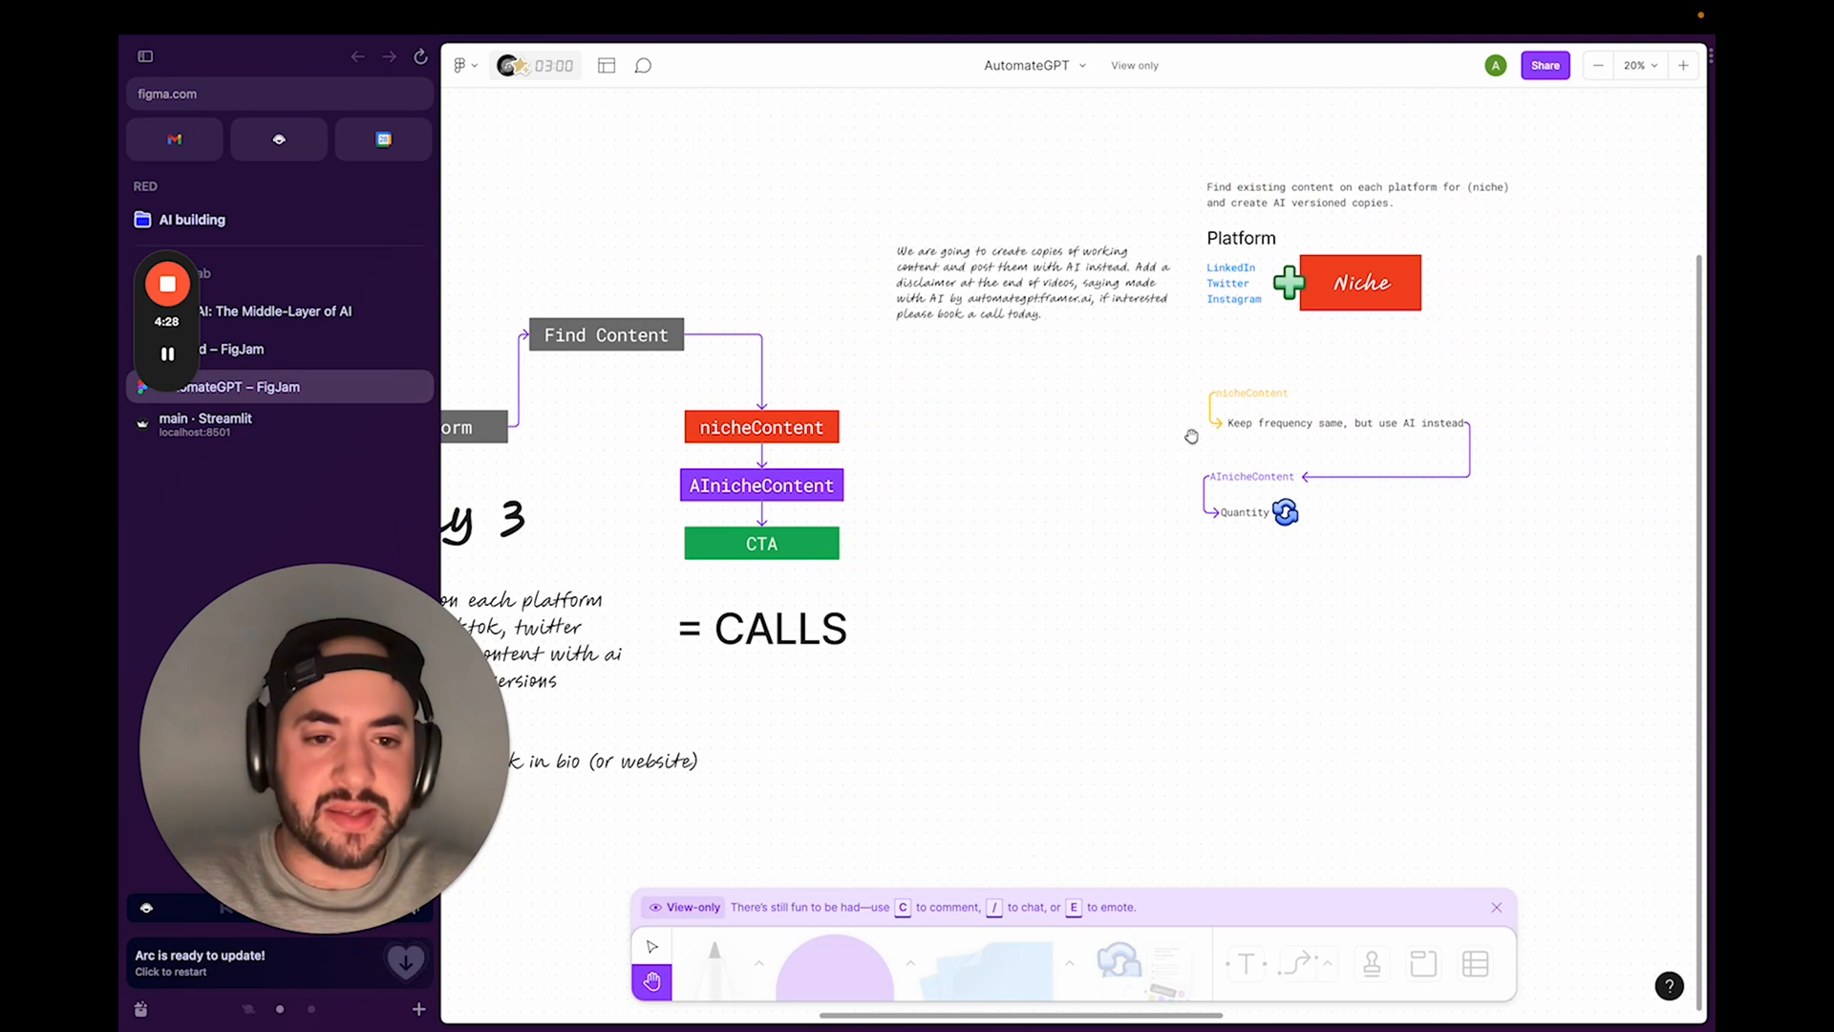
mouse_move(1320, 395)
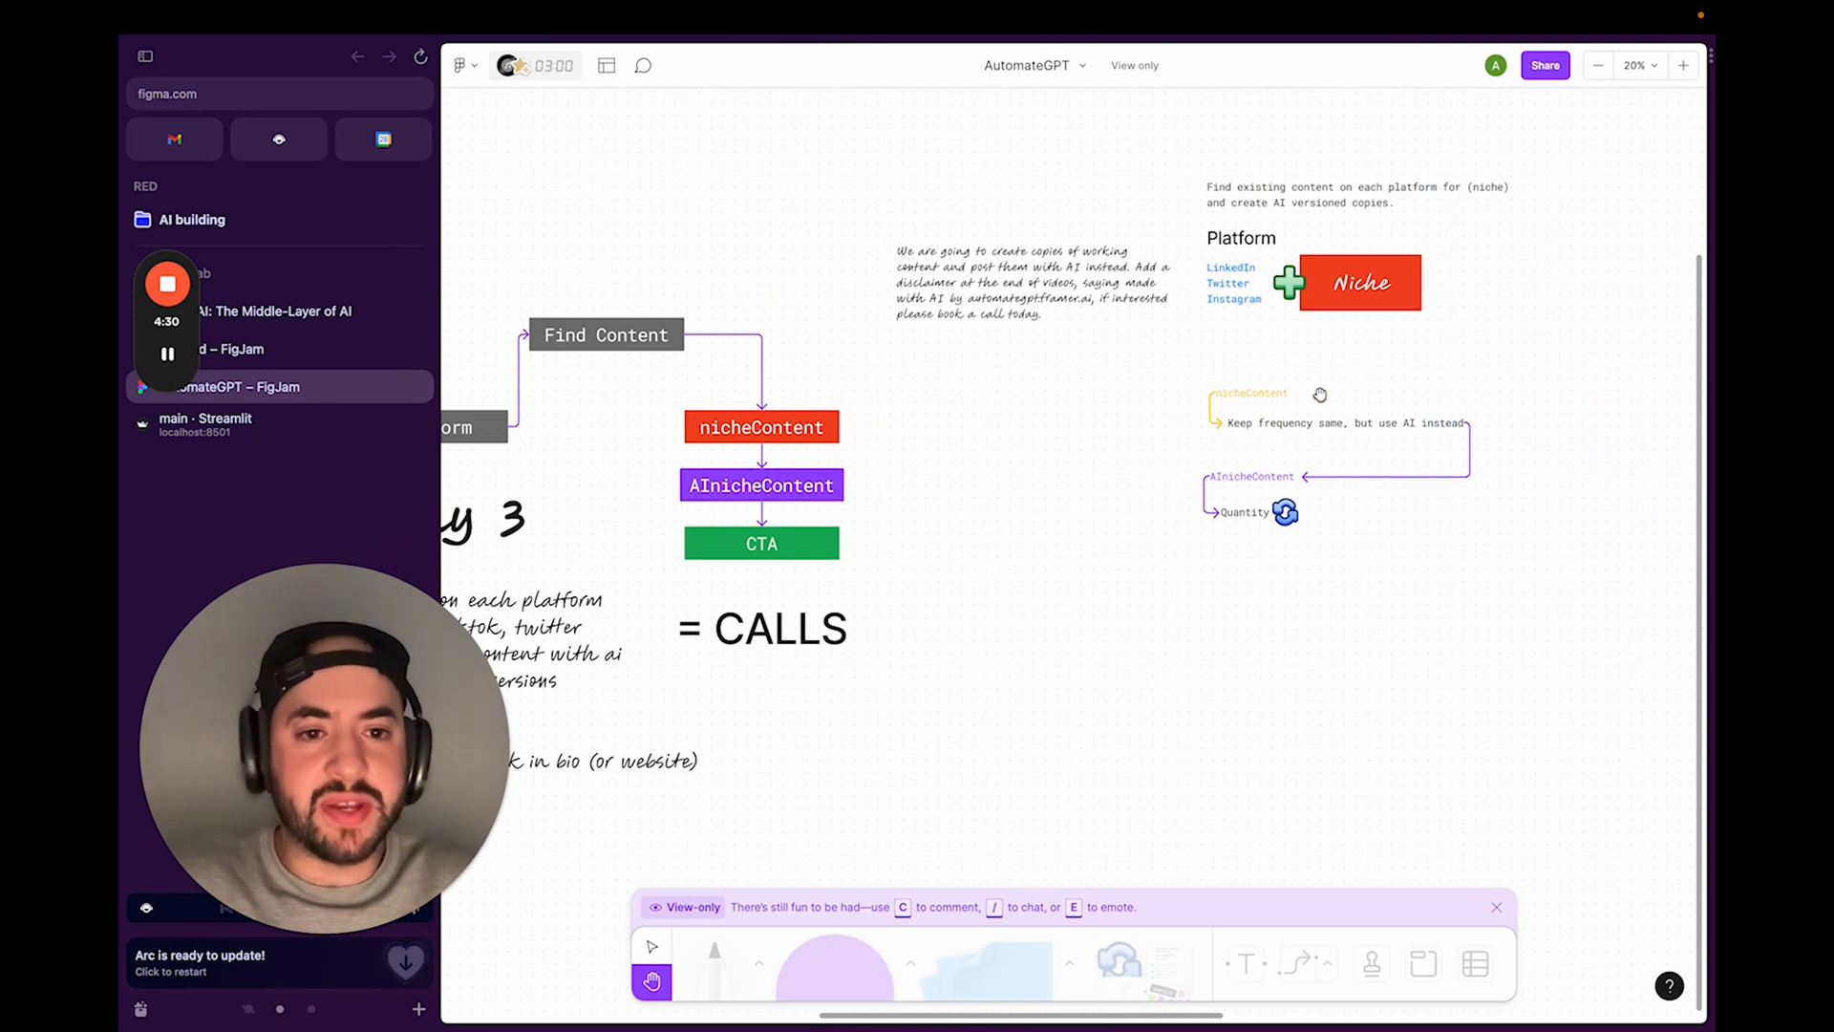
mouse_move(1398, 438)
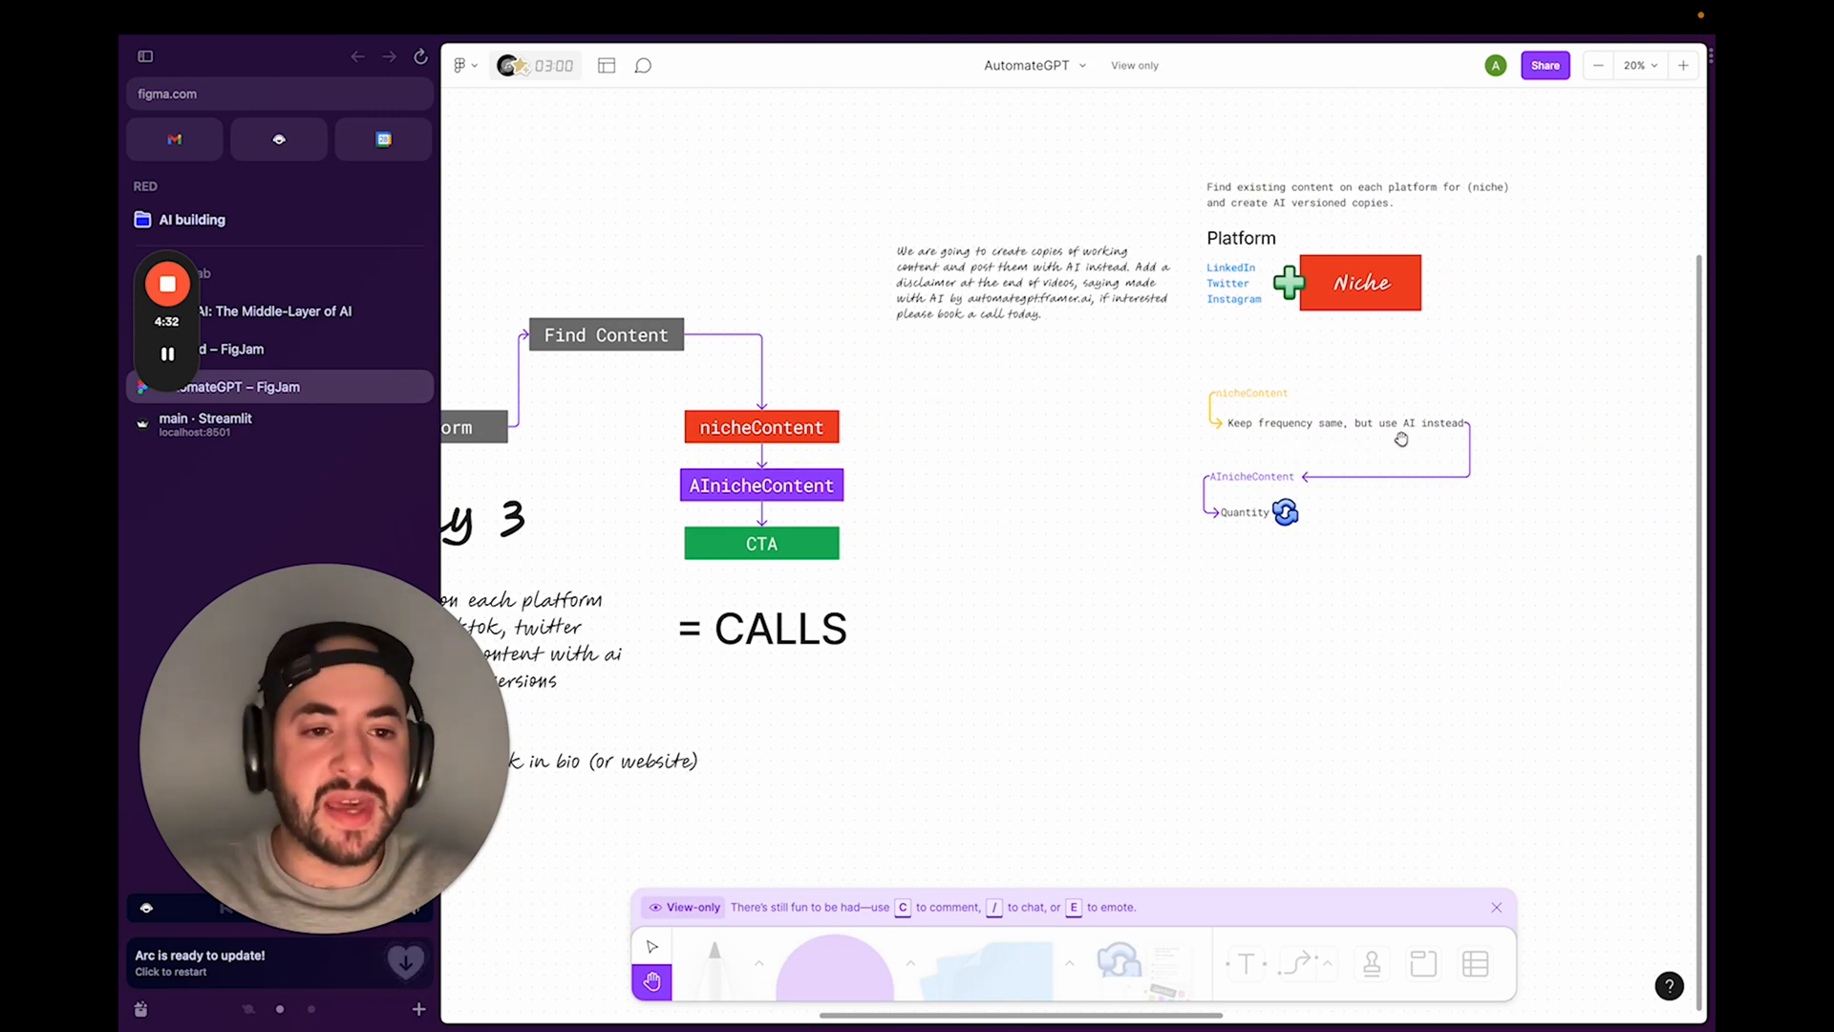
mouse_move(1345, 496)
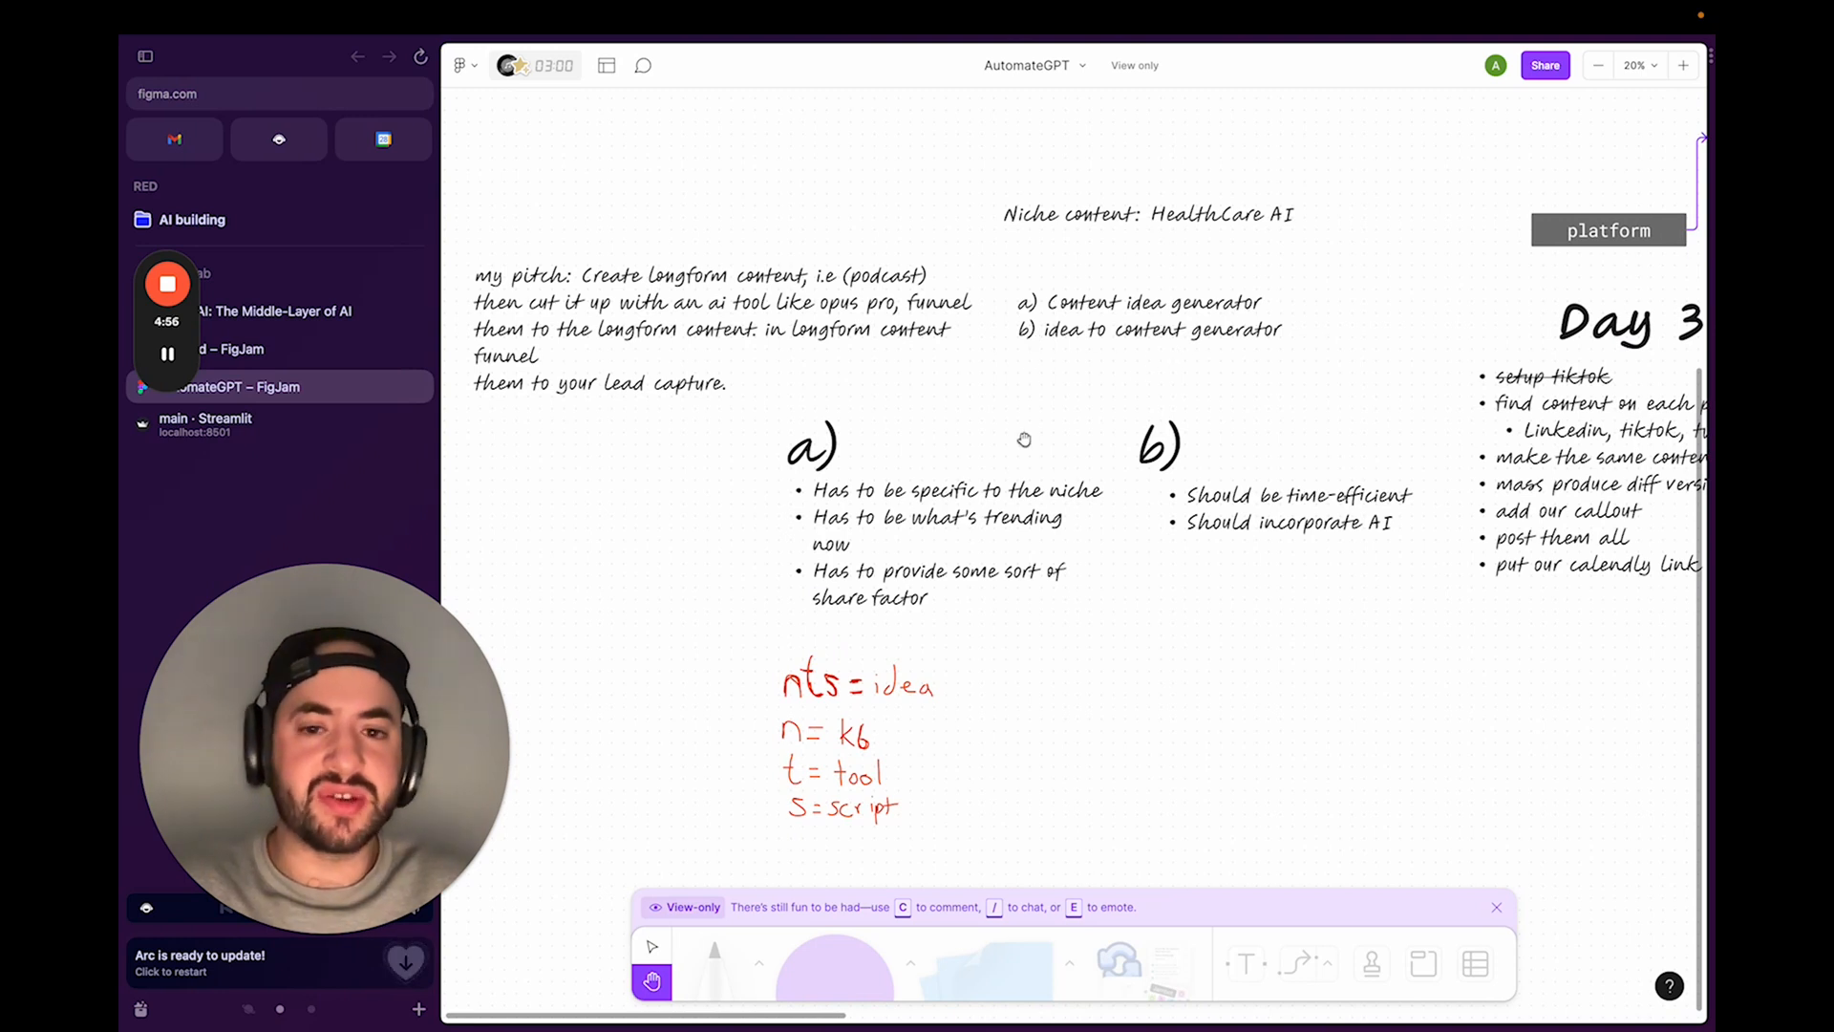
mouse_move(882, 565)
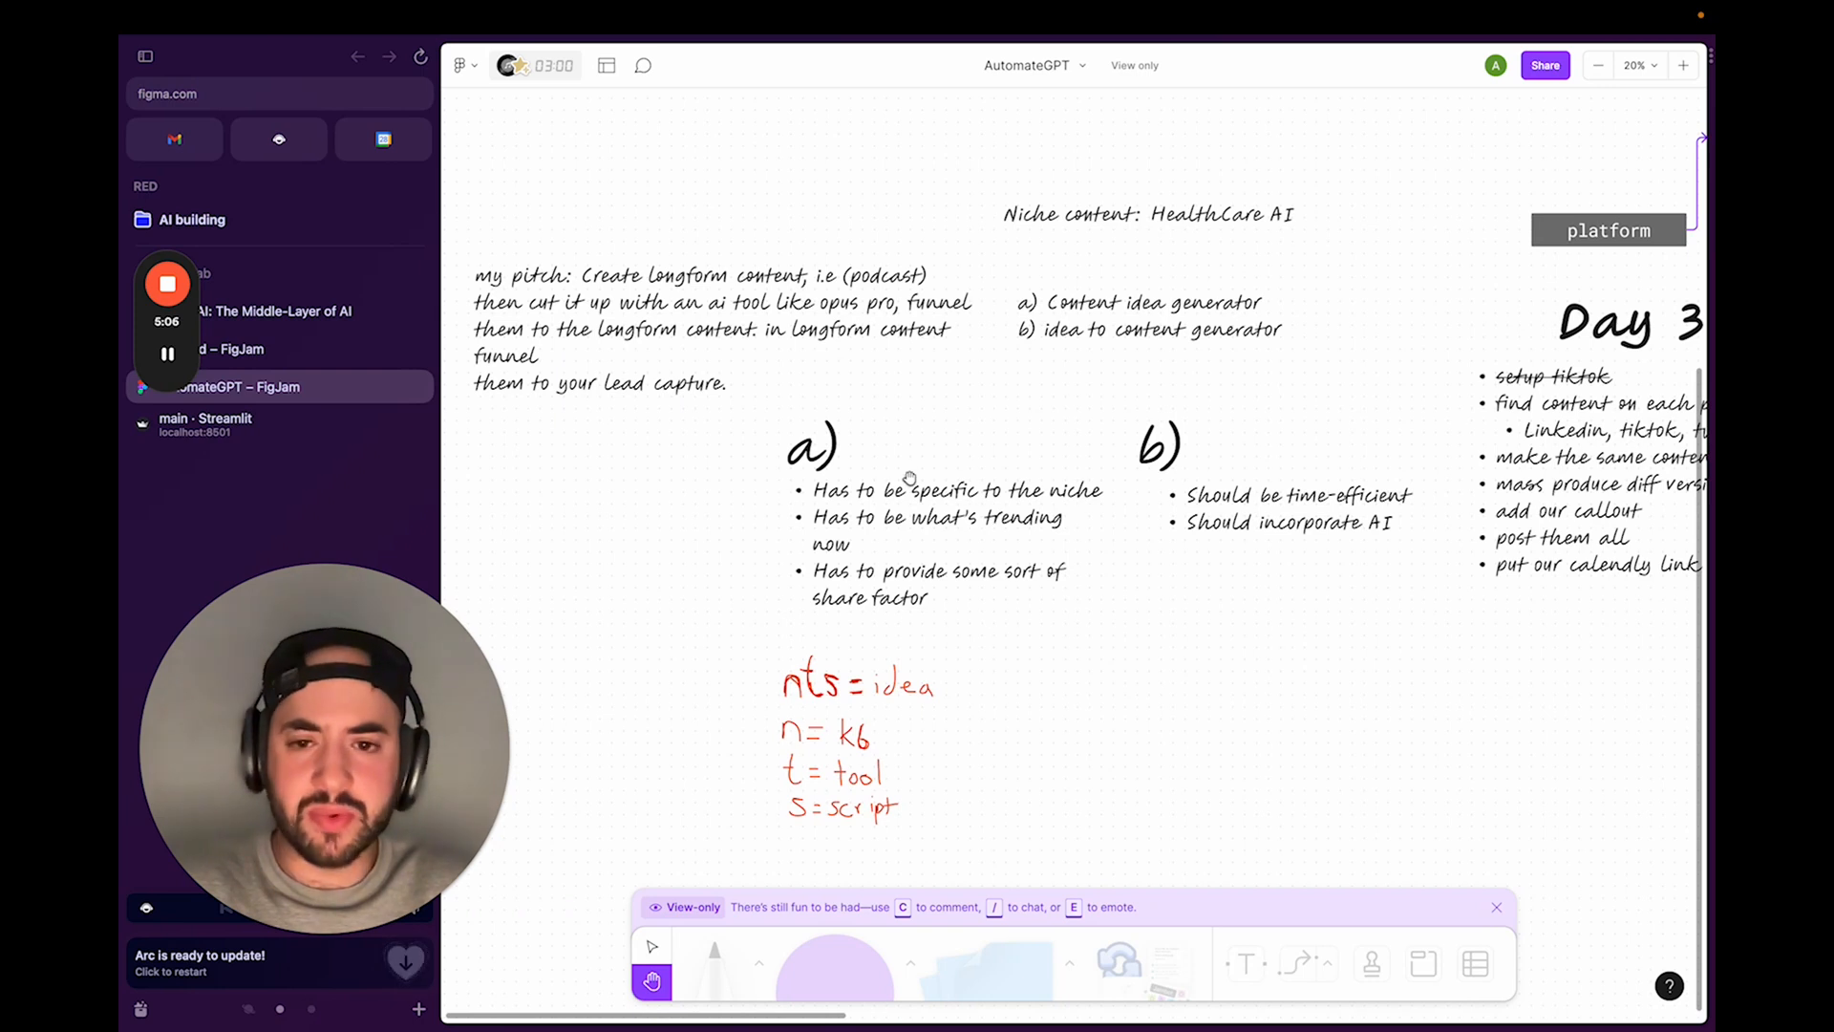
mouse_move(945, 551)
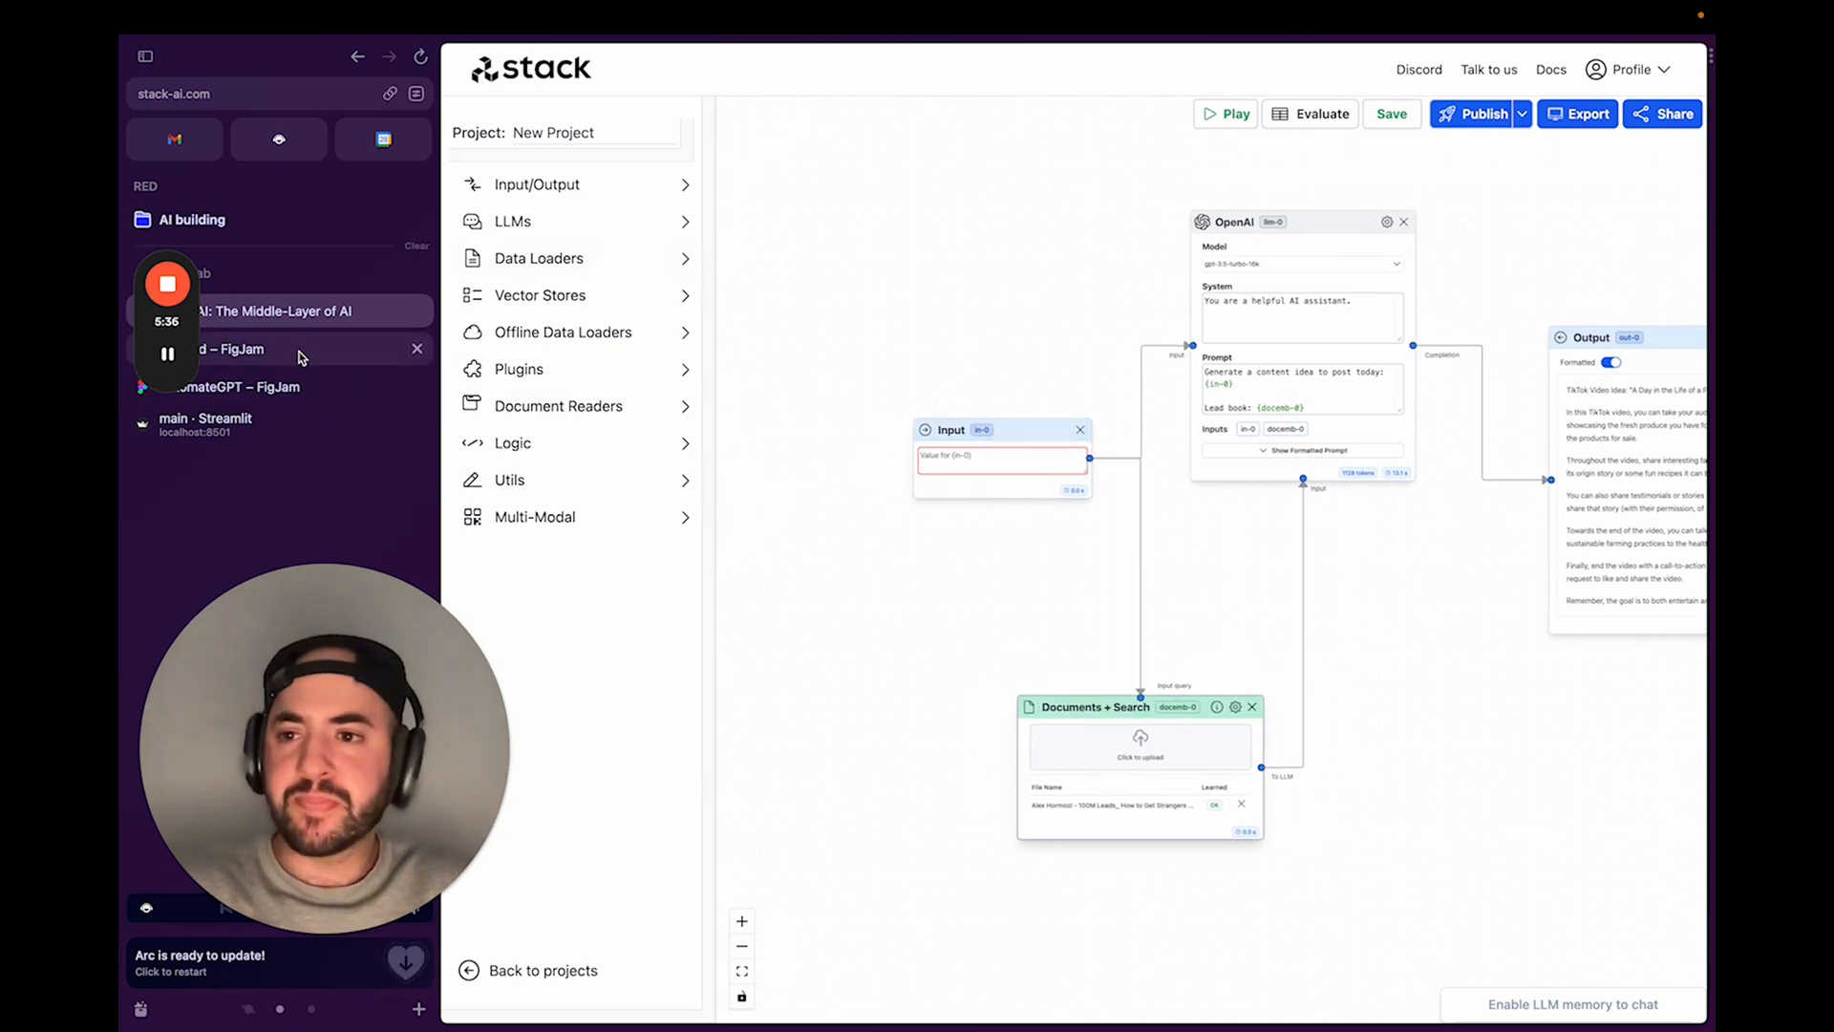
View the Stack AI content-idea flow, then return to the untitled FigJam draft.
left_click(210, 423)
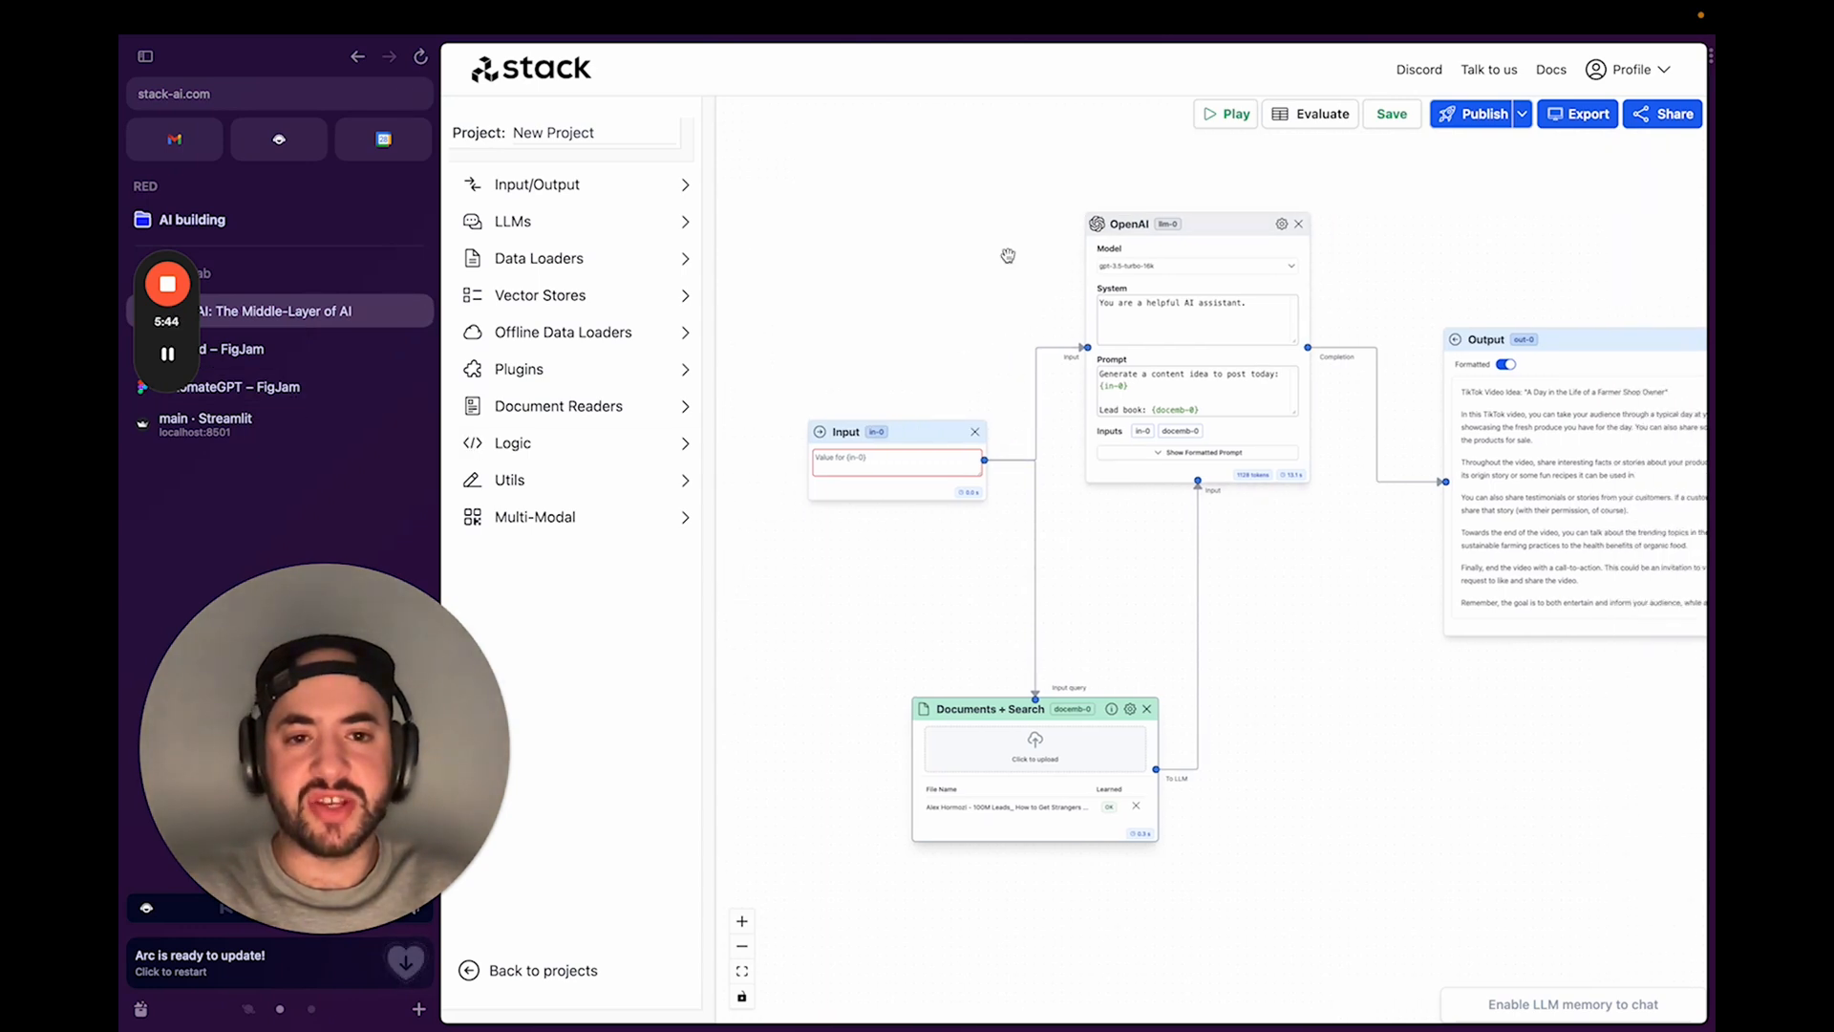
mouse_move(422, 354)
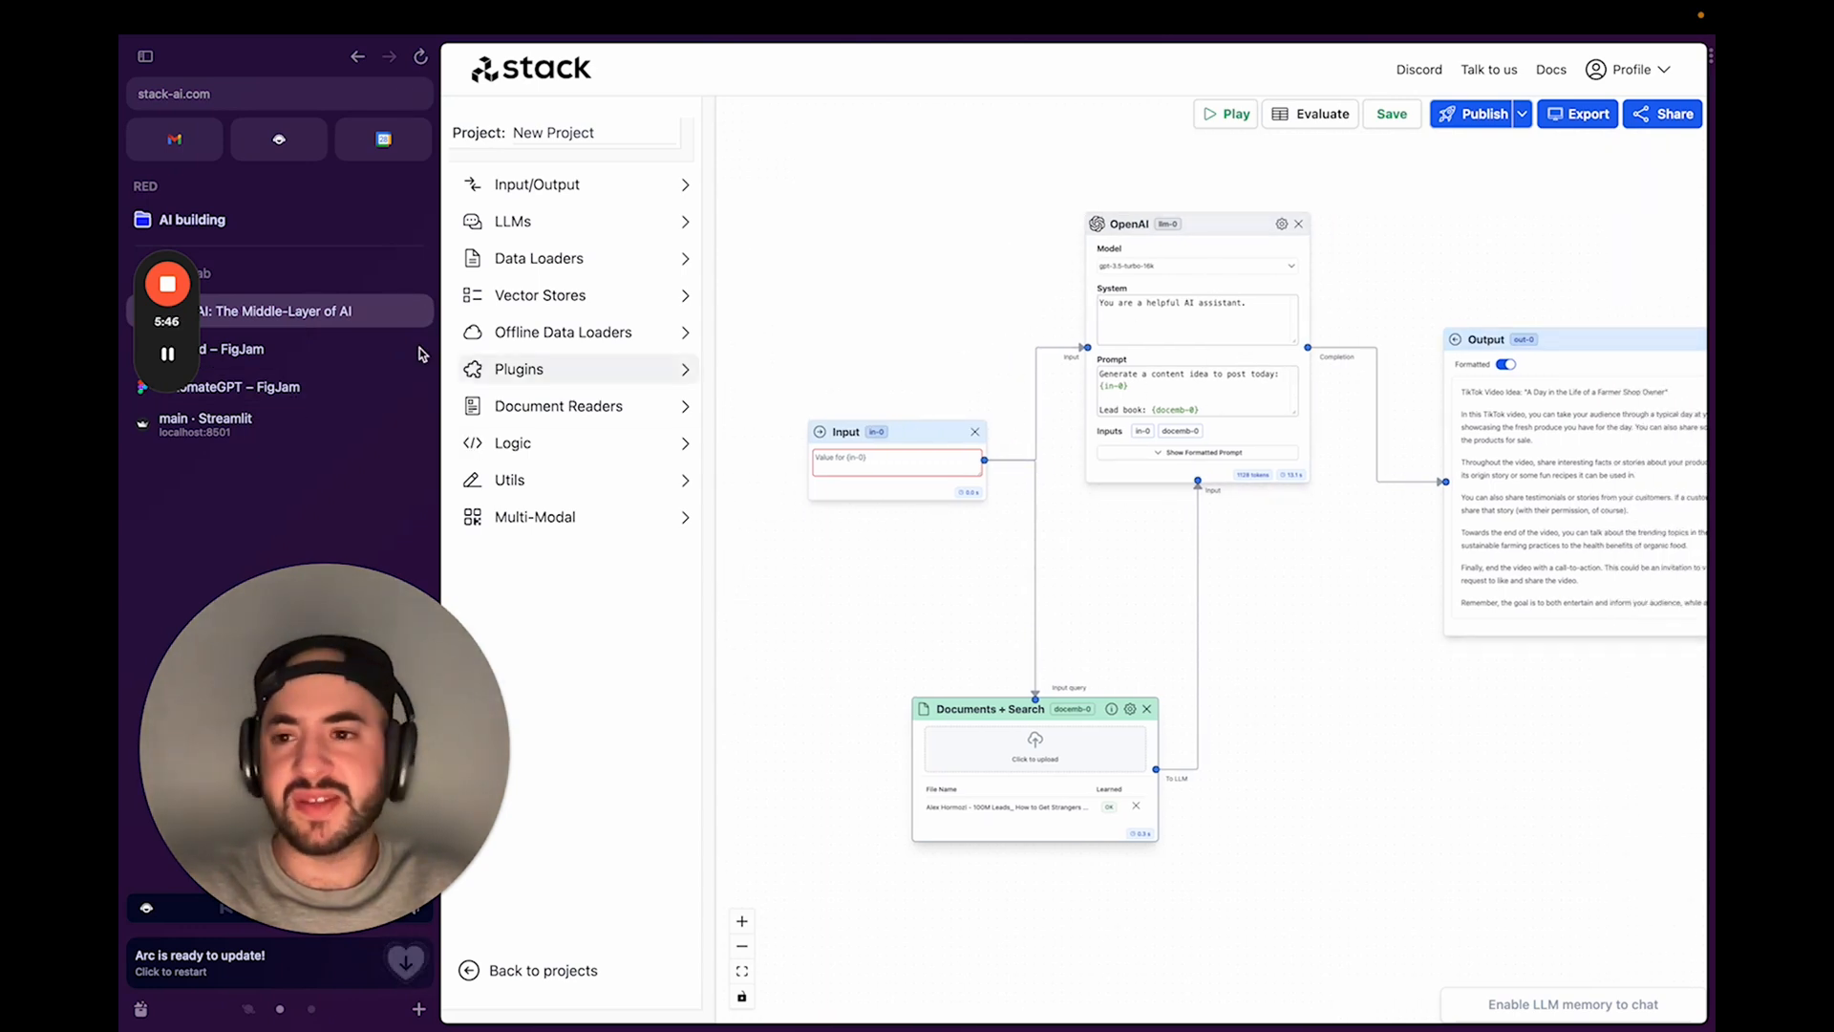
left_click(234, 349)
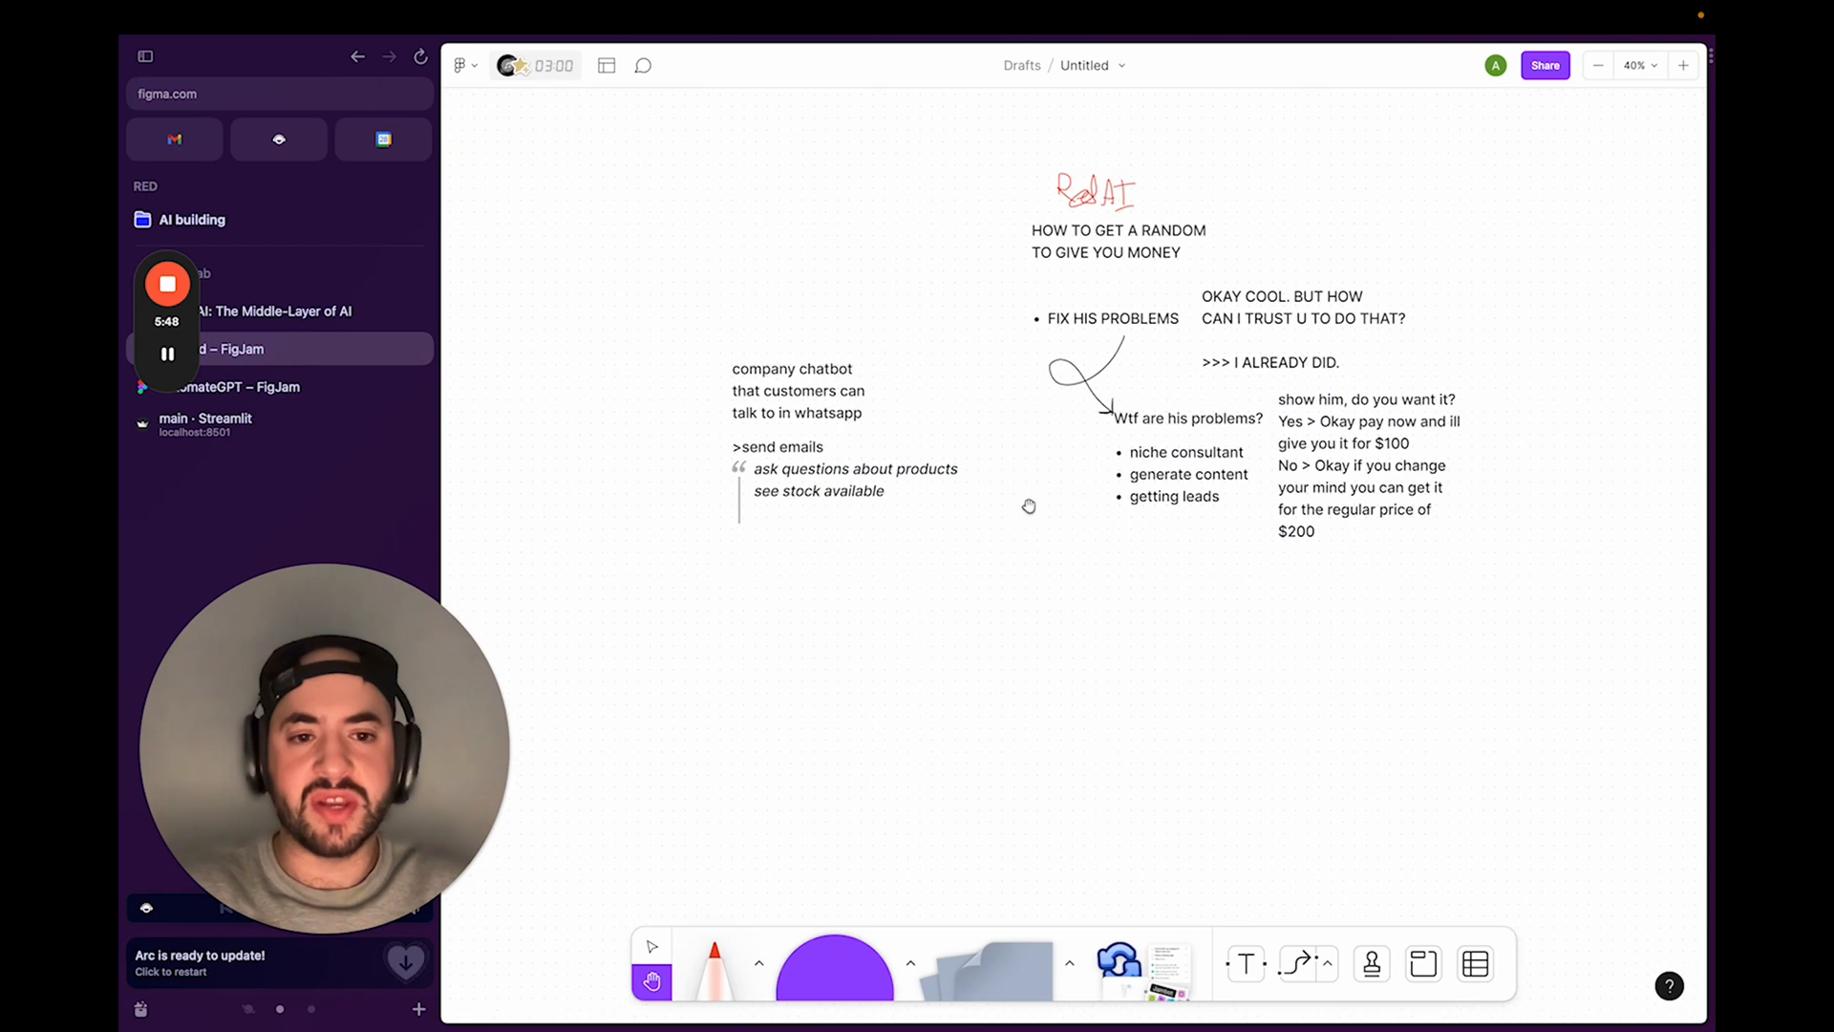
left_click(234, 386)
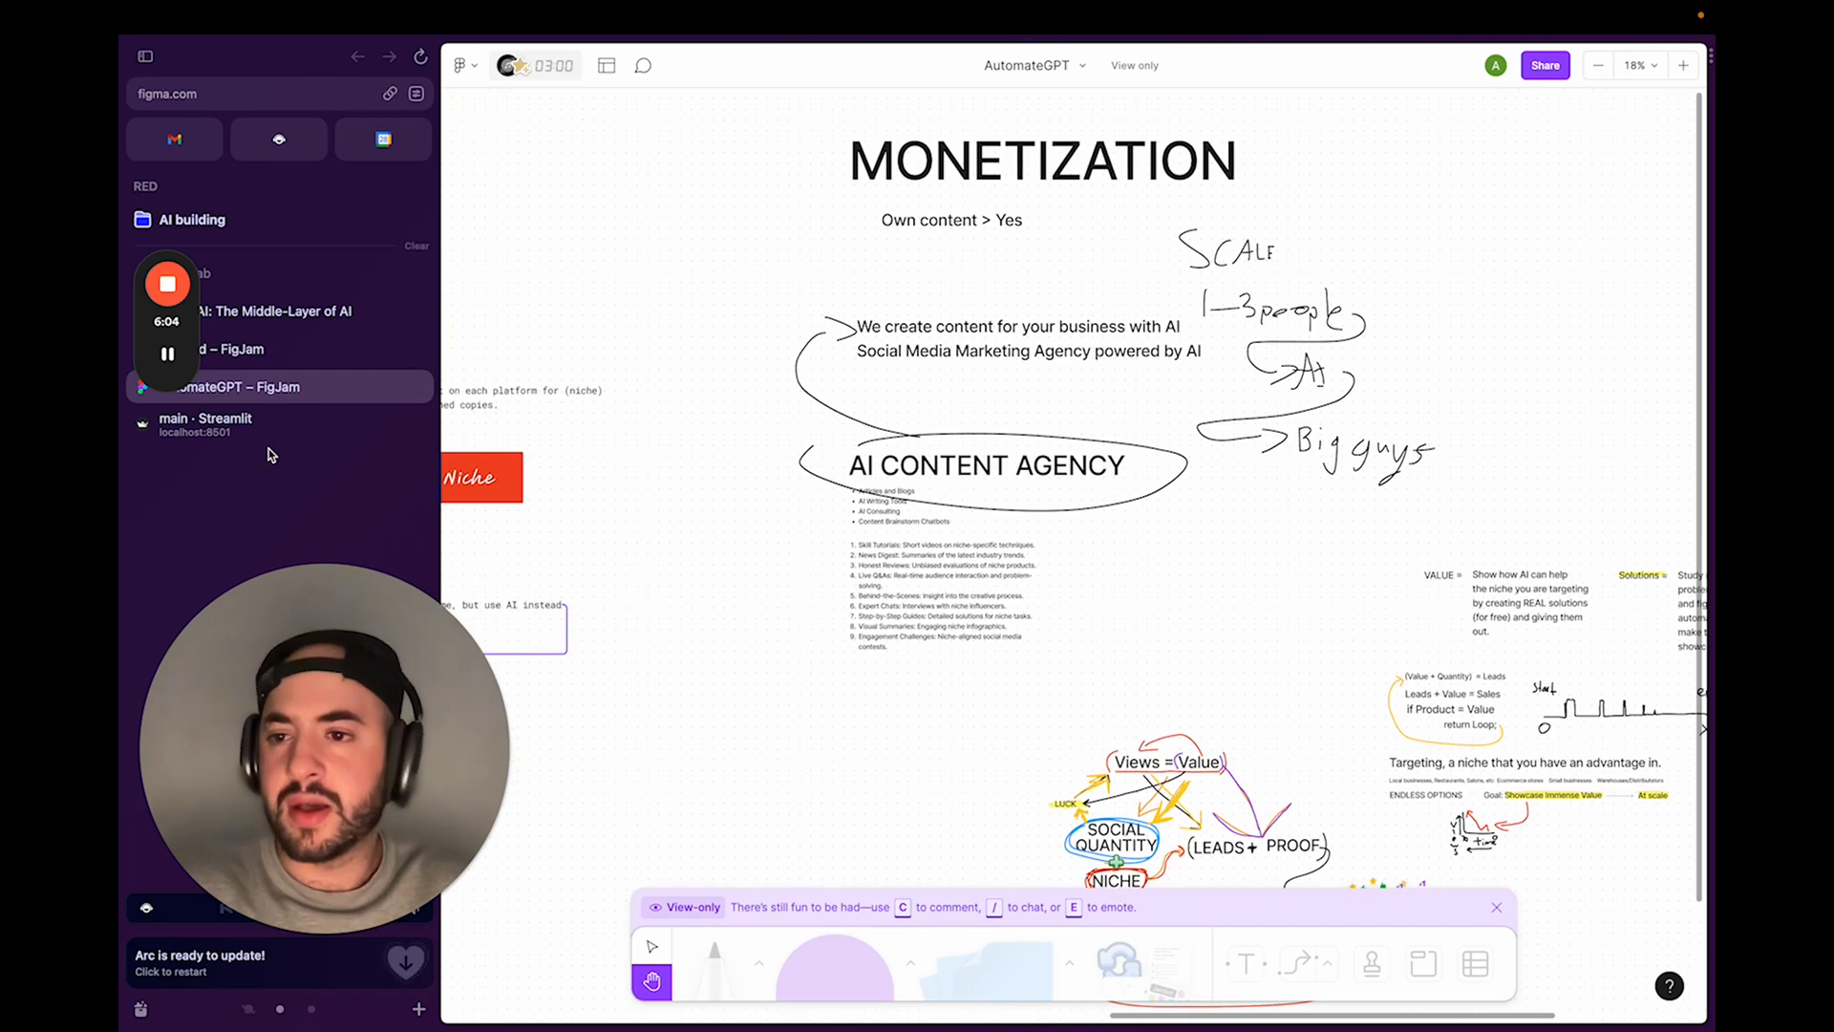
mouse_move(308, 335)
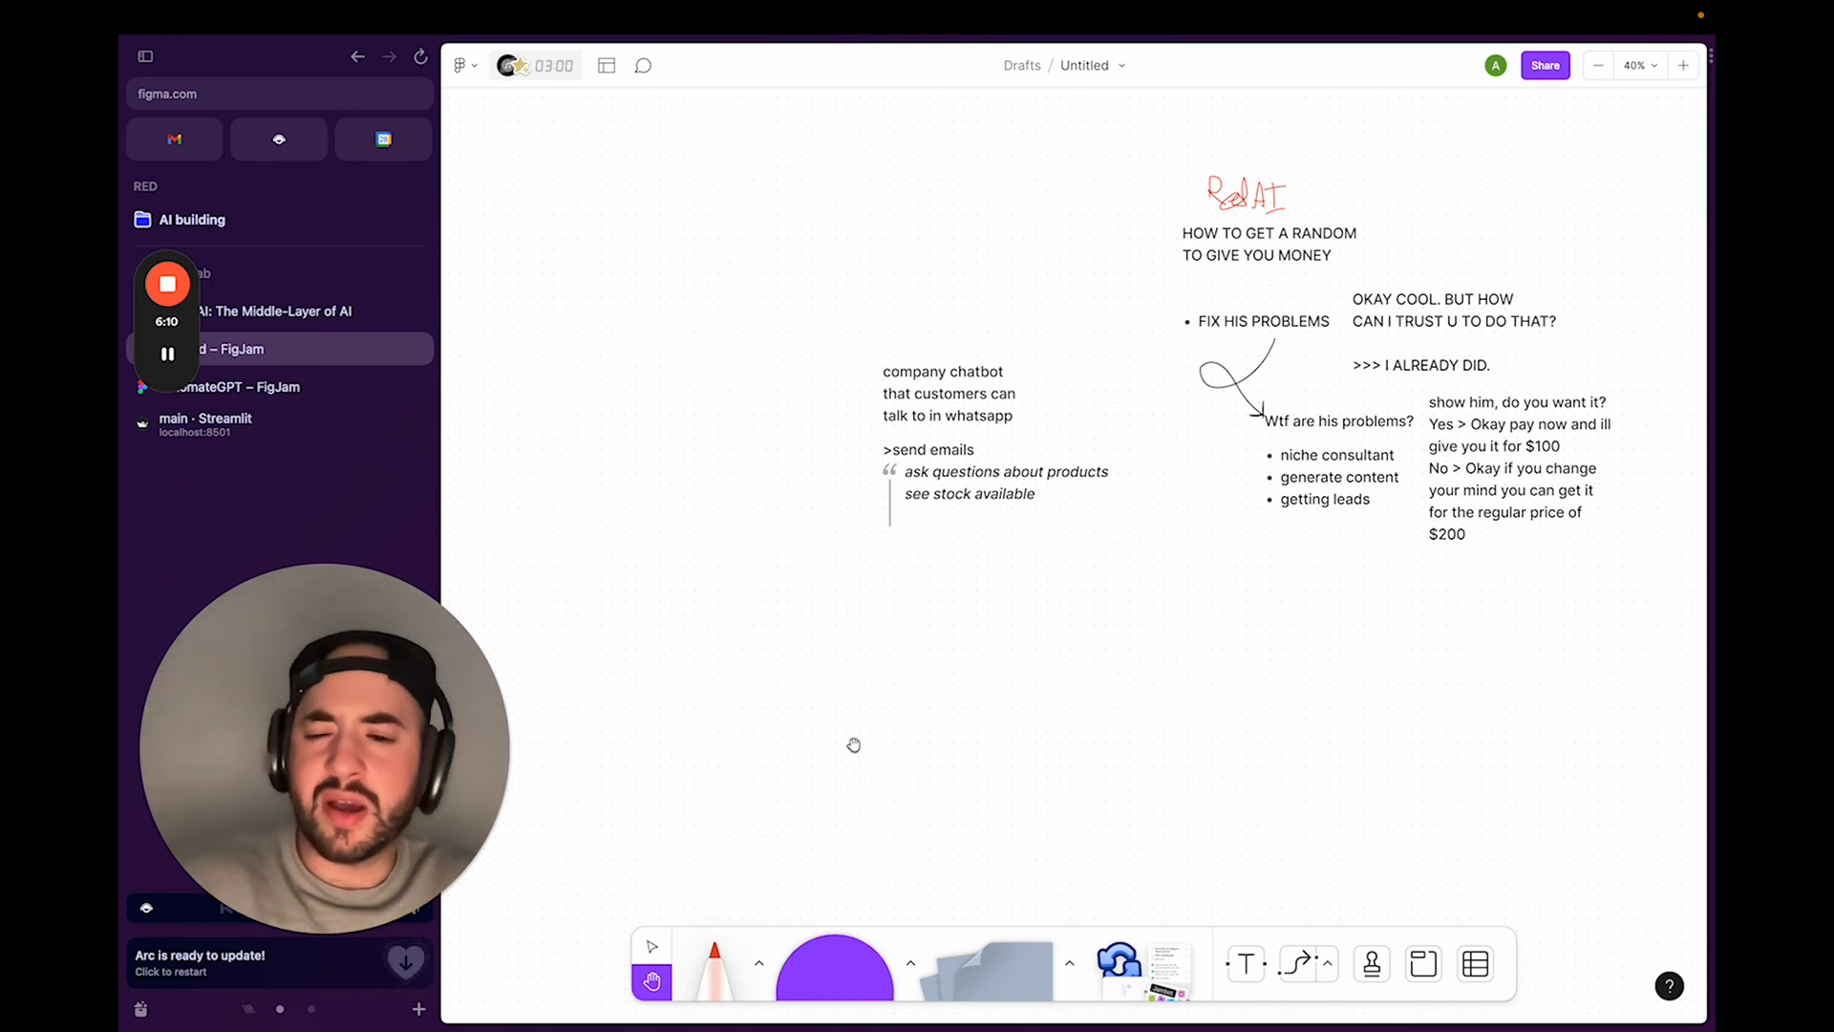
mouse_move(1088, 329)
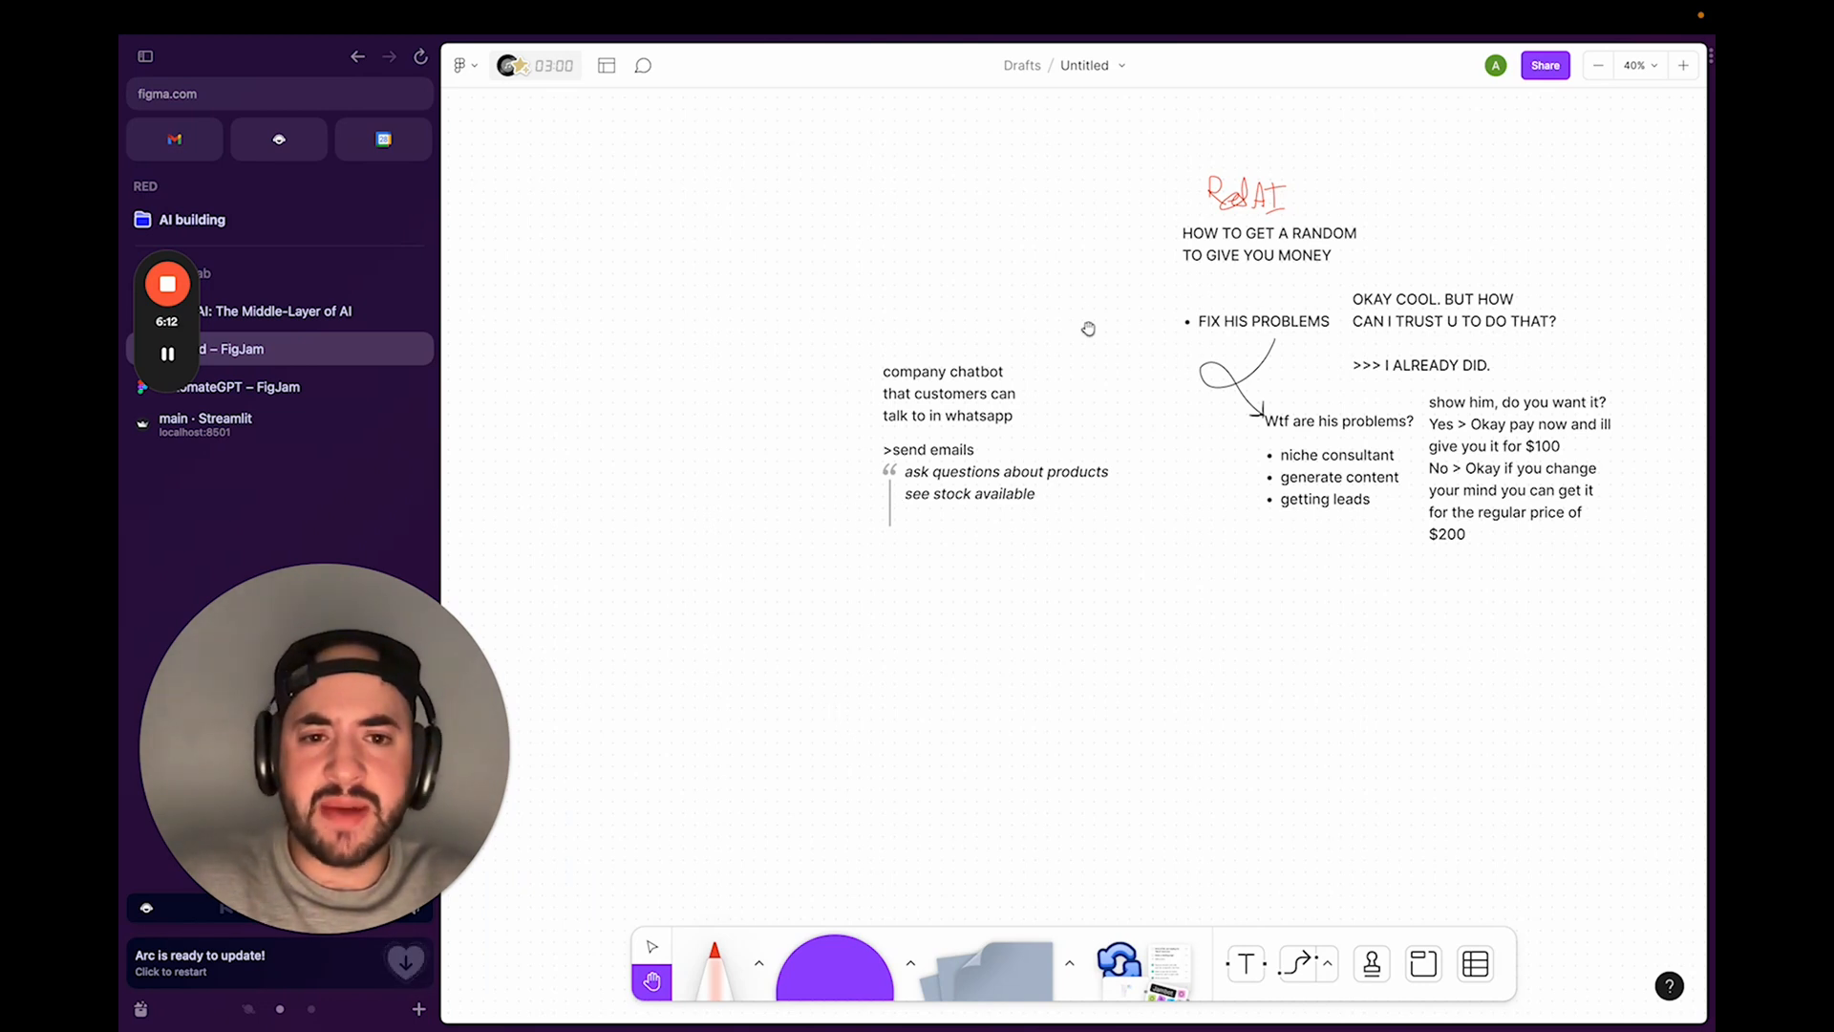
mouse_move(1121, 433)
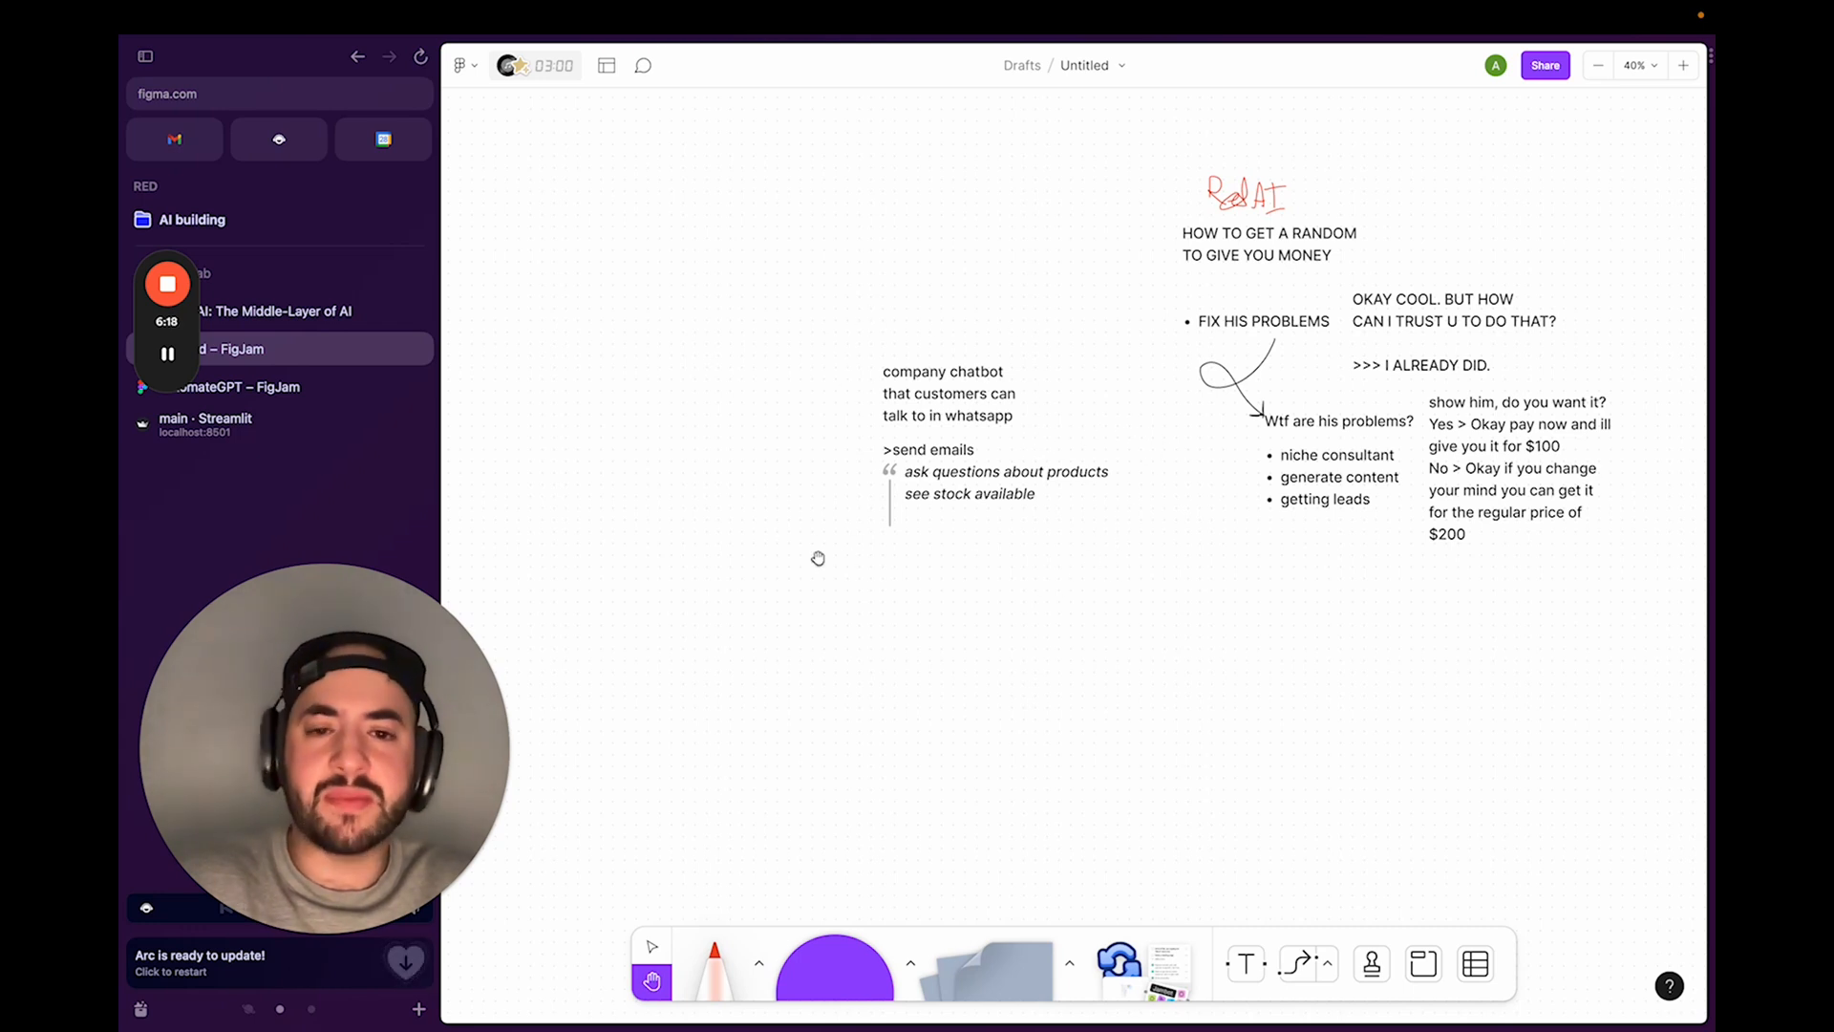
mouse_move(845, 483)
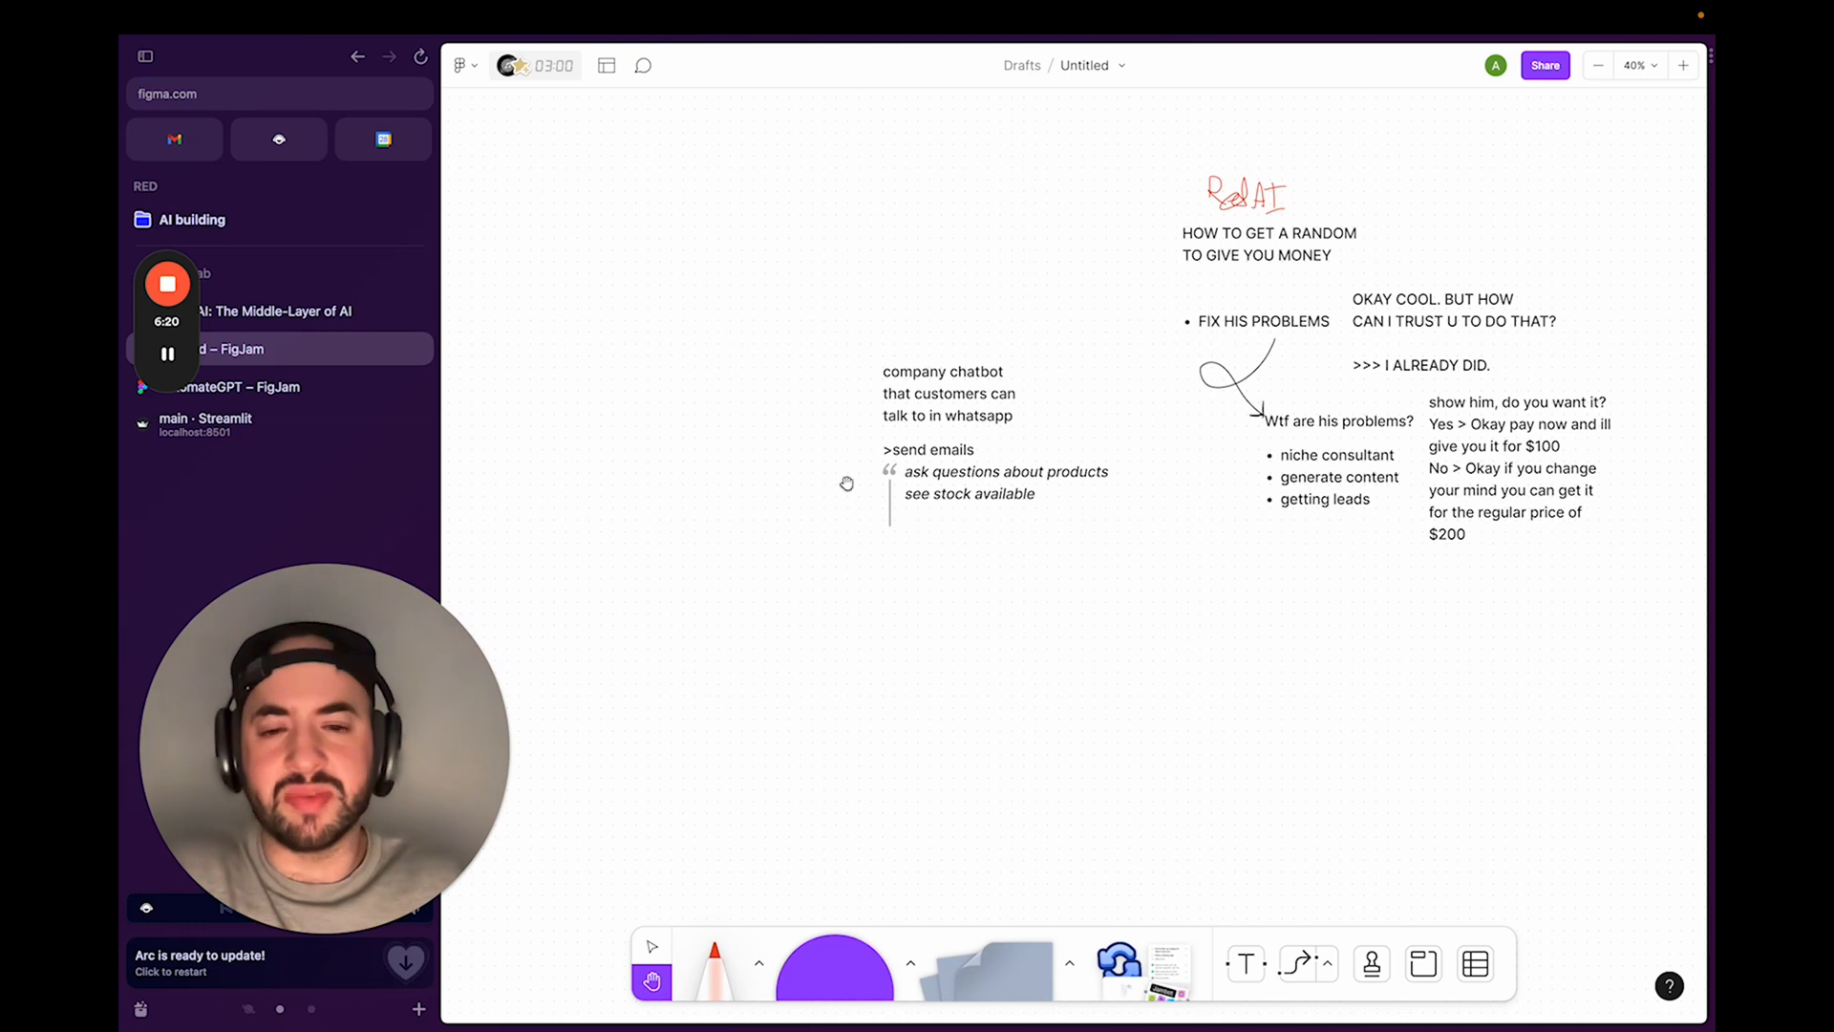
mouse_move(1060, 351)
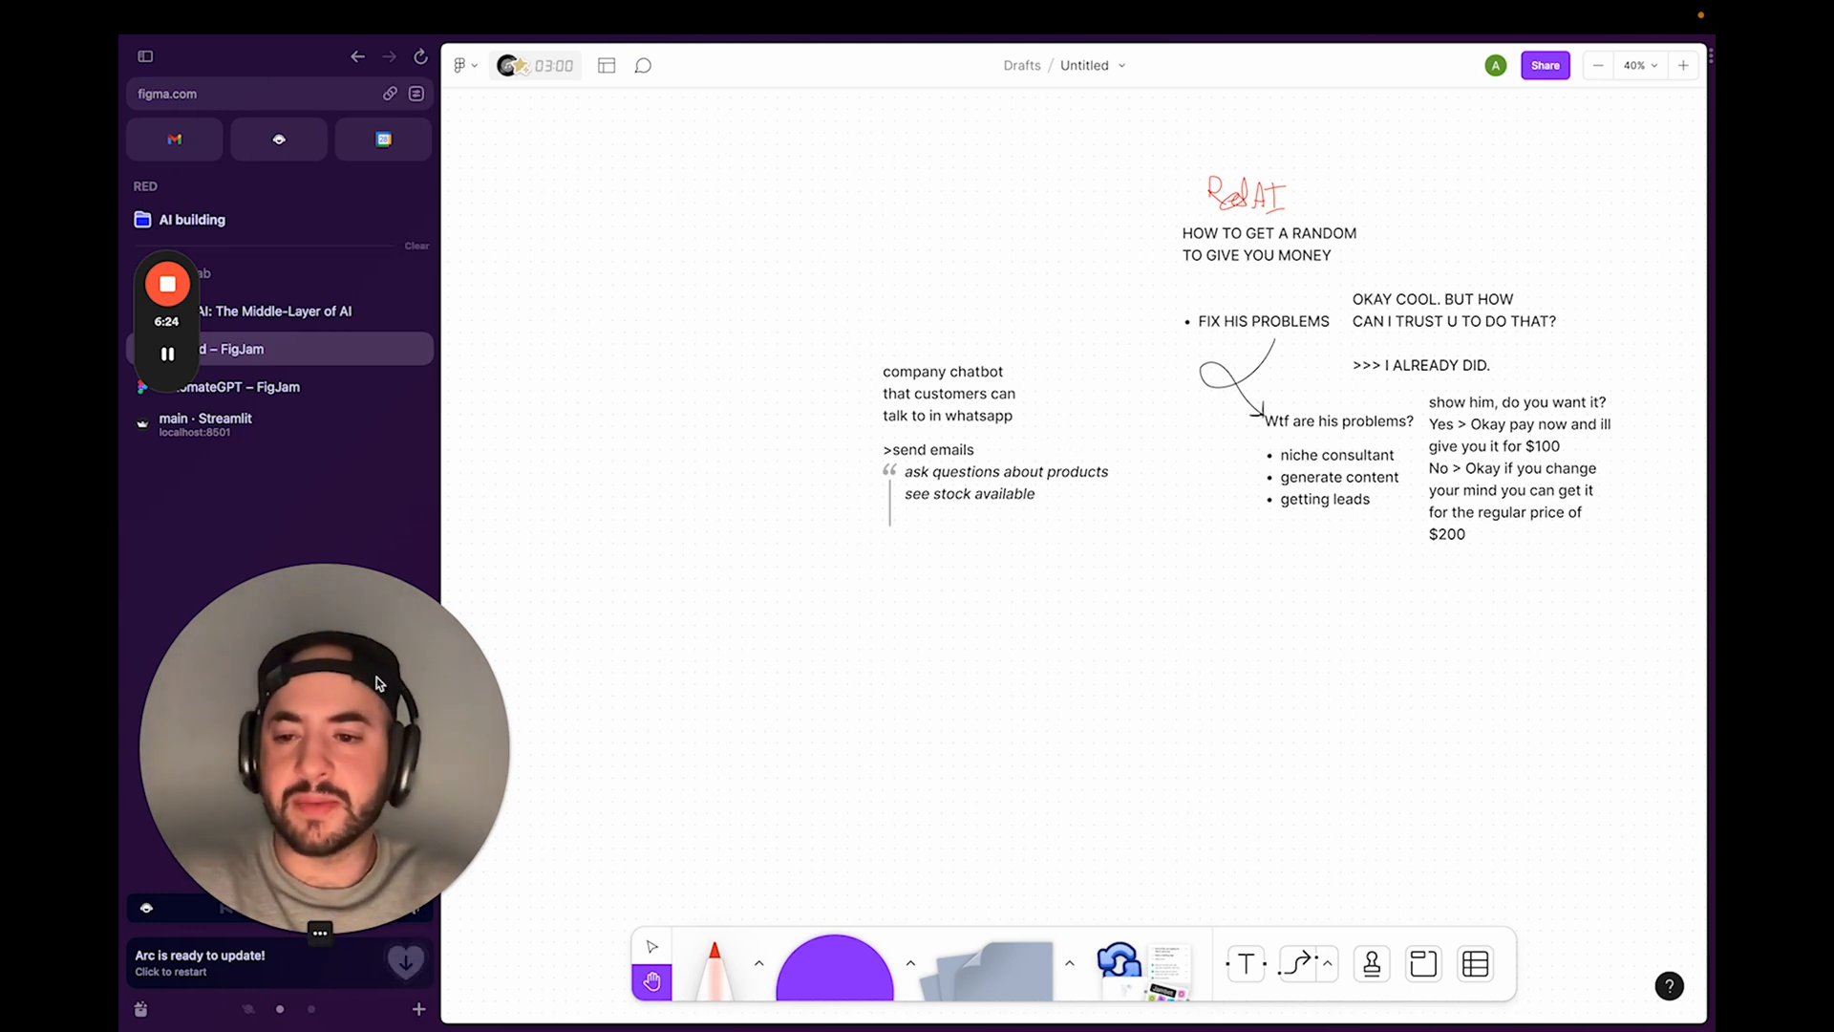
mouse_move(376, 422)
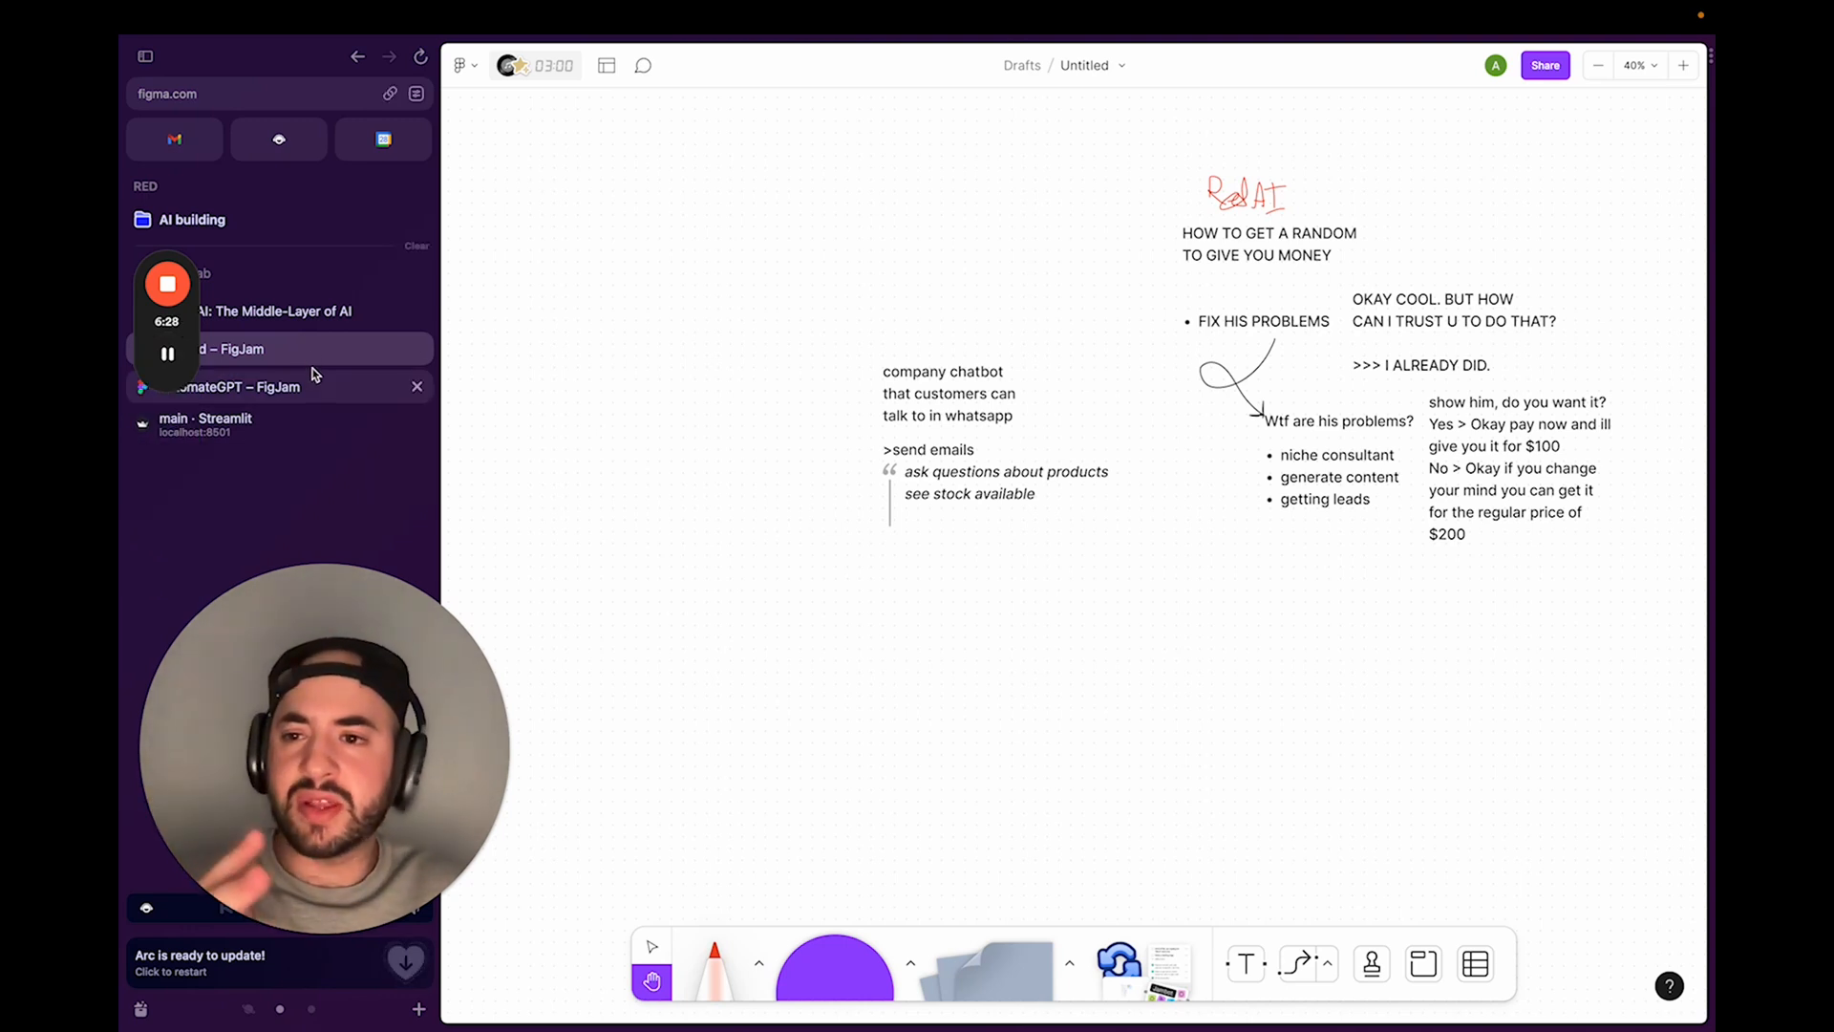
left_click(208, 424)
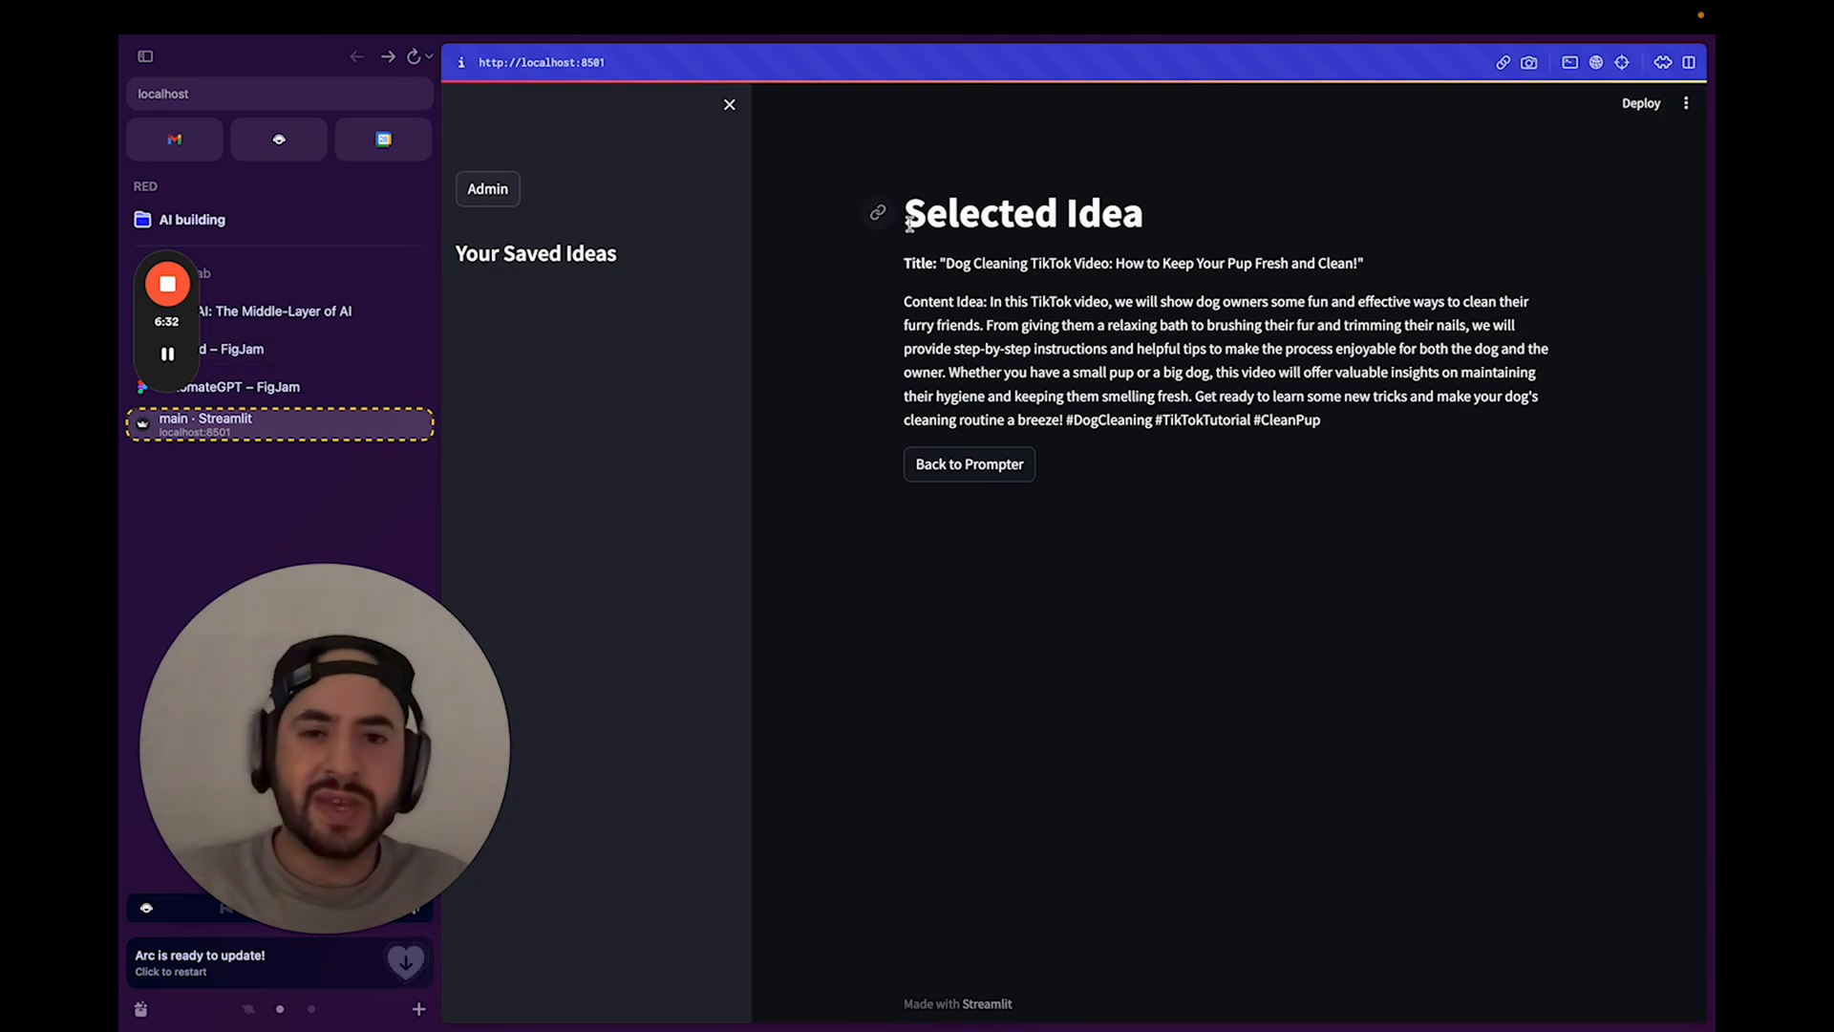
mouse_move(1338, 436)
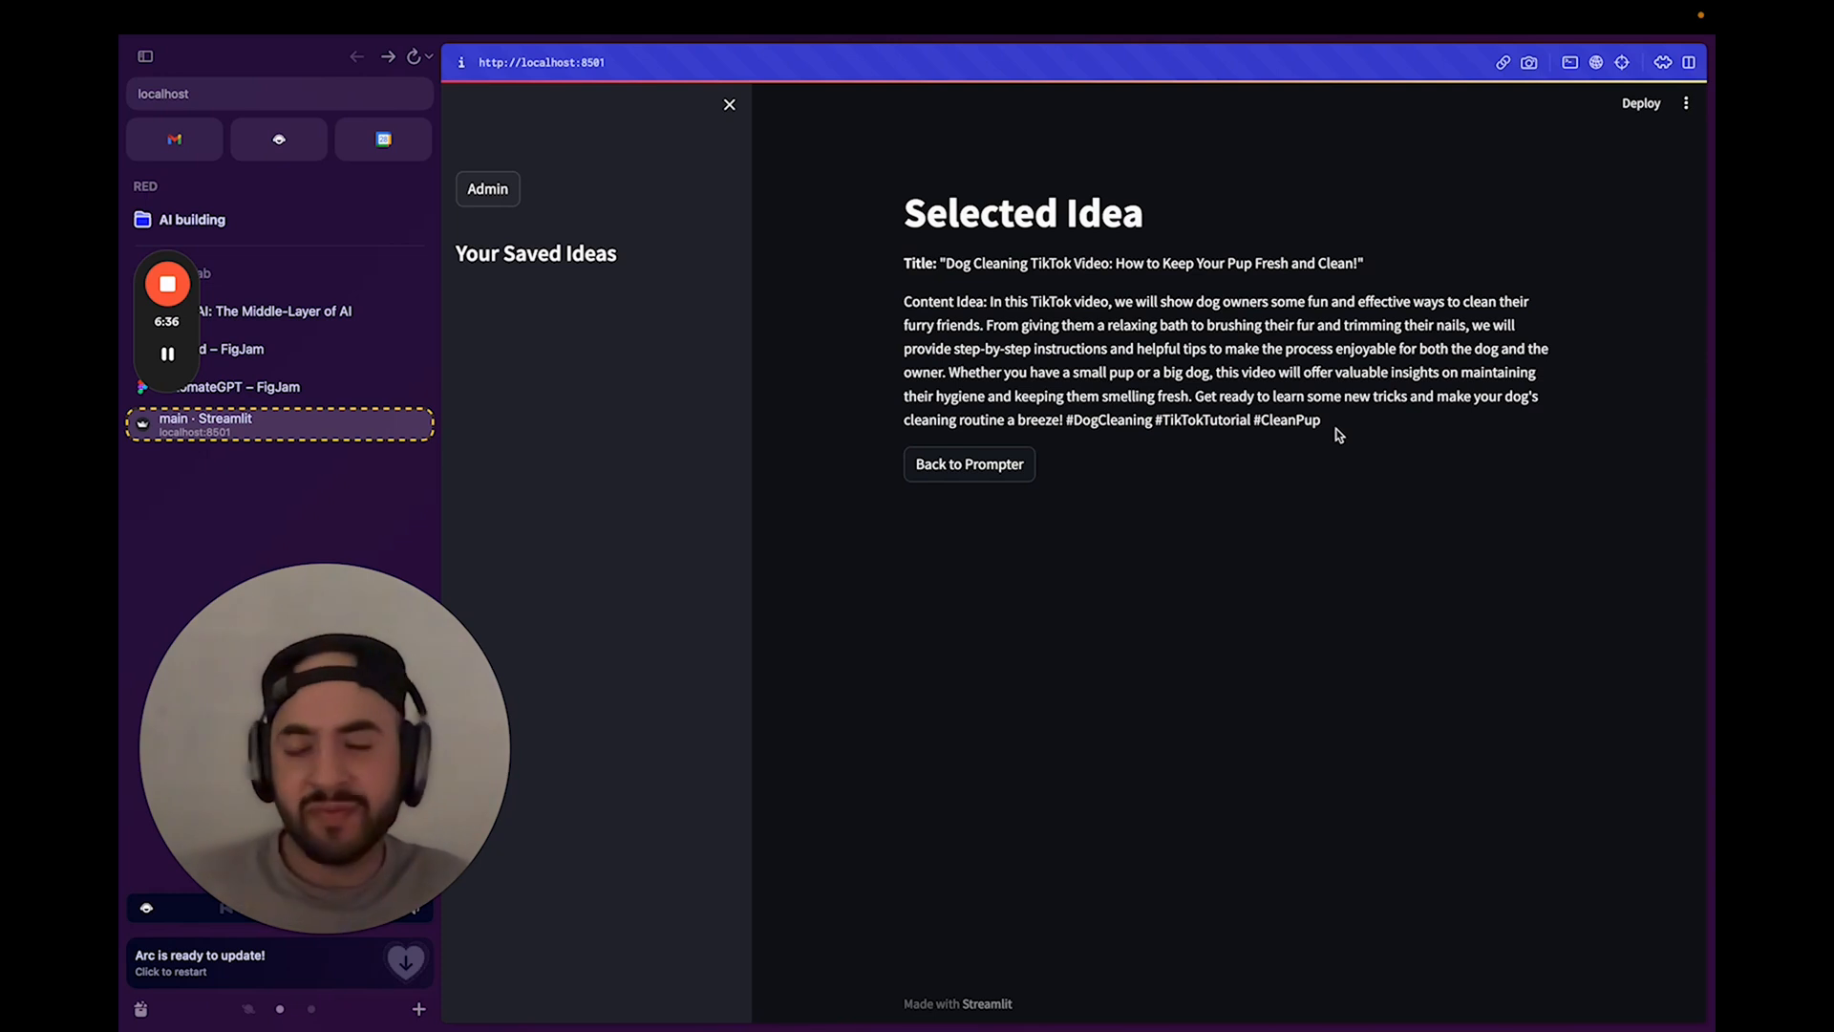
mouse_move(915, 230)
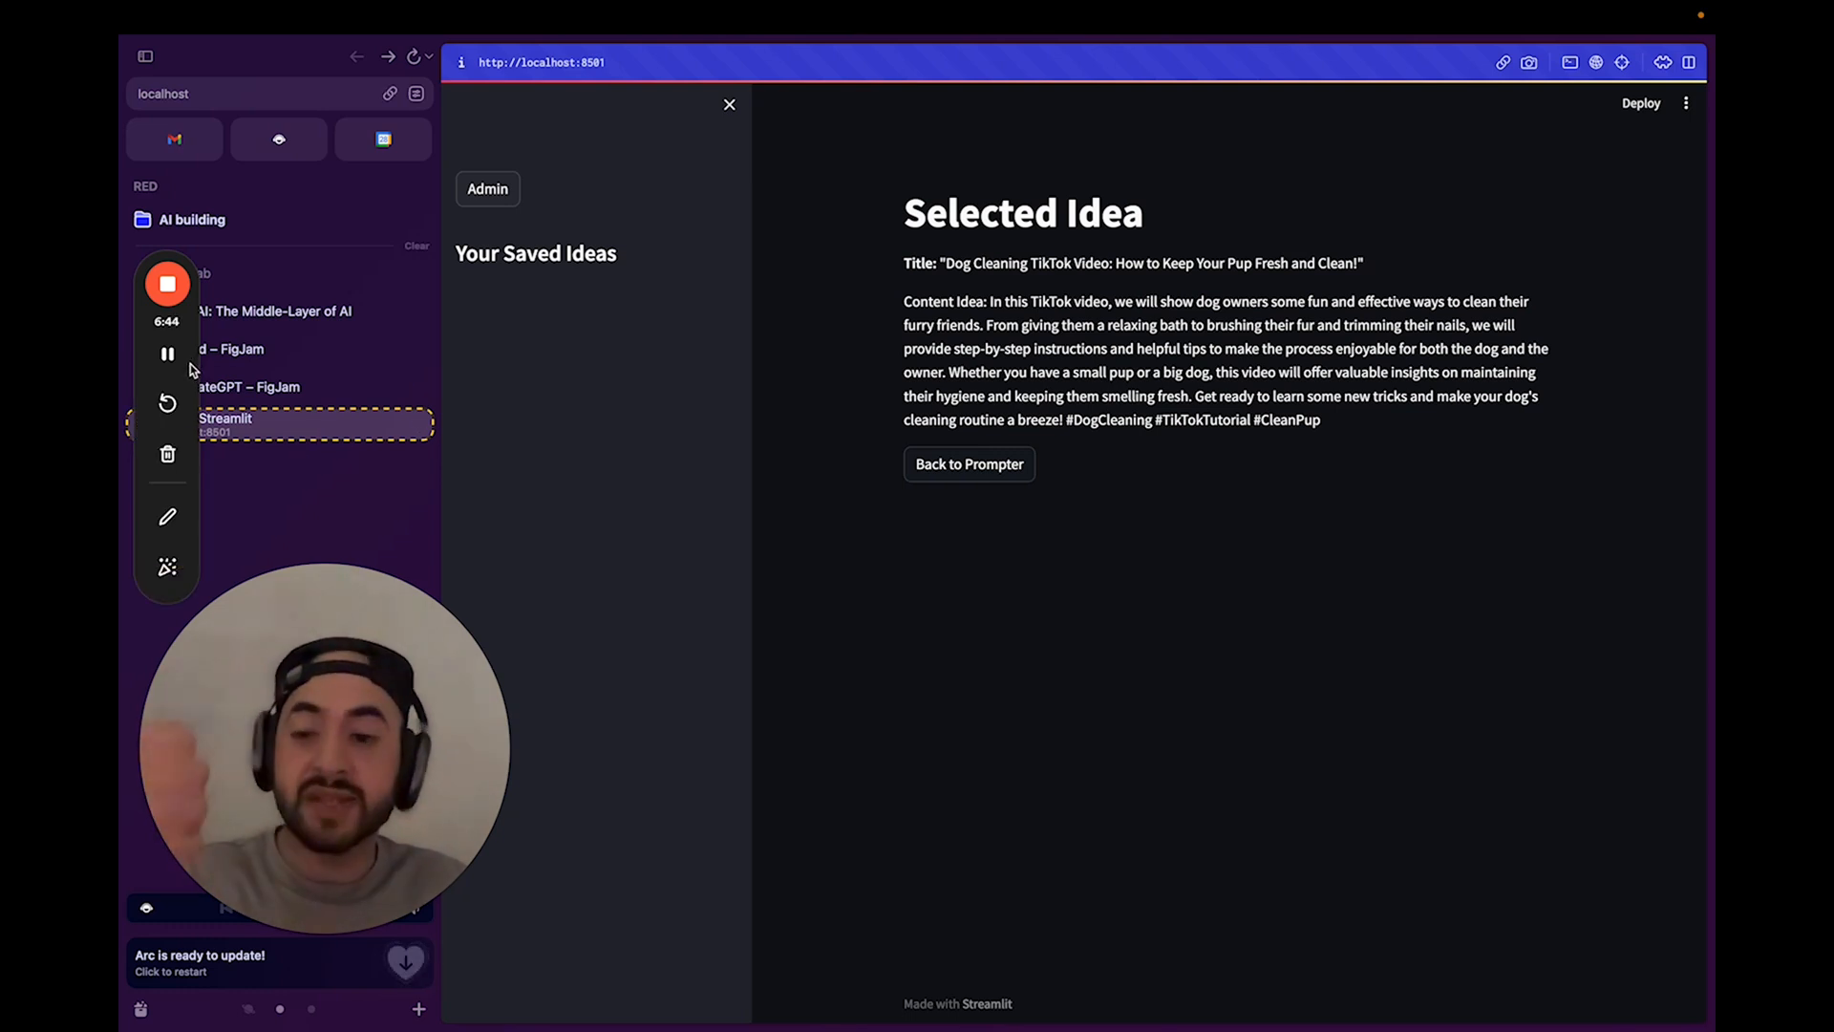
mouse_move(166, 355)
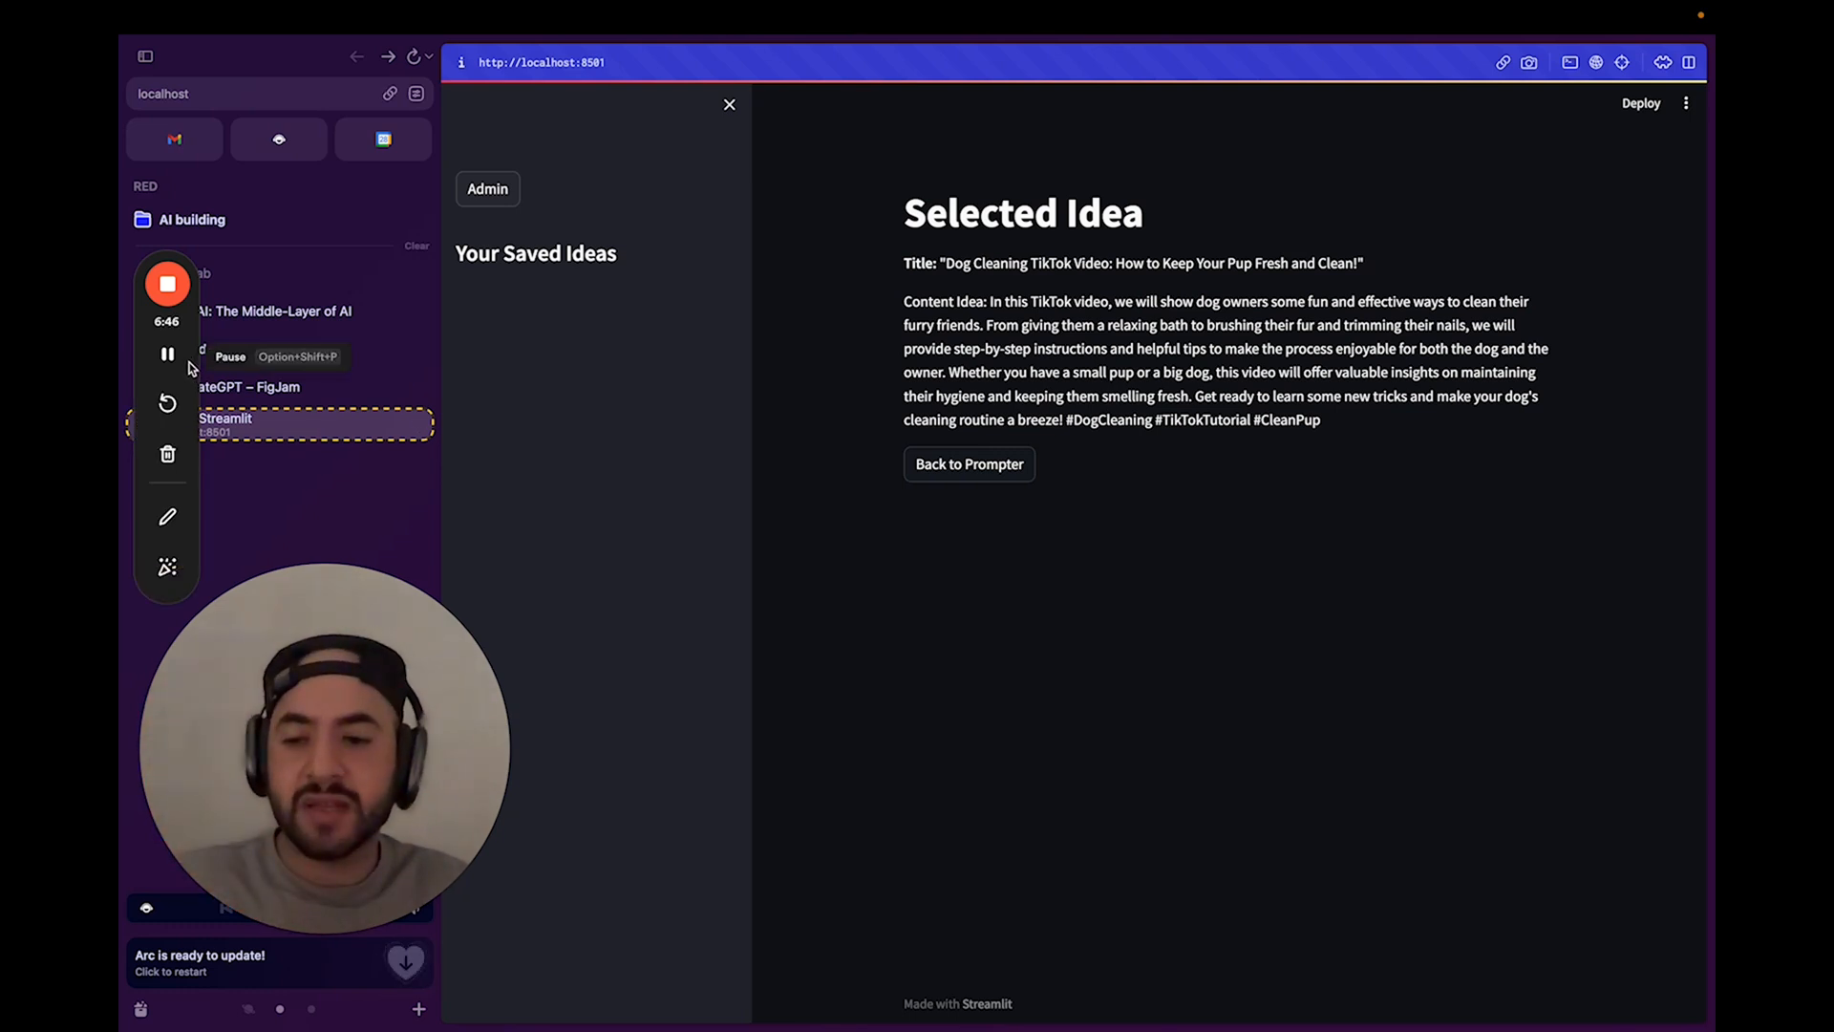
mouse_move(191, 359)
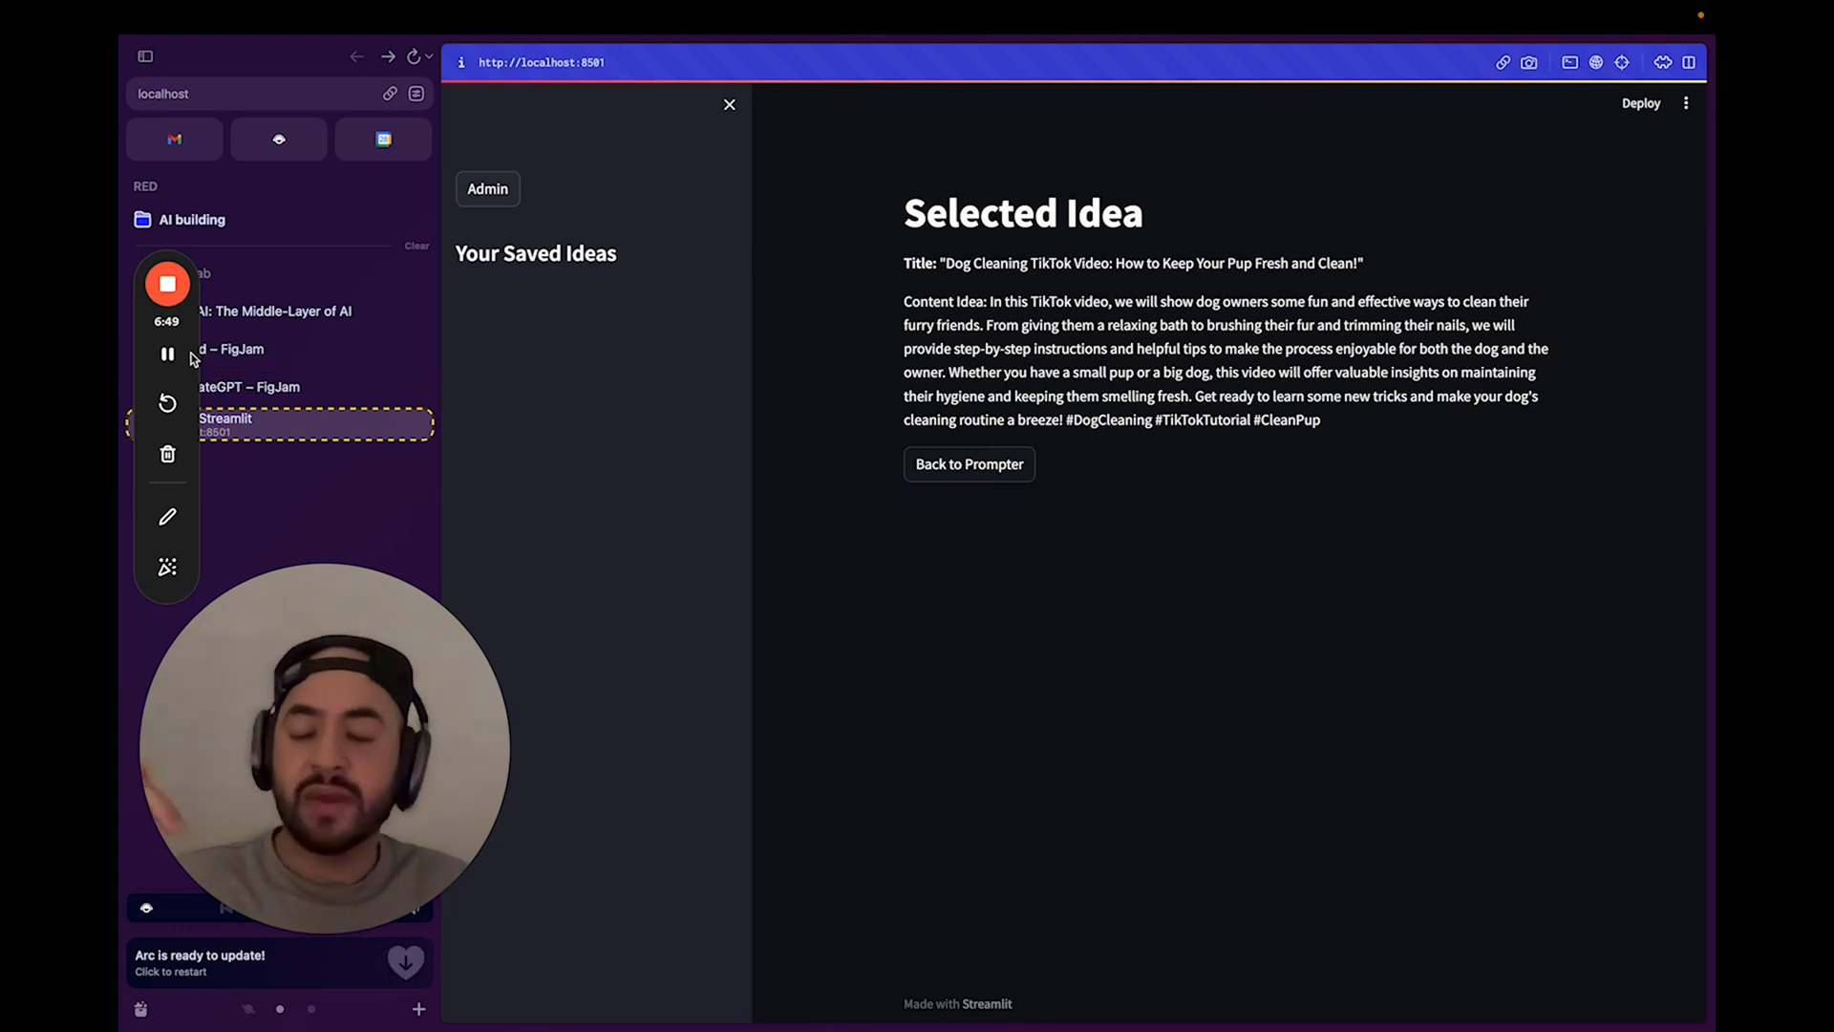
mouse_move(266, 366)
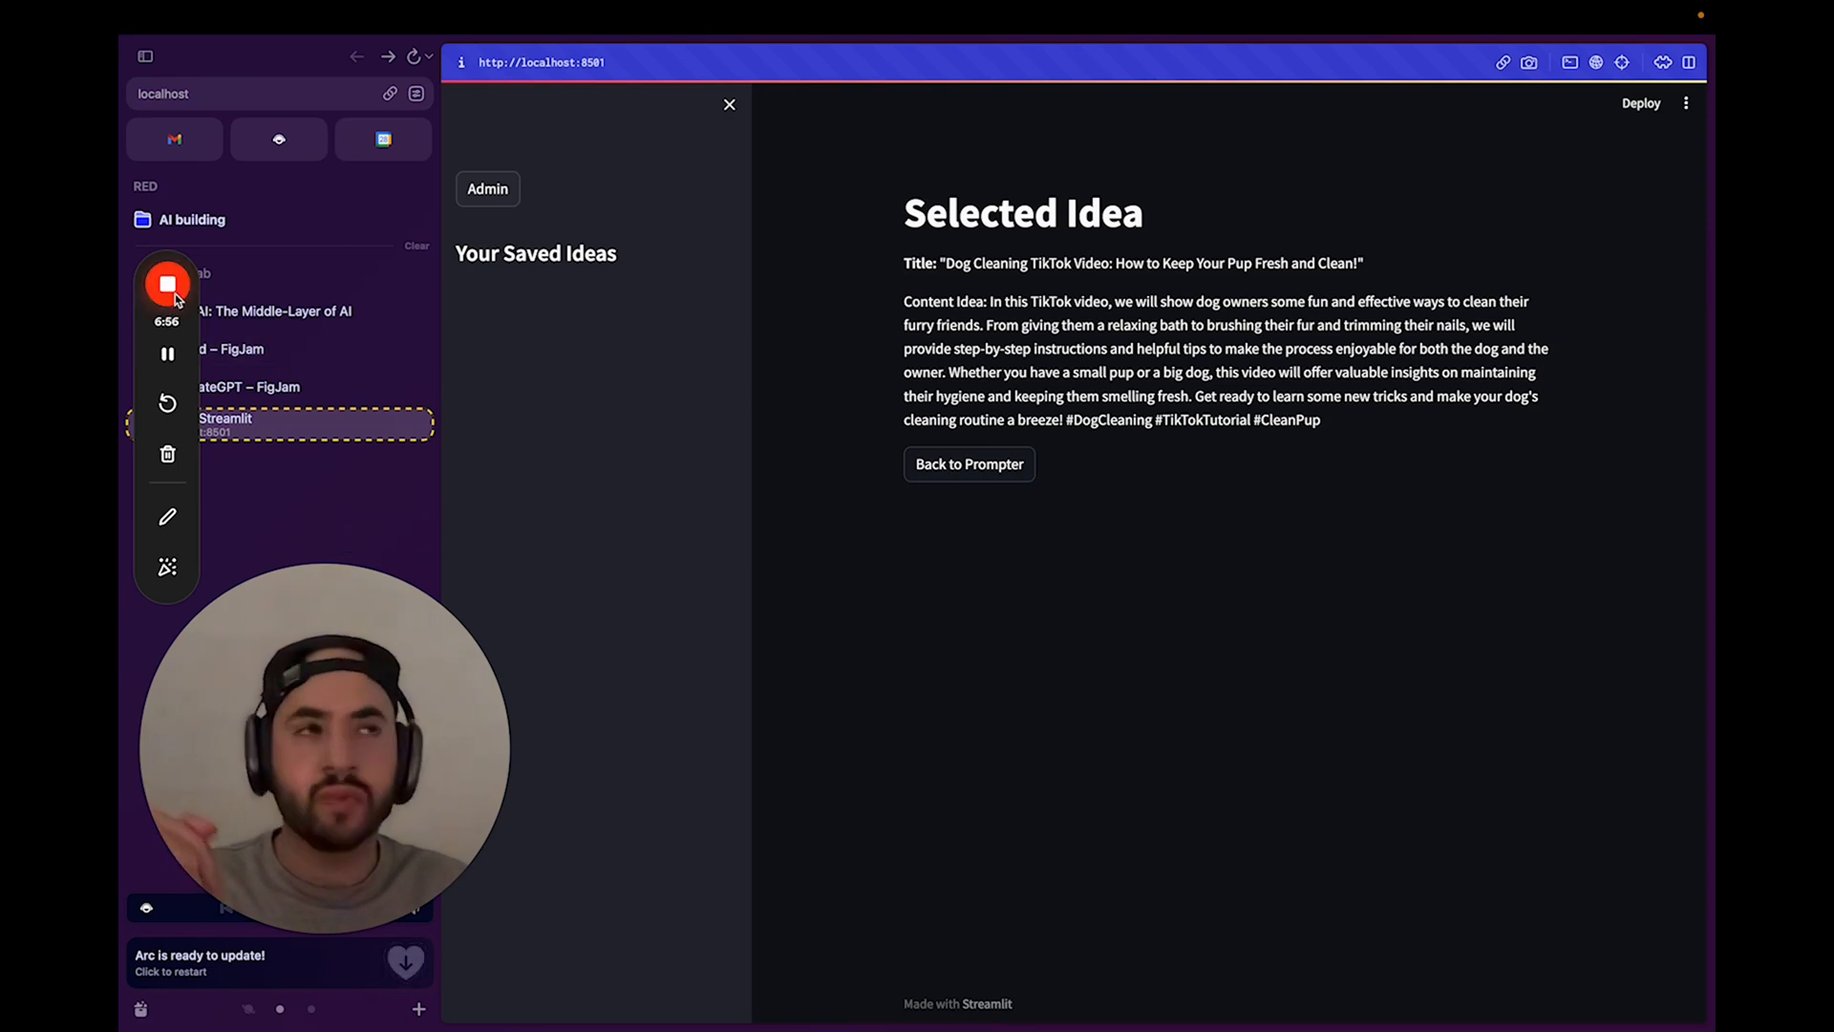
mouse_move(166, 286)
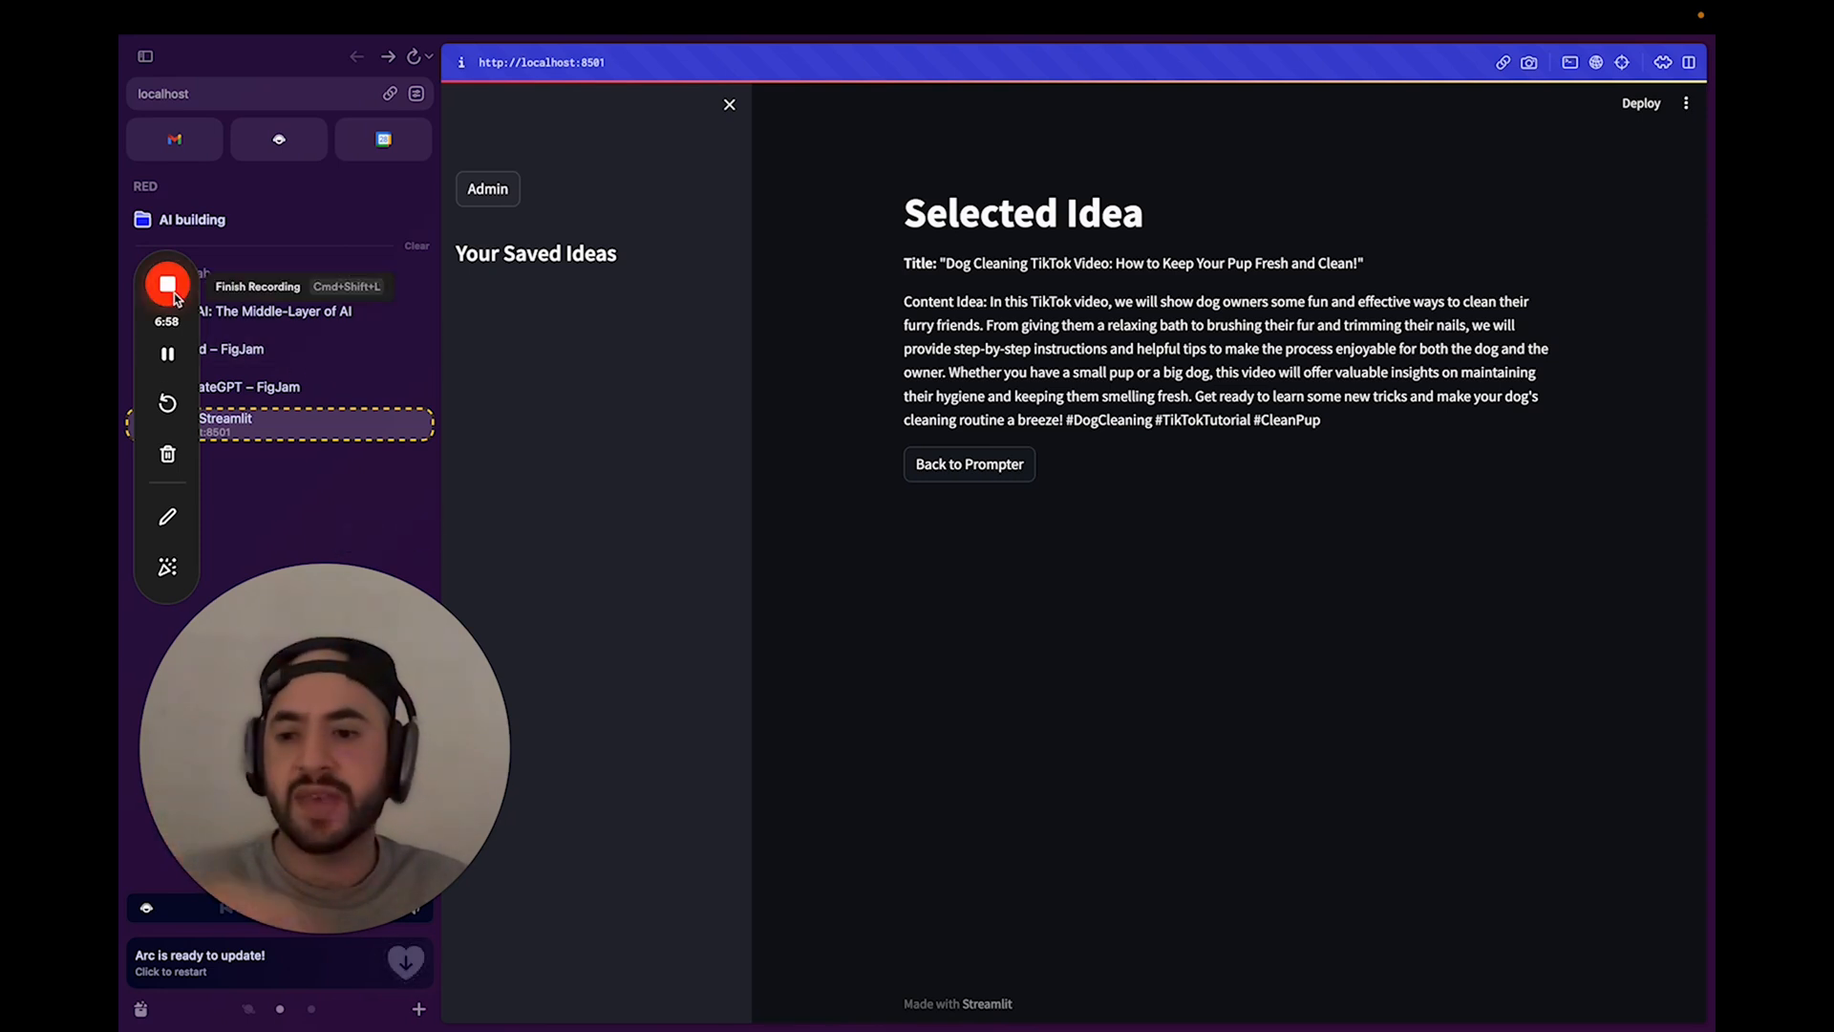